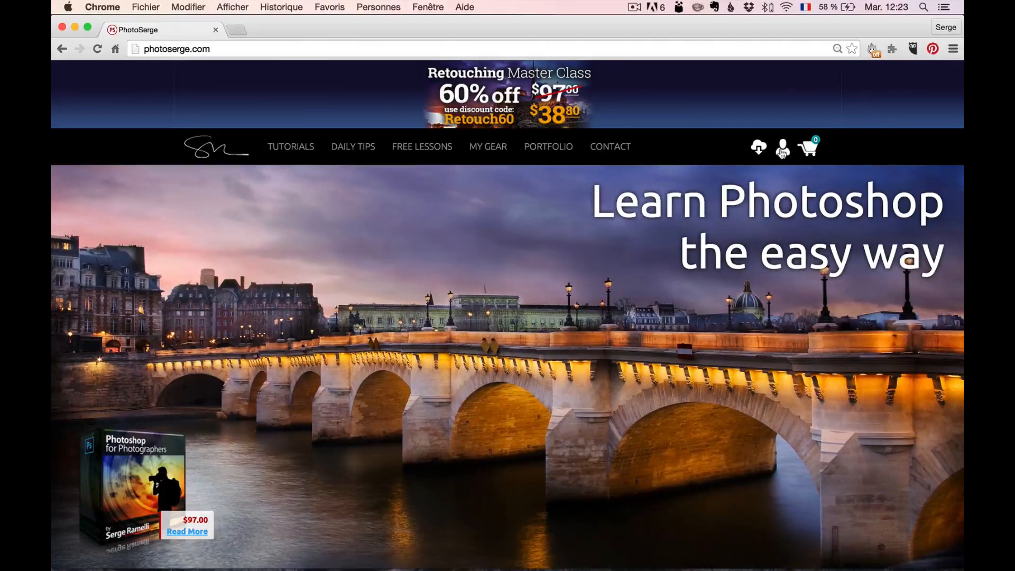
click(781, 146)
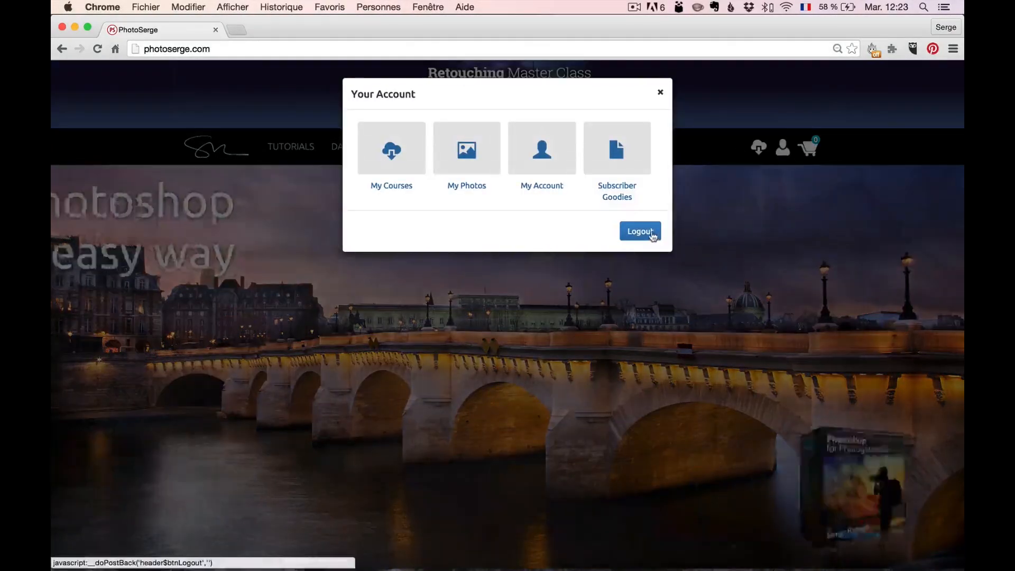
click(639, 232)
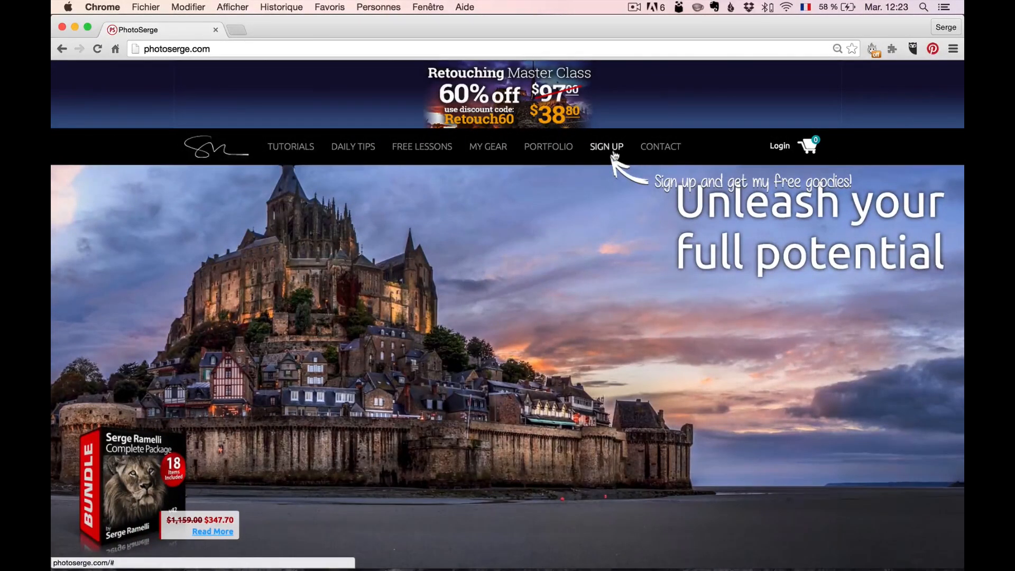
click(607, 146)
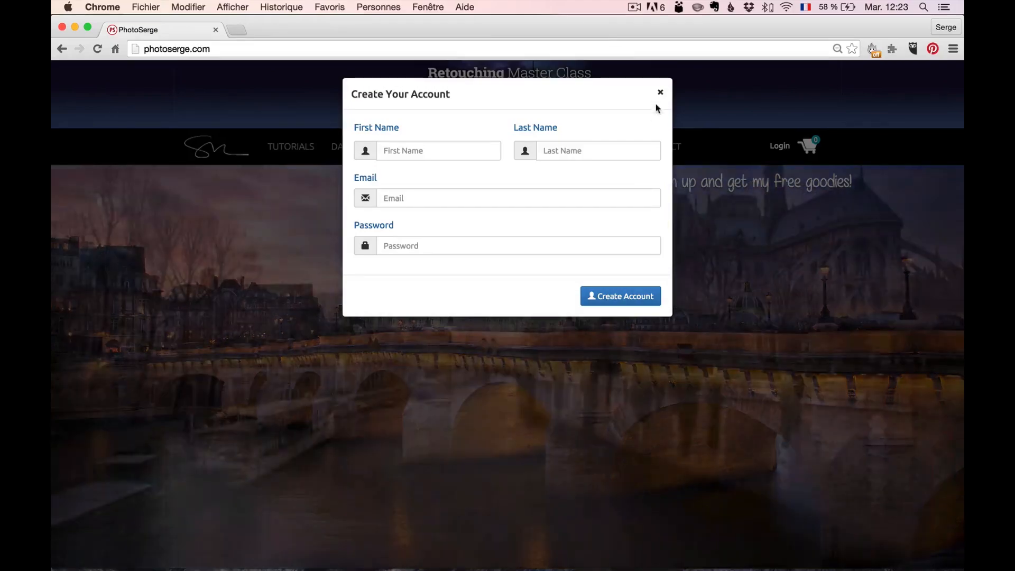
click(659, 92)
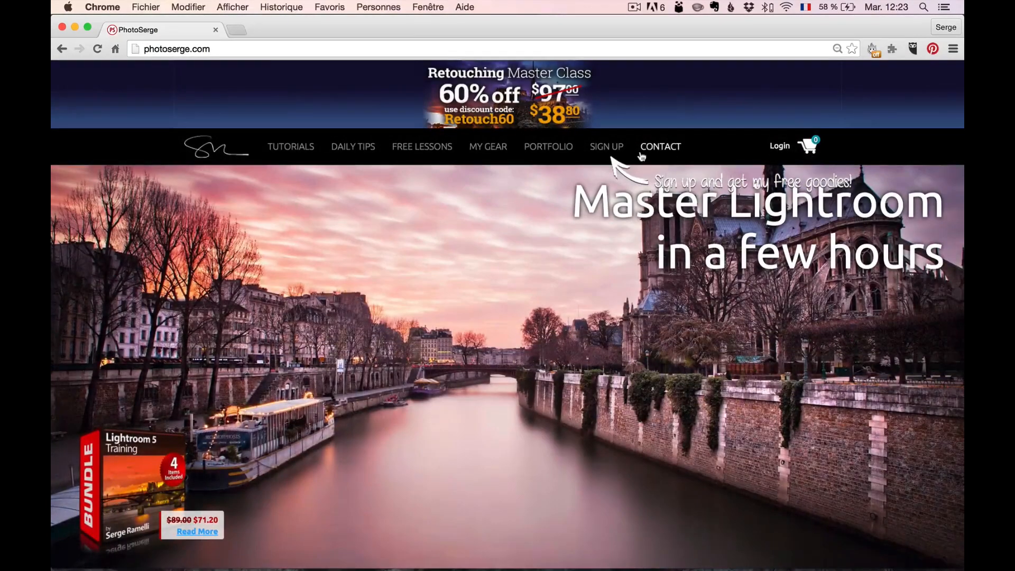
click(807, 146)
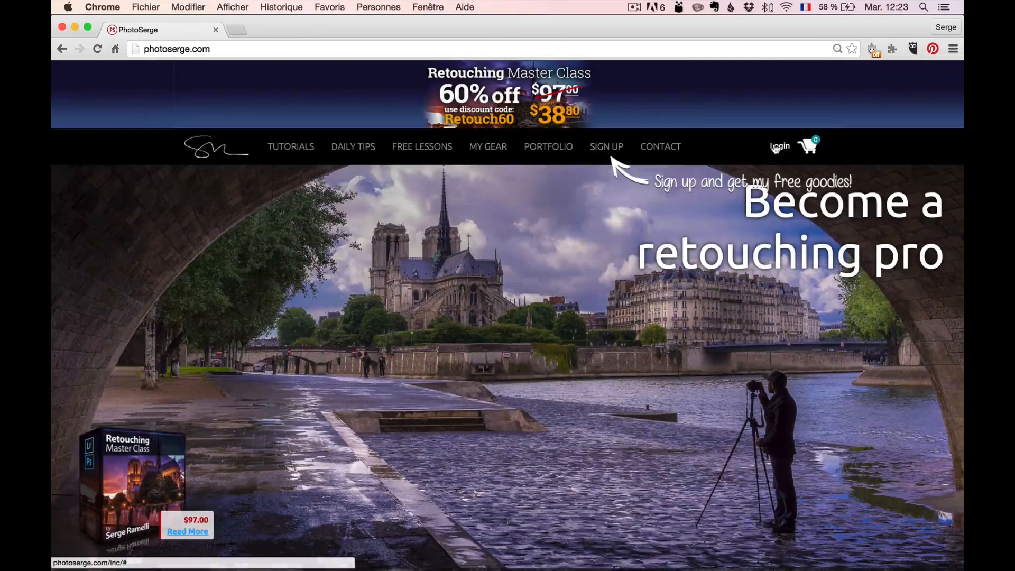
click(779, 146)
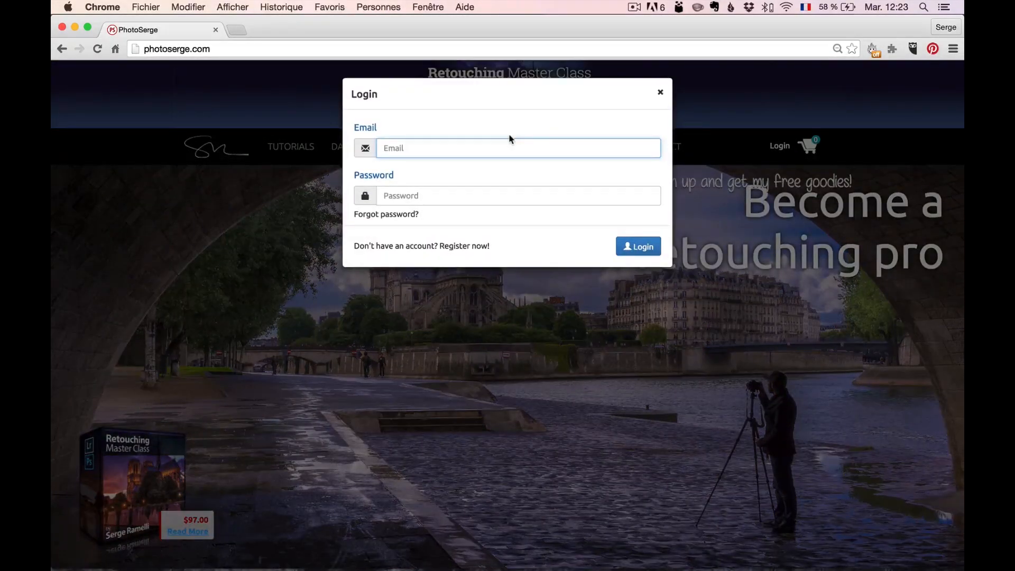
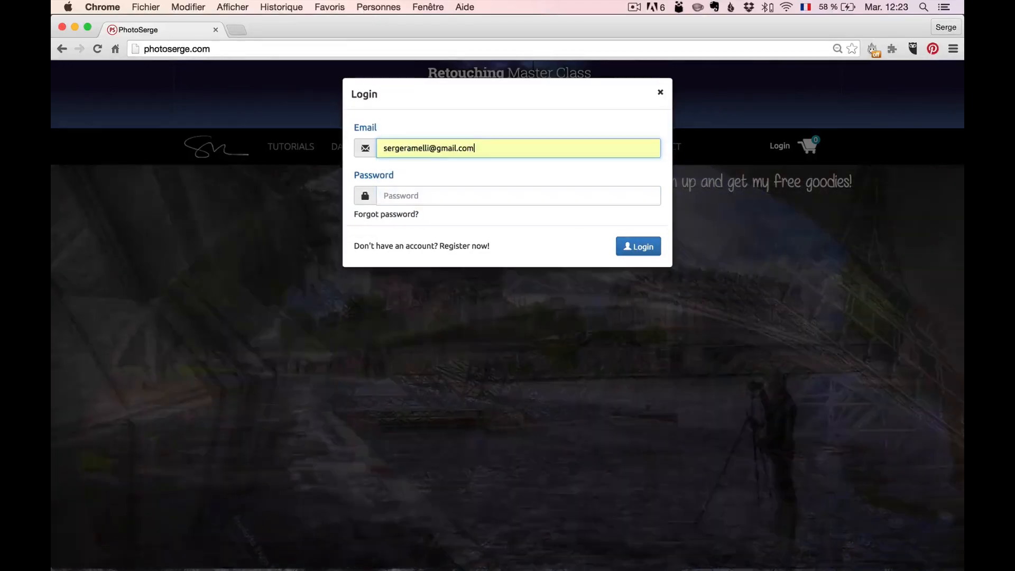
text(••••••)
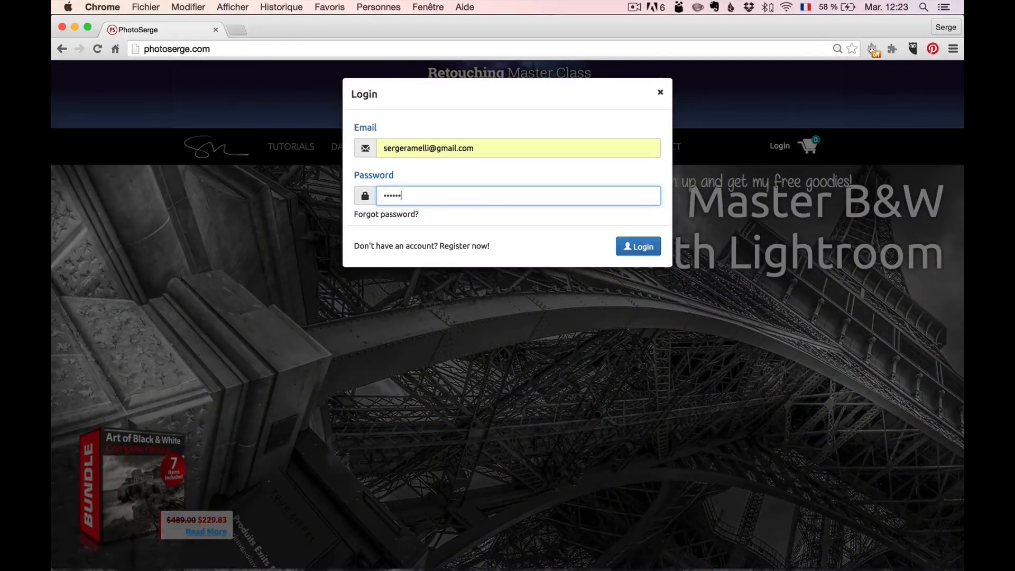
click(636, 247)
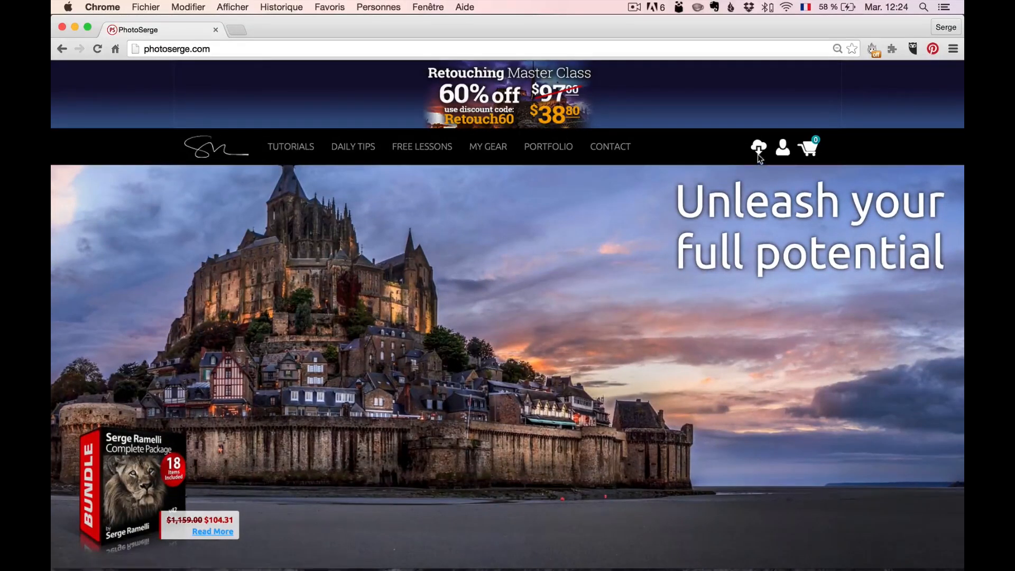
View the account's courses page and then the Your Photos section
click(782, 147)
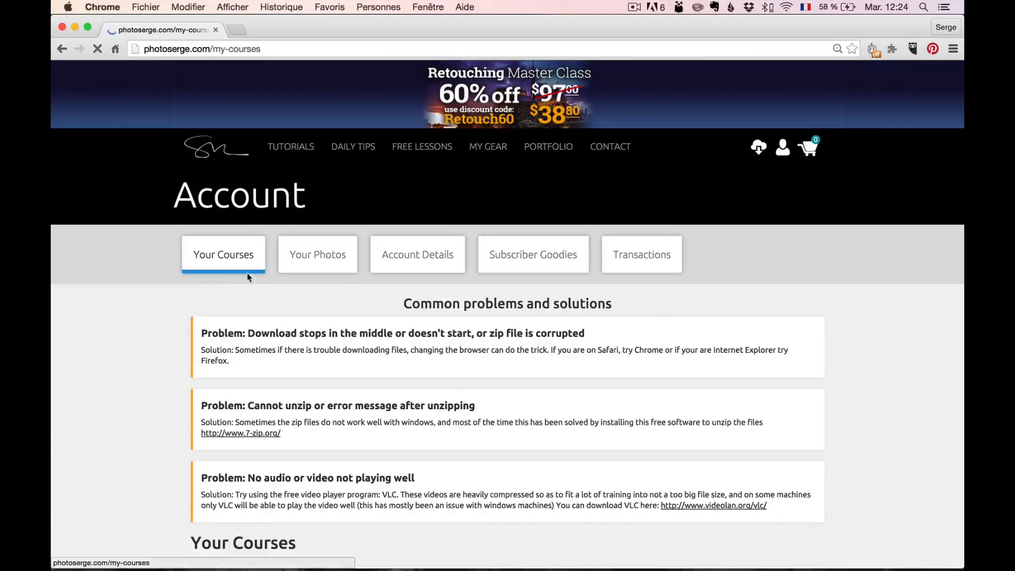
scroll(down, 3)
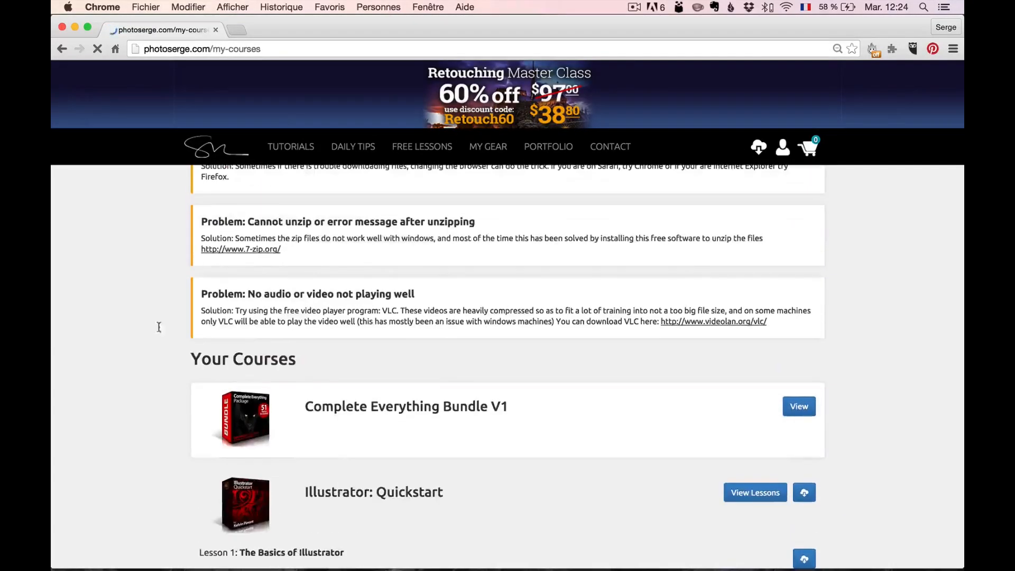
scroll(up, 3)
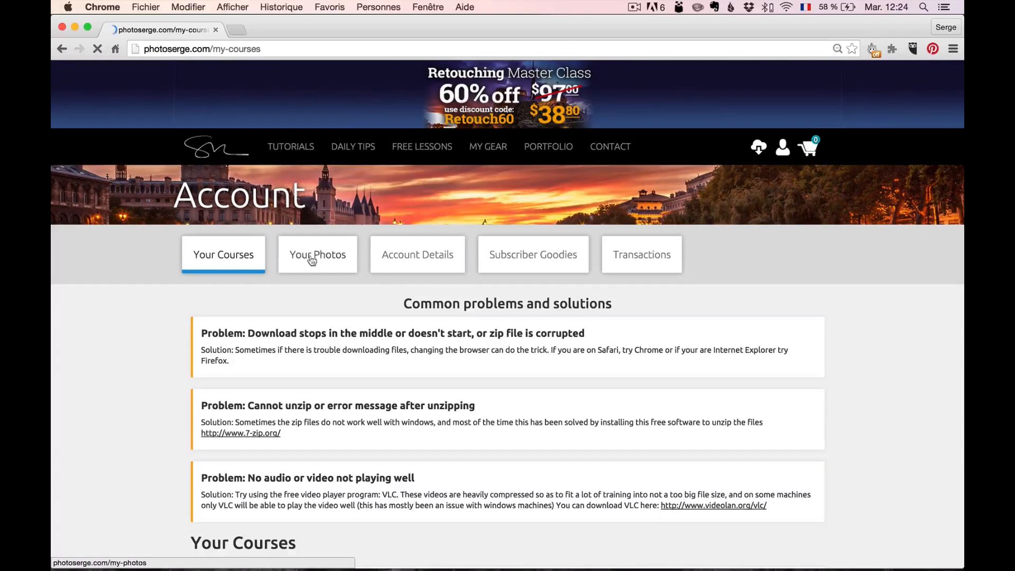
click(317, 255)
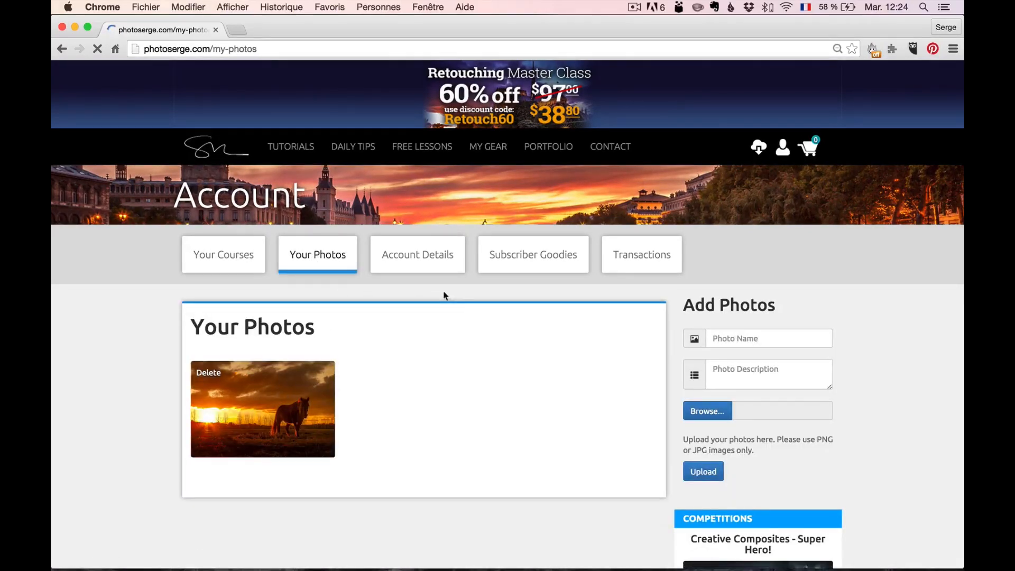
Browse the Subscriber Goodies page listing downloadable source files for each episode
click(533, 255)
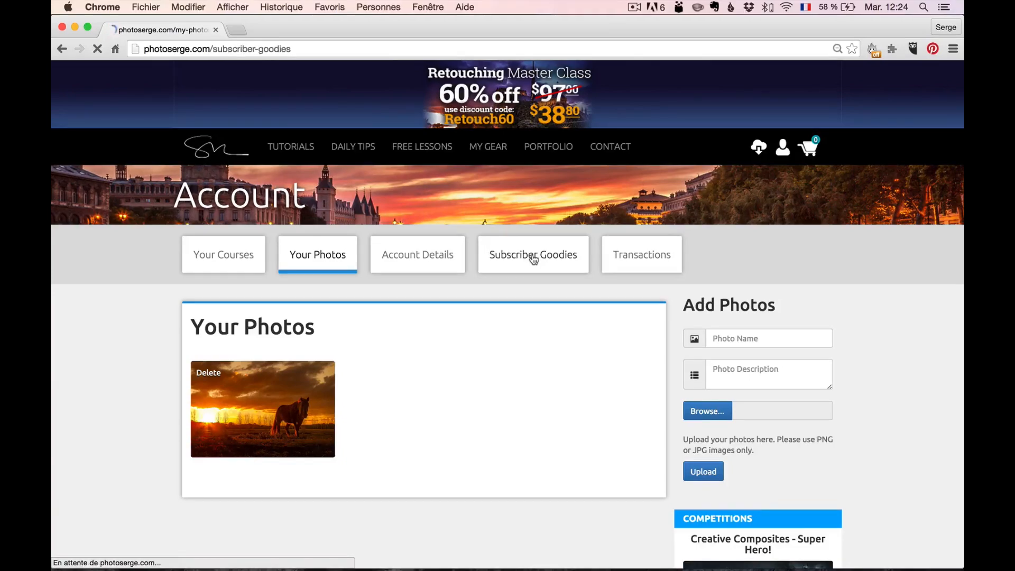
click(533, 255)
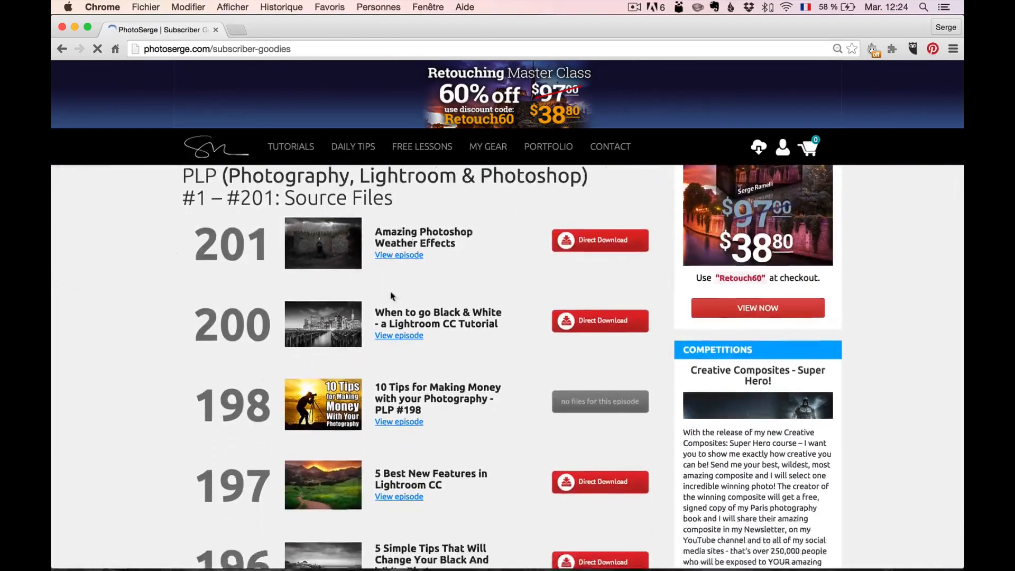
scroll(down, 3)
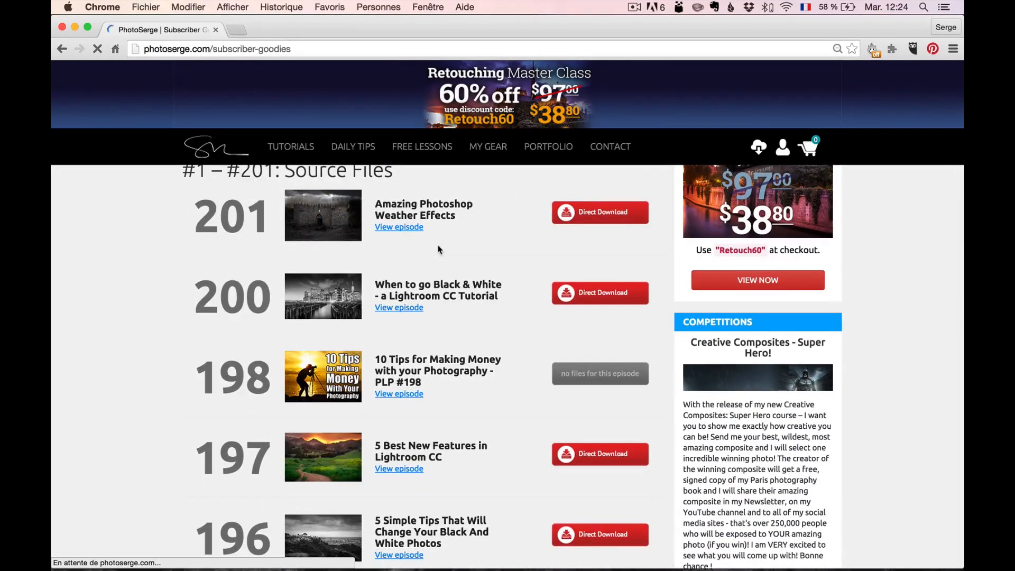
scroll(down, 3)
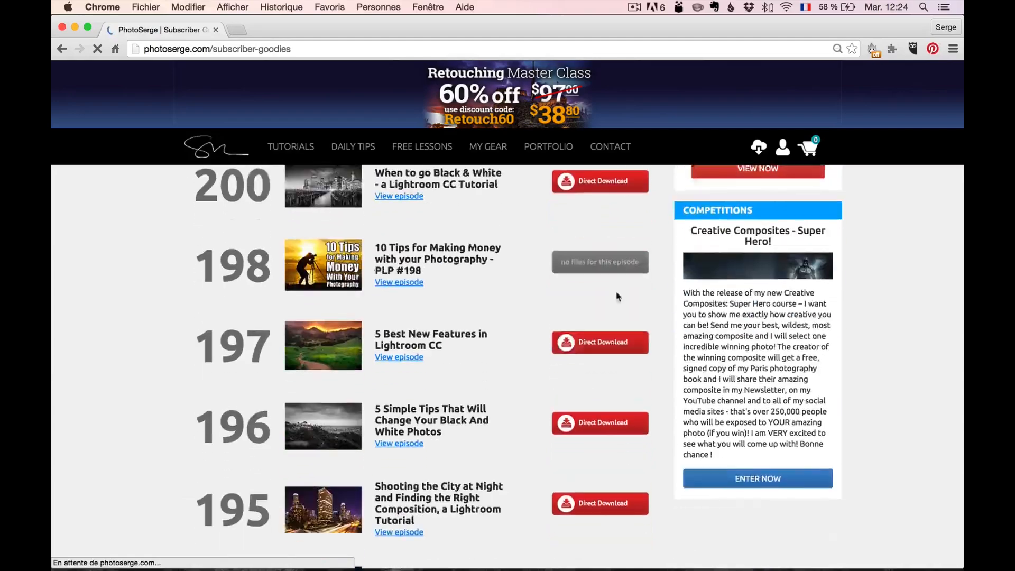
scroll(down, 3)
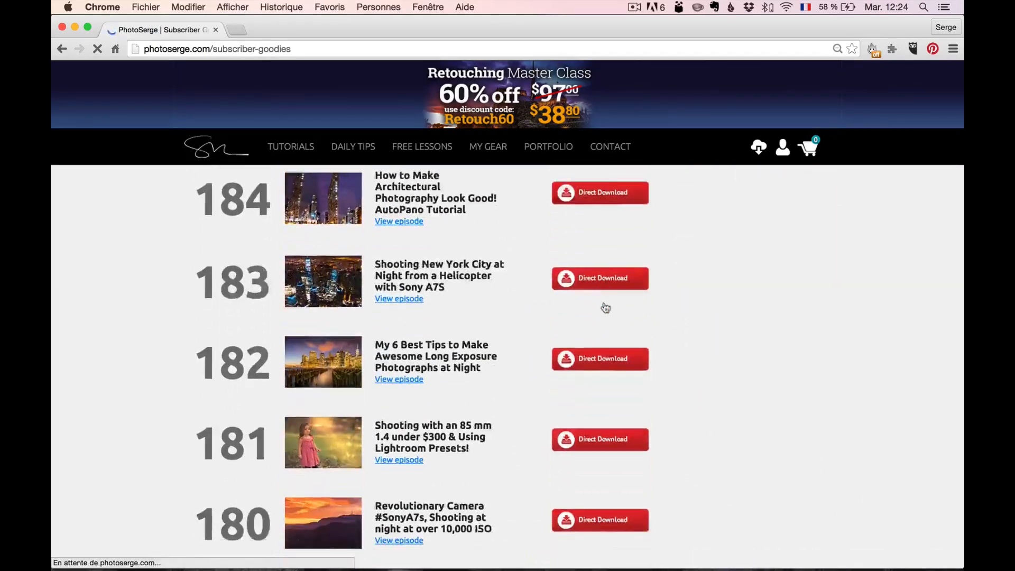
scroll(down, 3)
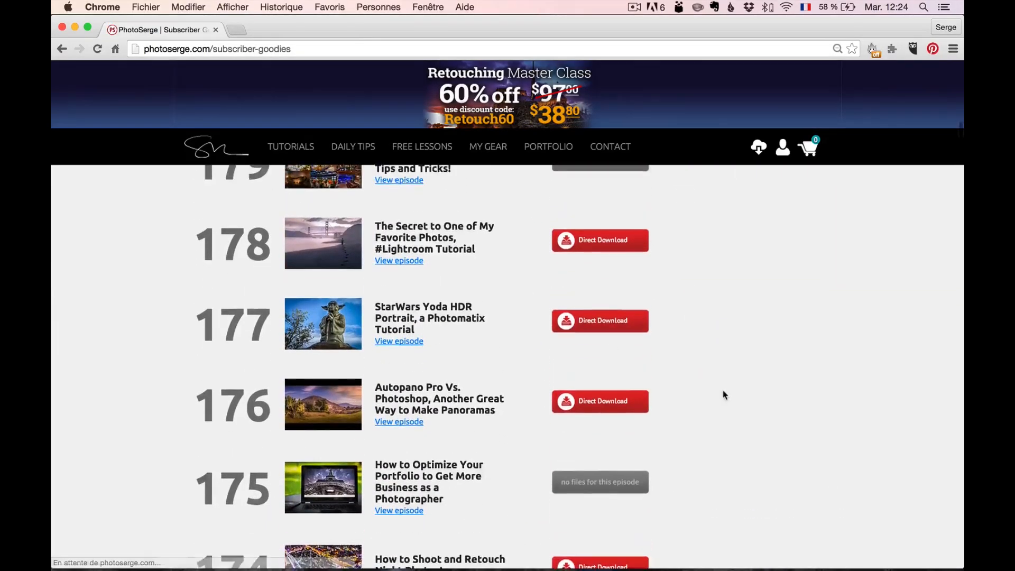
scroll(down, 3)
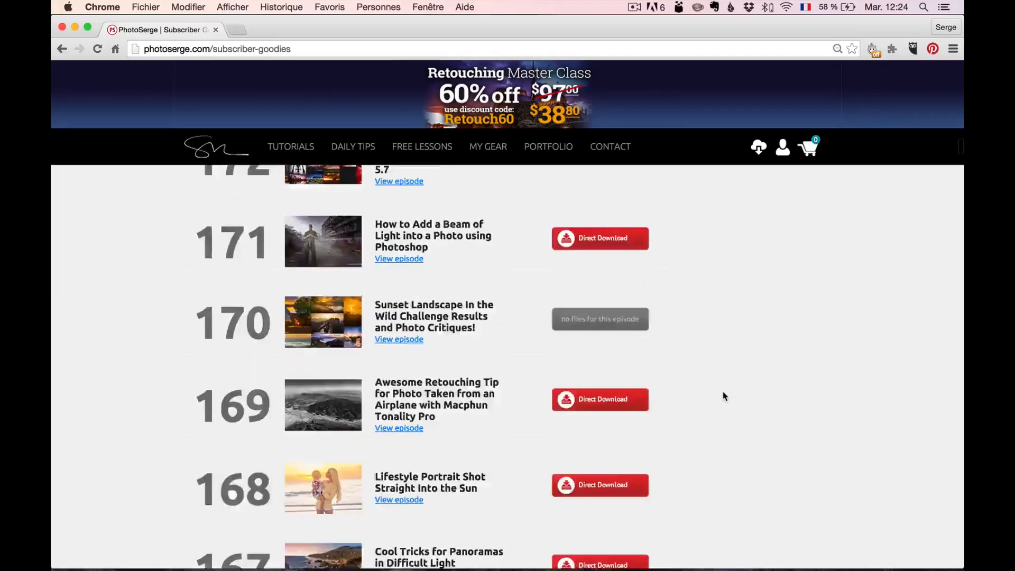
scroll(down, 3)
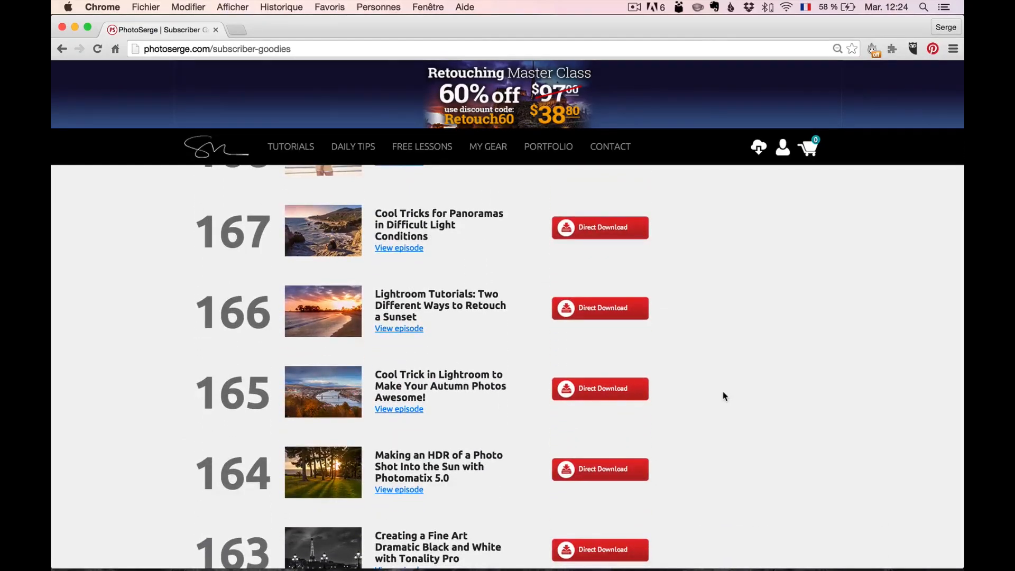
scroll(down, 3)
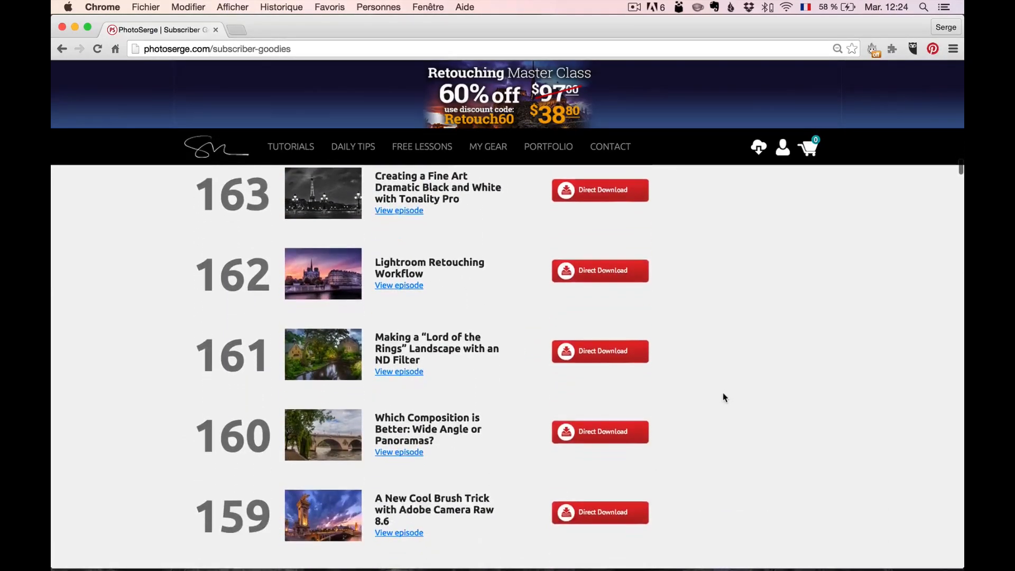
scroll(down, 3)
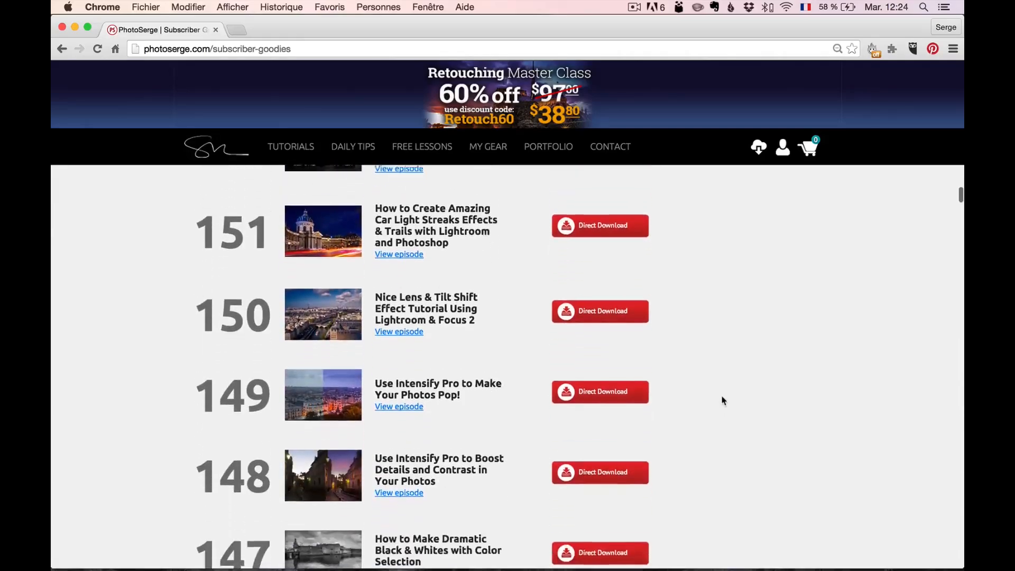
scroll(up, 3)
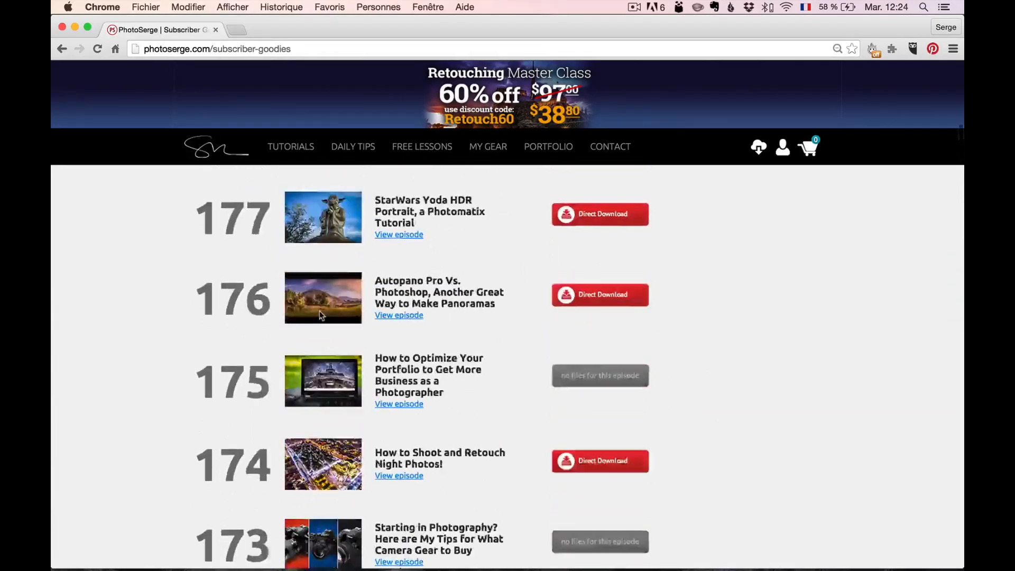
scroll(up, 3)
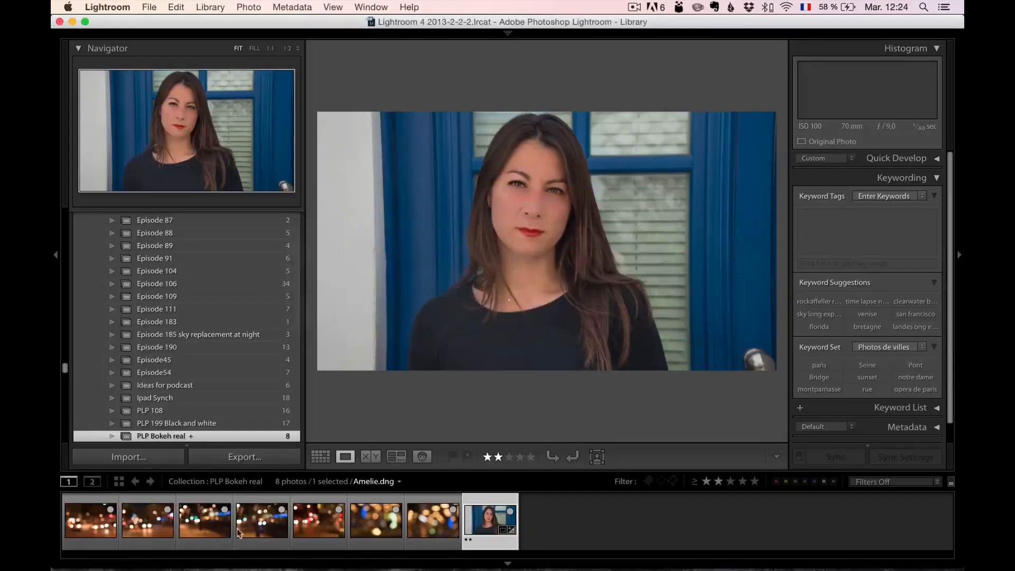
Look through the bokeh background shots in the filmstrip, then select the Amelie.dng portrait
click(147, 520)
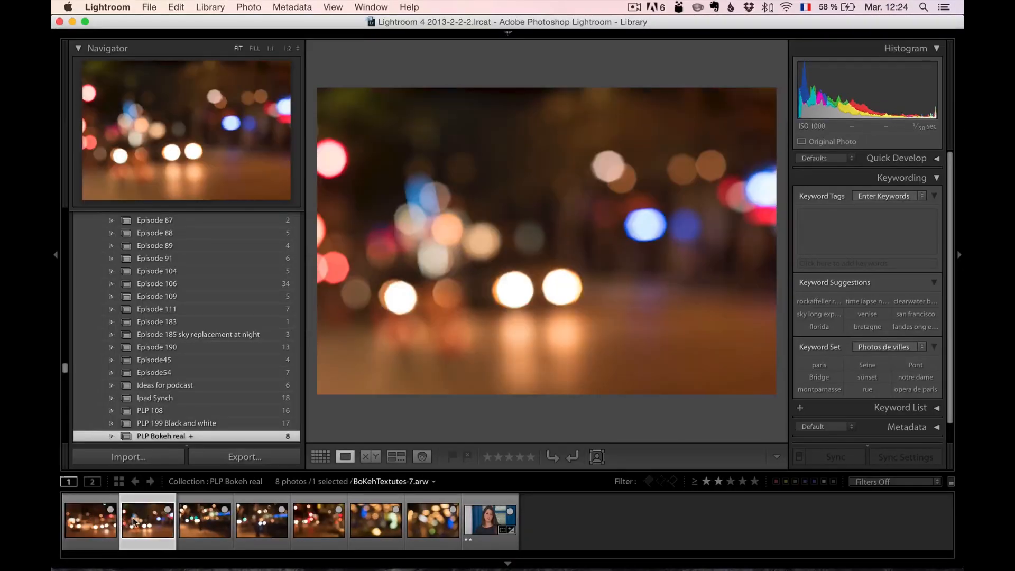
click(318, 520)
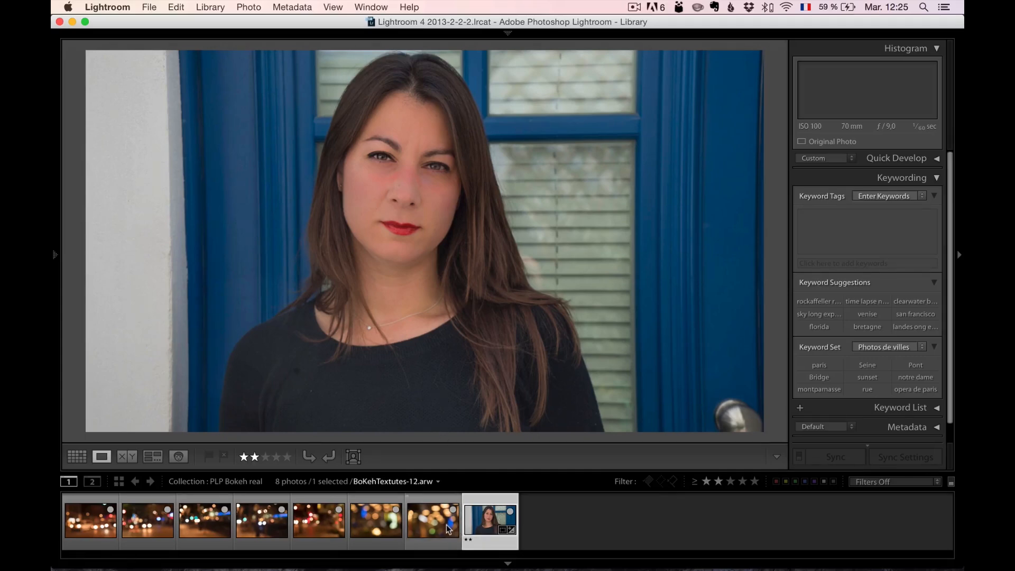
click(375, 521)
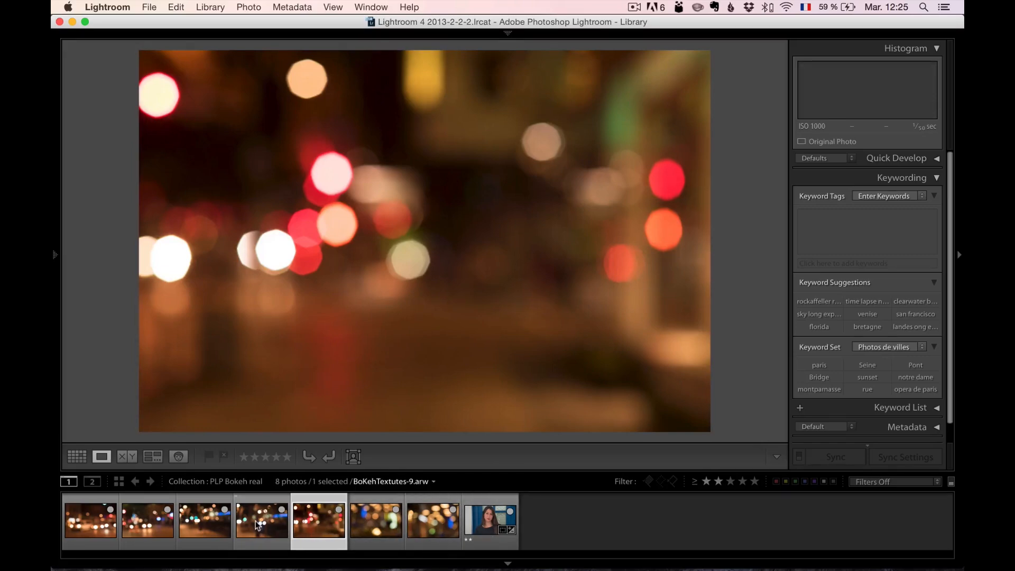
mouse_move(261, 520)
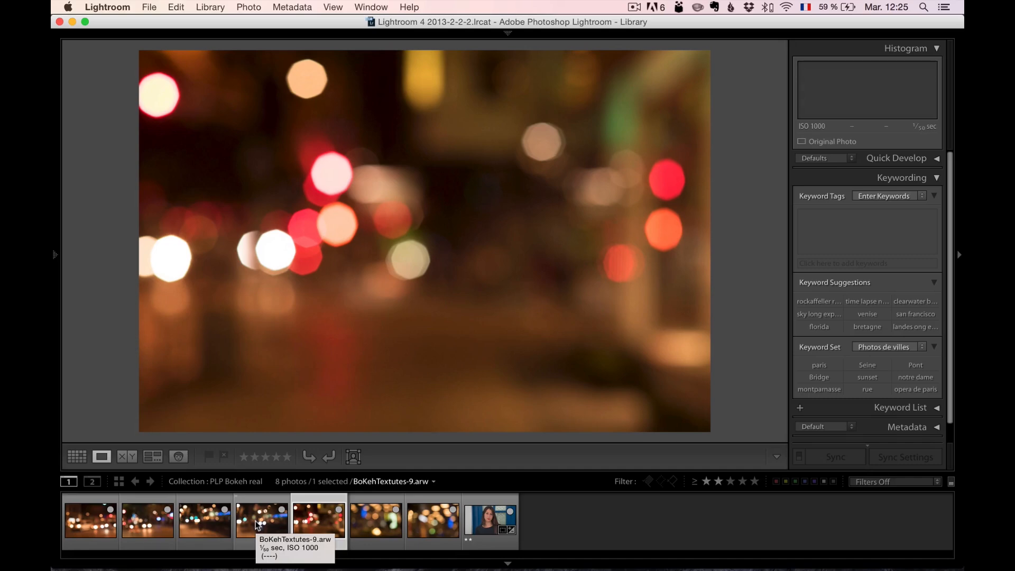
click(147, 520)
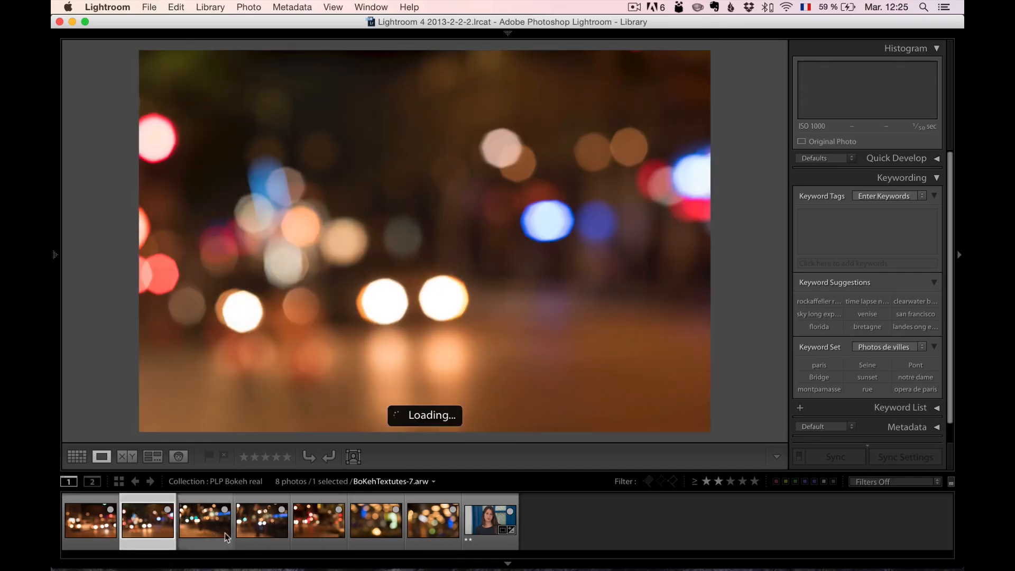
click(375, 520)
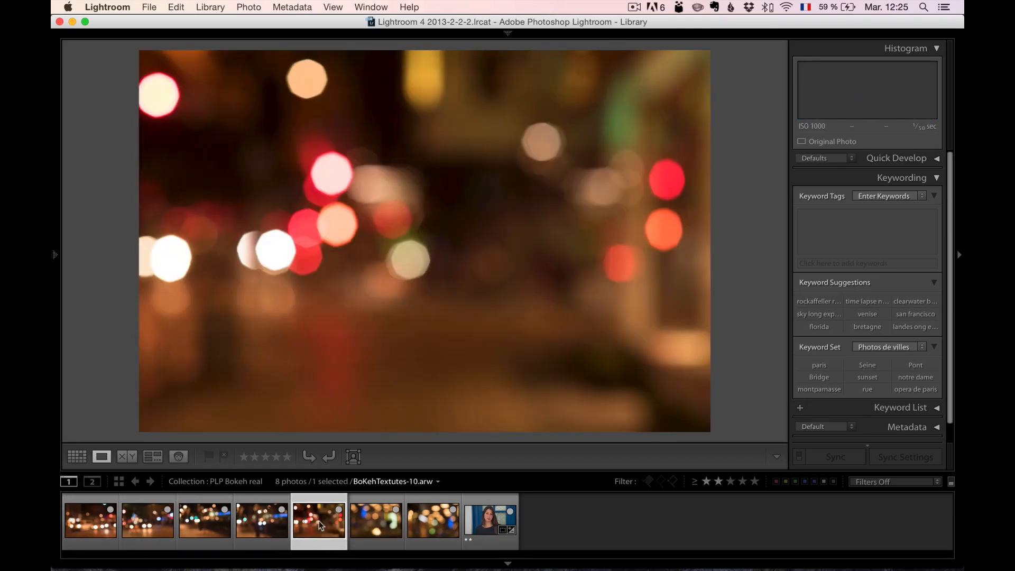
click(490, 520)
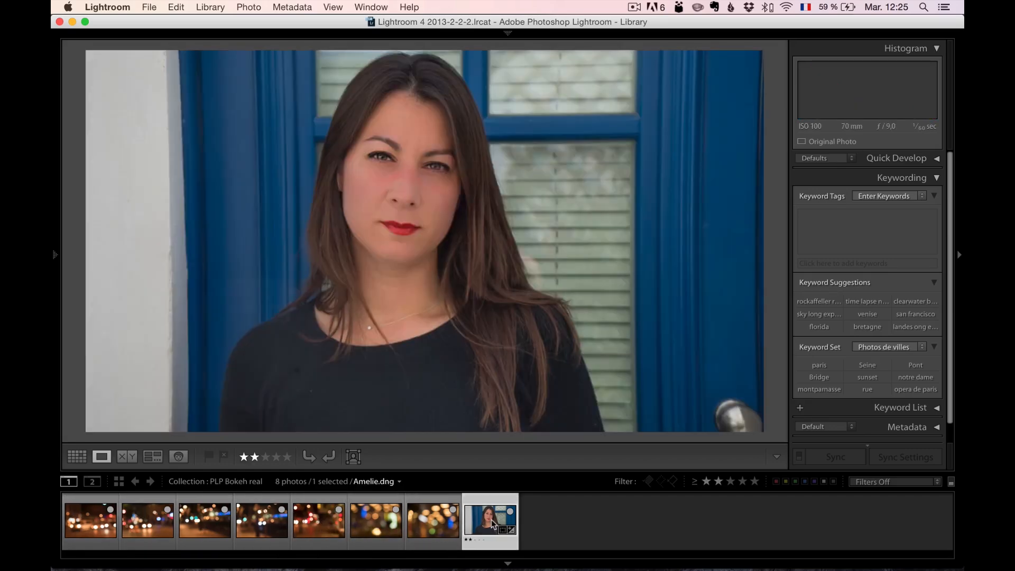
Bring up the context actions for the Amelie portrait to send it to Photoshop
right_click(489, 520)
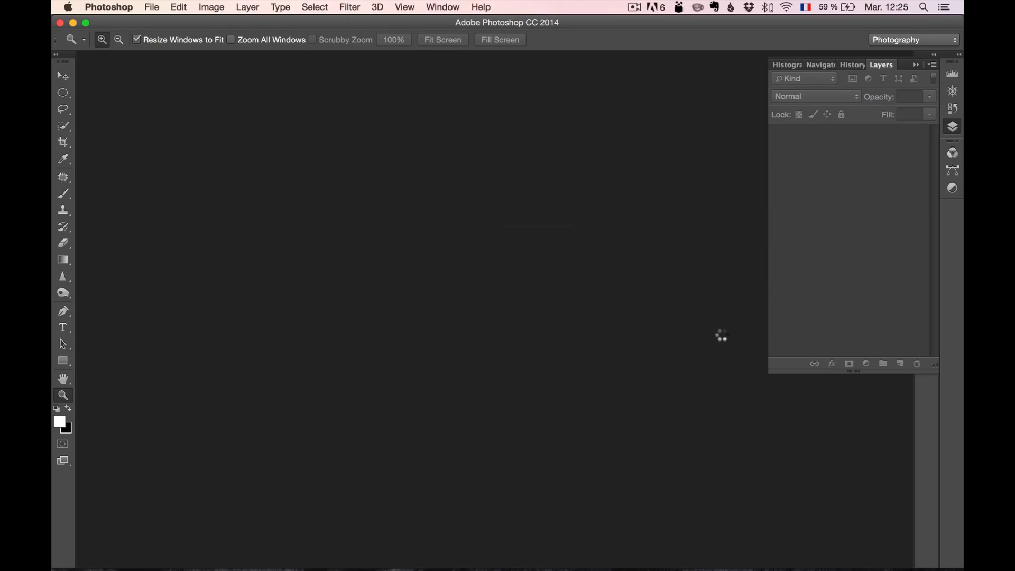
mouse_move(420, 253)
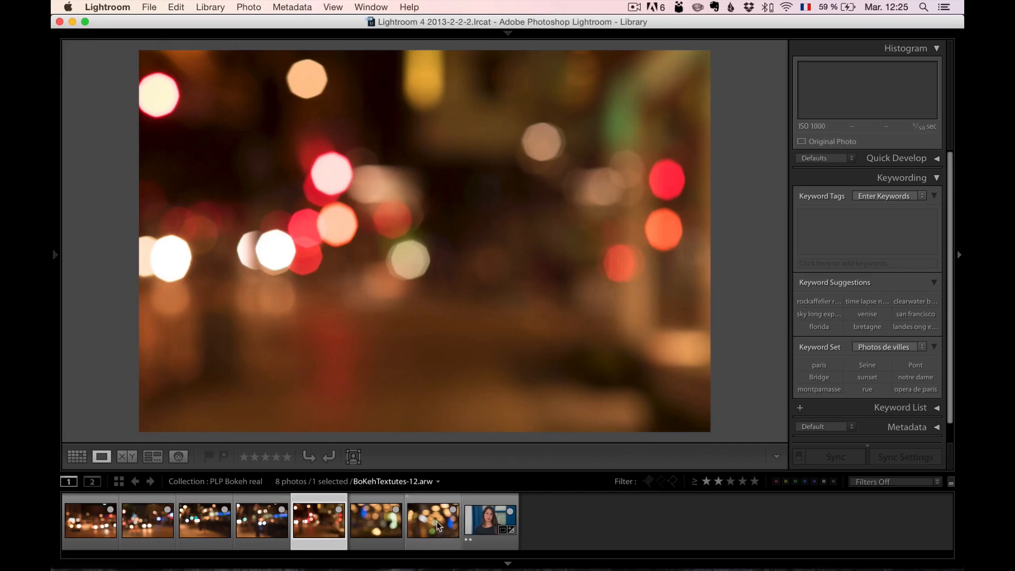
mouse_move(434, 525)
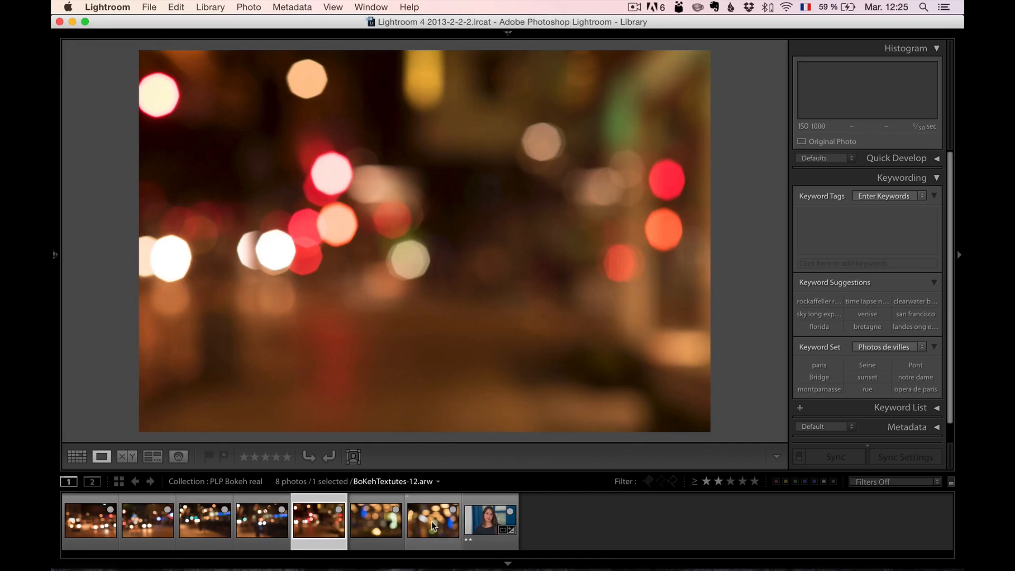
Compare the BoKehTextutes-12 and BoKehTextutes-10 bokeh shots against the Amelie portrait
click(432, 520)
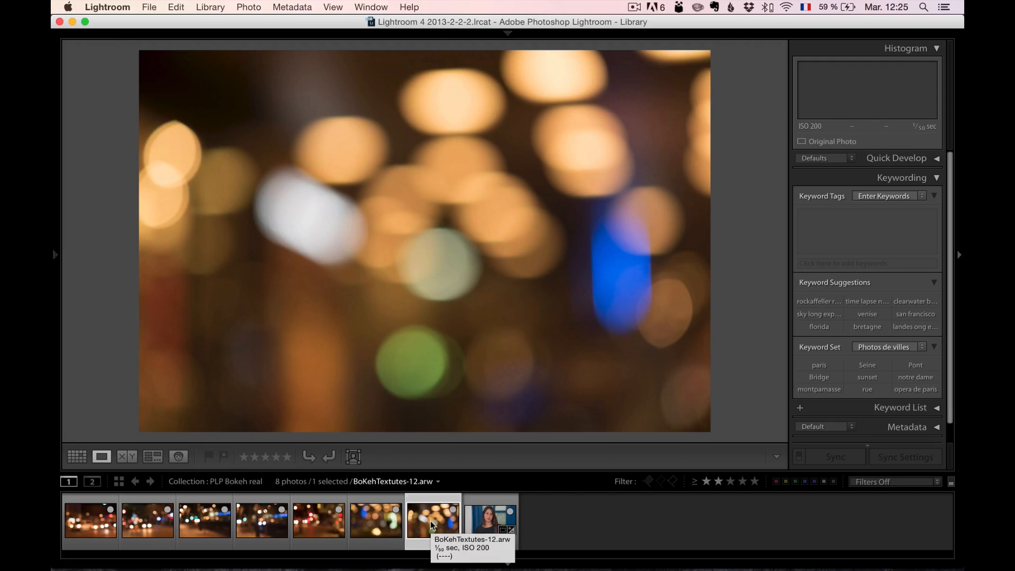
click(318, 521)
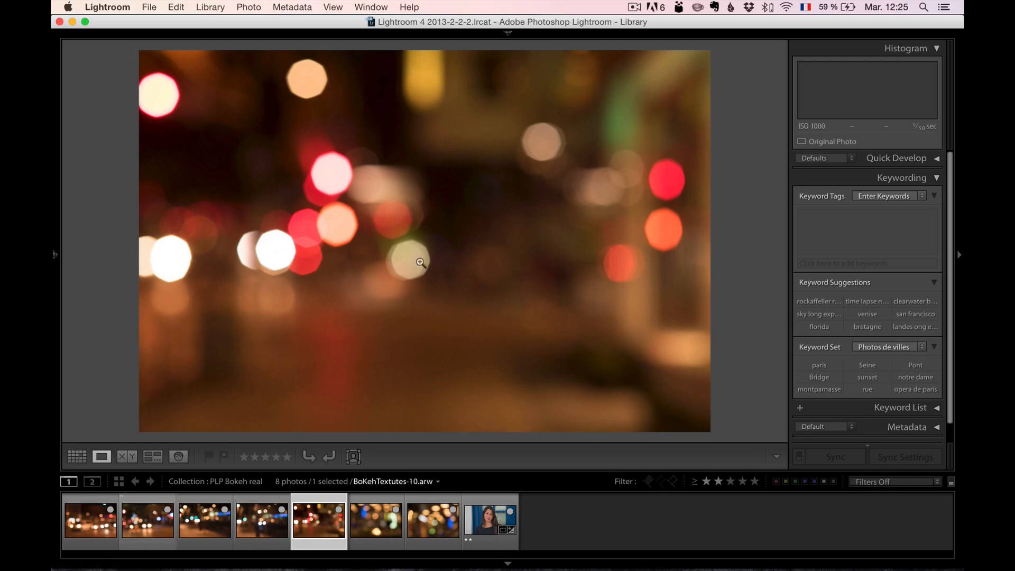
click(490, 521)
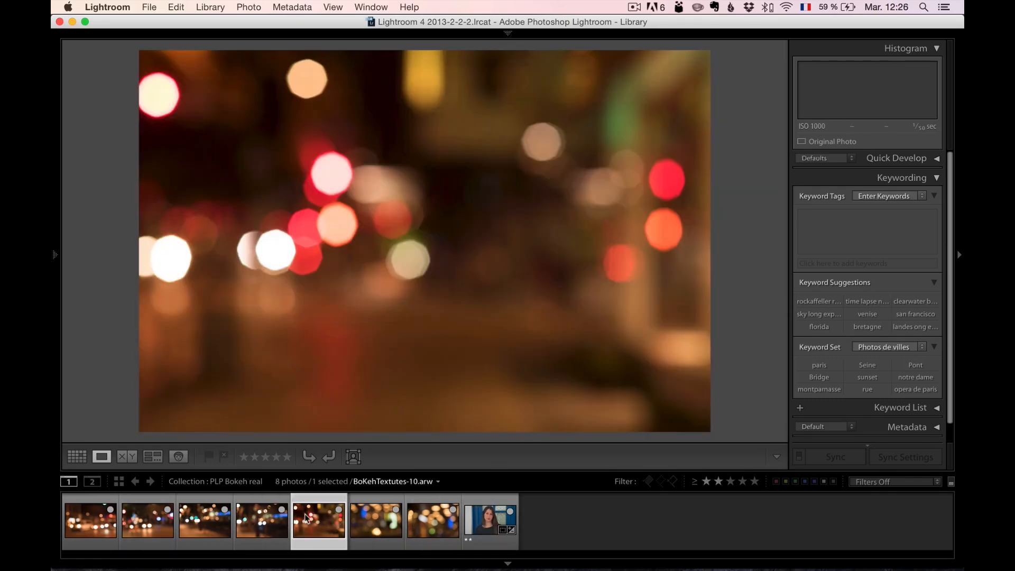
click(489, 520)
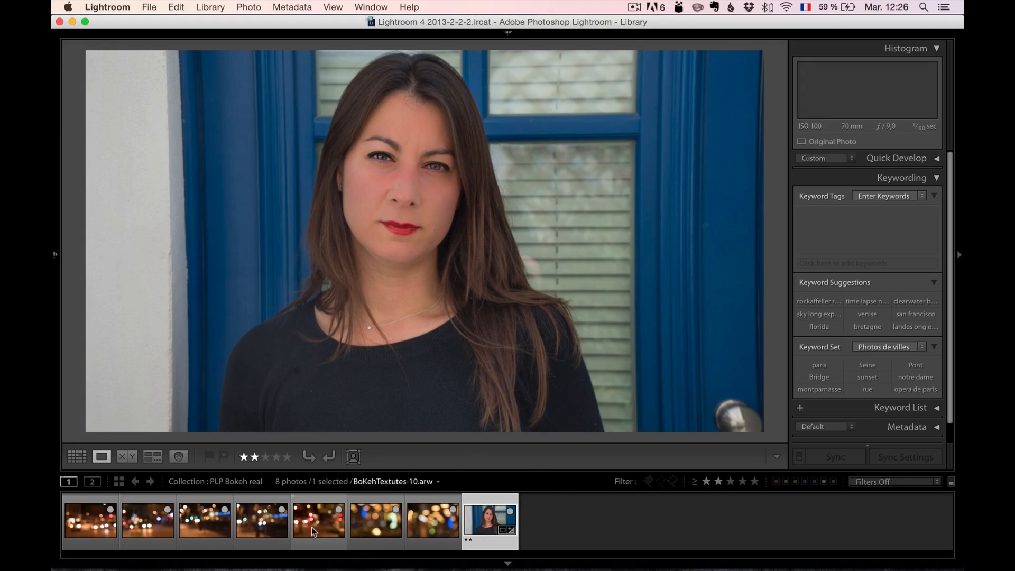
mouse_move(319, 519)
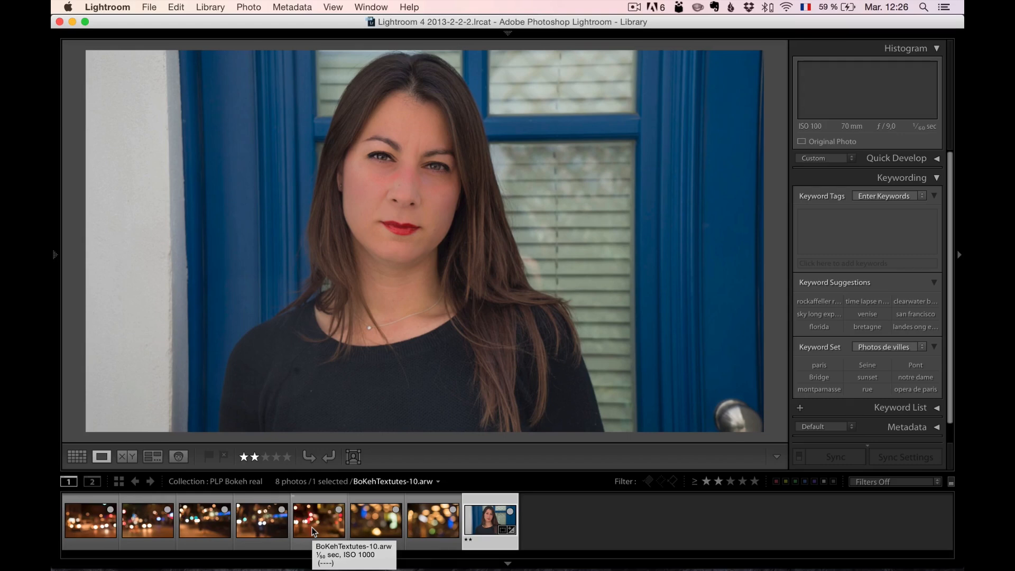
Send BoKehTextutes-10 to Photoshop via Edit In > Open as Smart Object
click(318, 520)
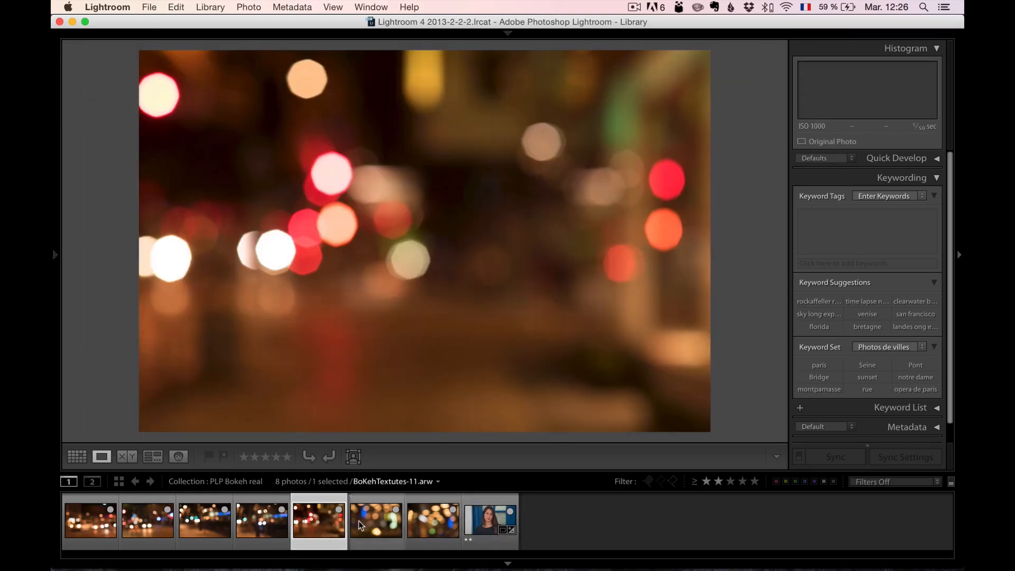
right_click(360, 525)
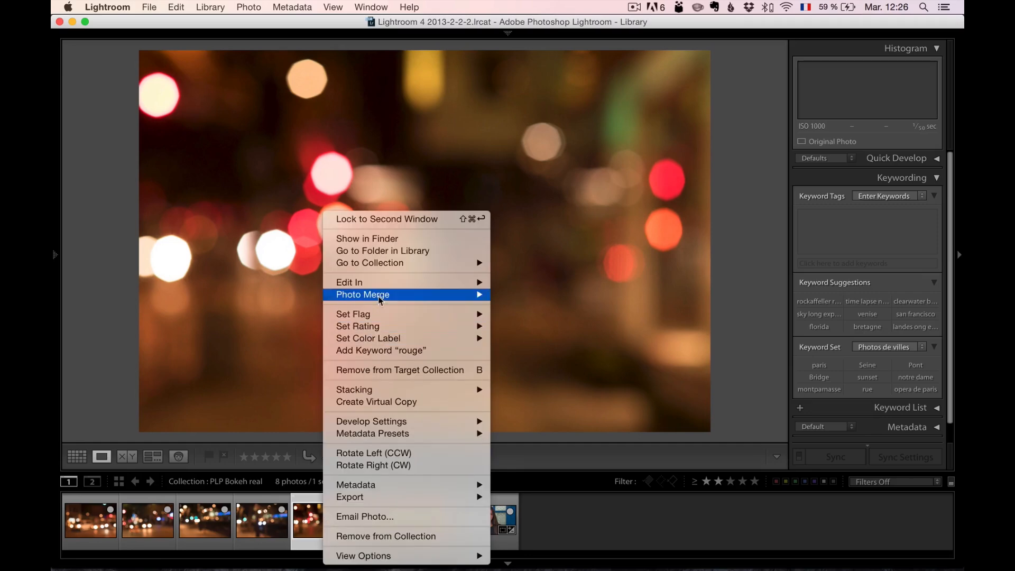
mouse_move(349, 281)
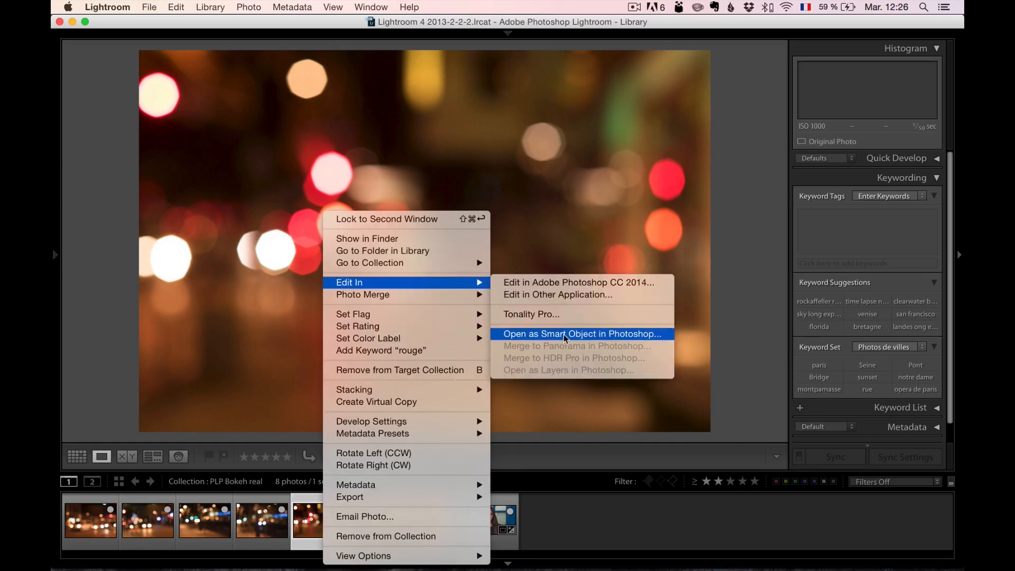
click(580, 333)
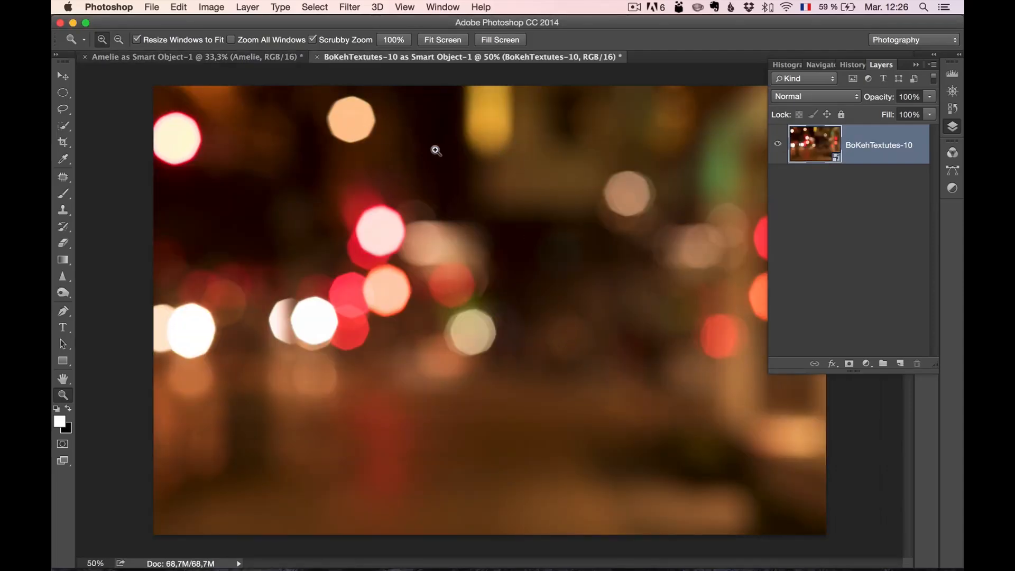
Drag the bokeh layer into the Amelie document, enlarge it to fill the canvas and place Amelie above it
click(62, 77)
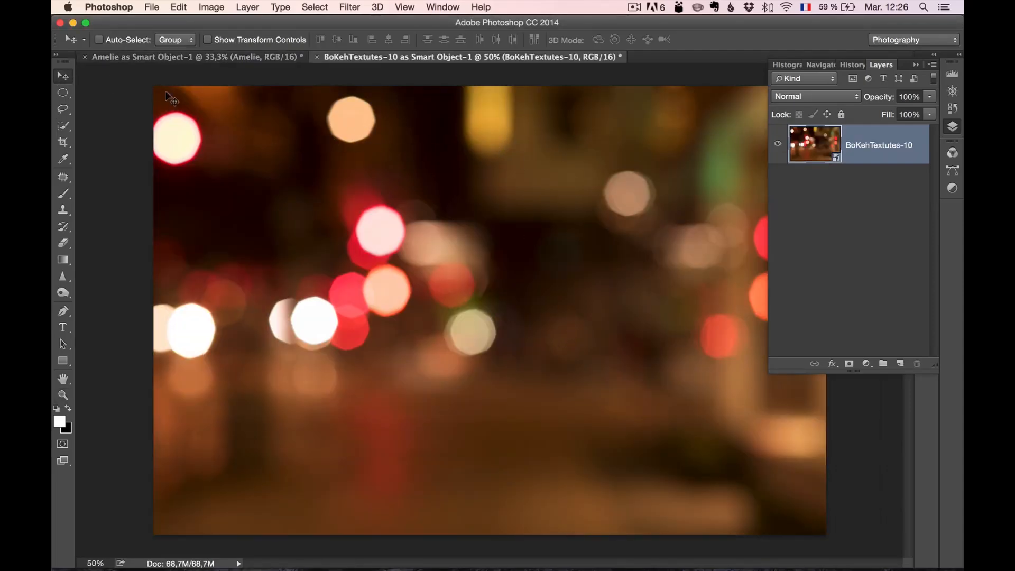
click(195, 56)
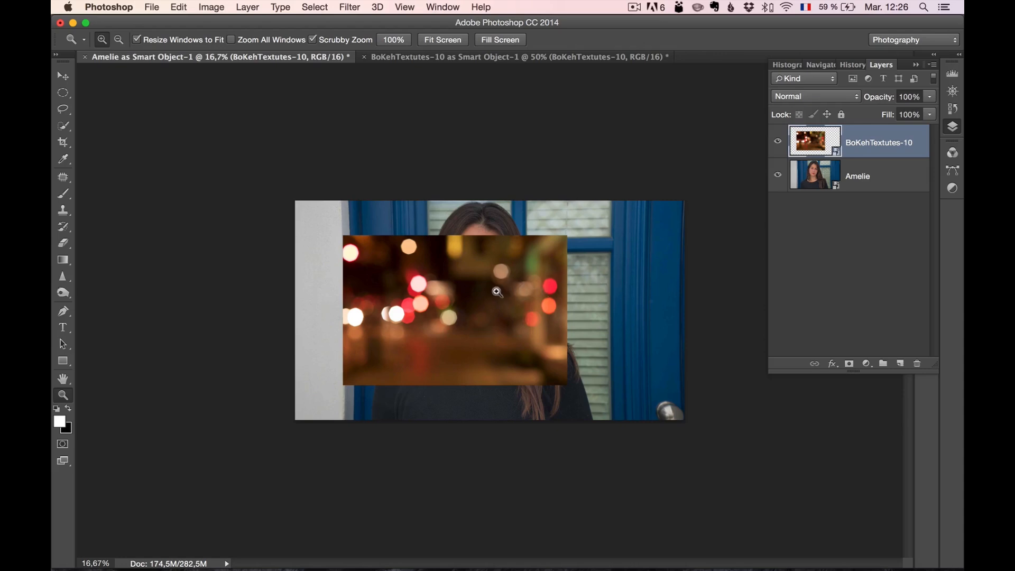
mouse_move(535, 288)
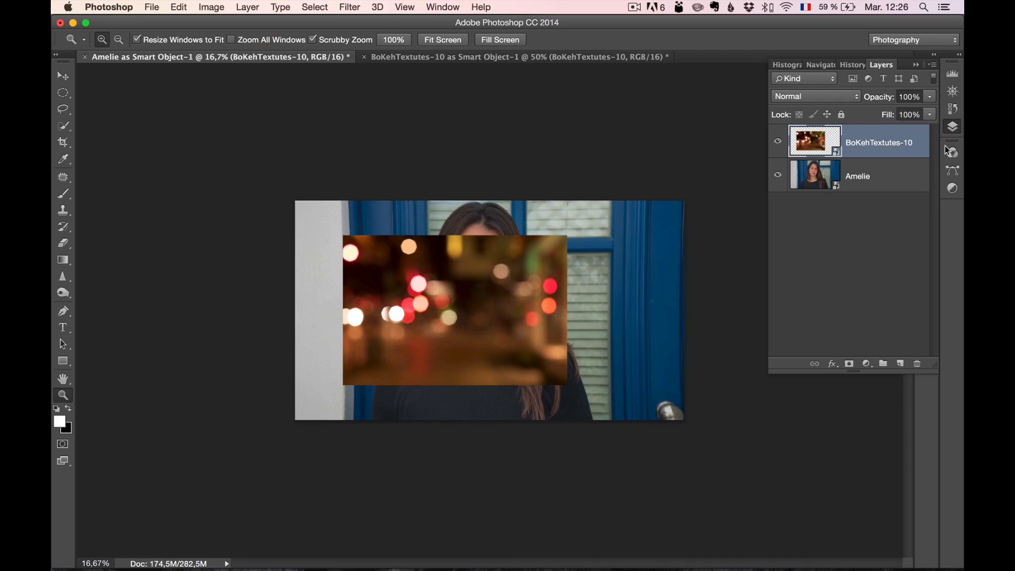
mouse_move(469, 252)
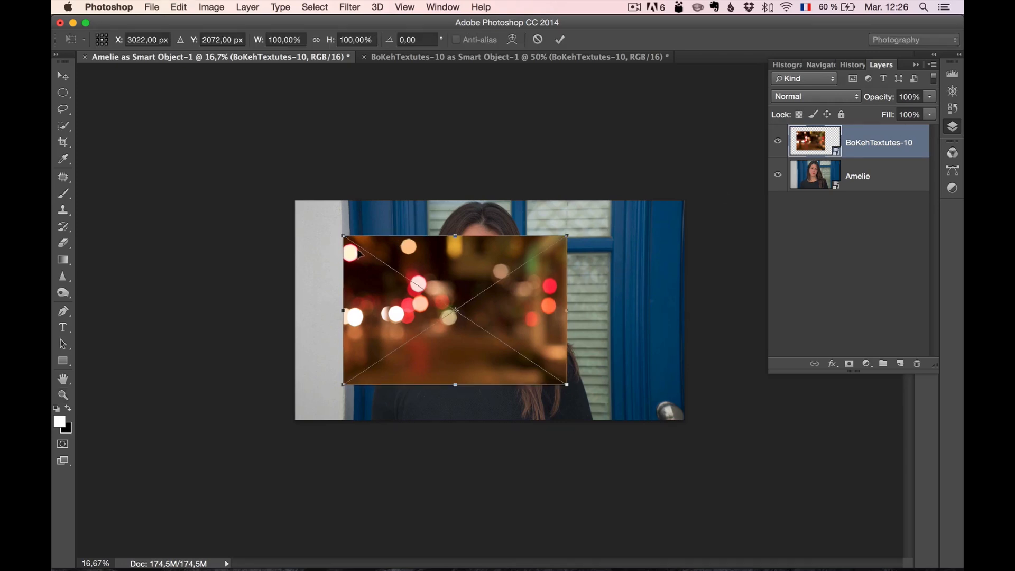
drag(342, 235, 295, 201)
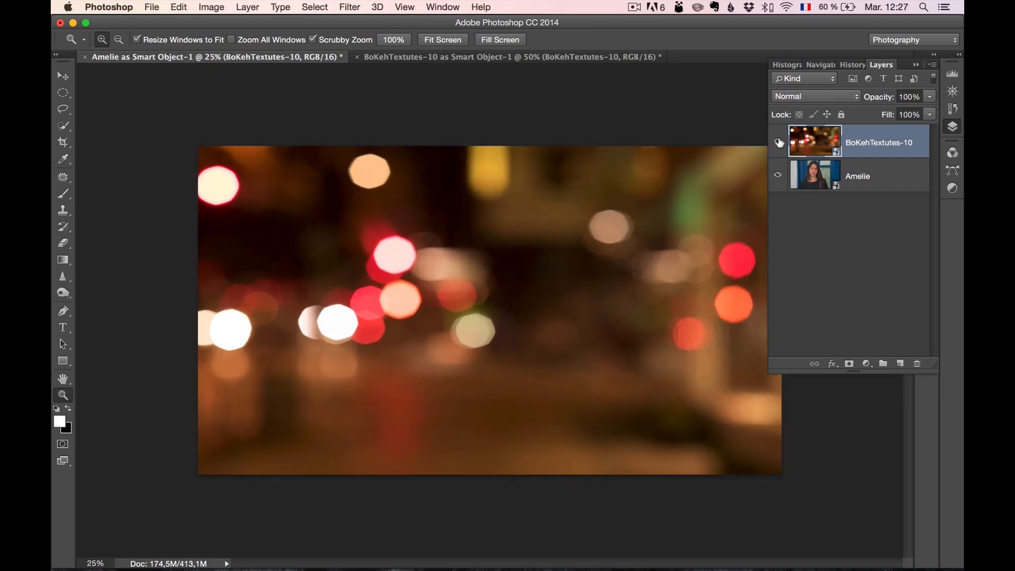
click(778, 143)
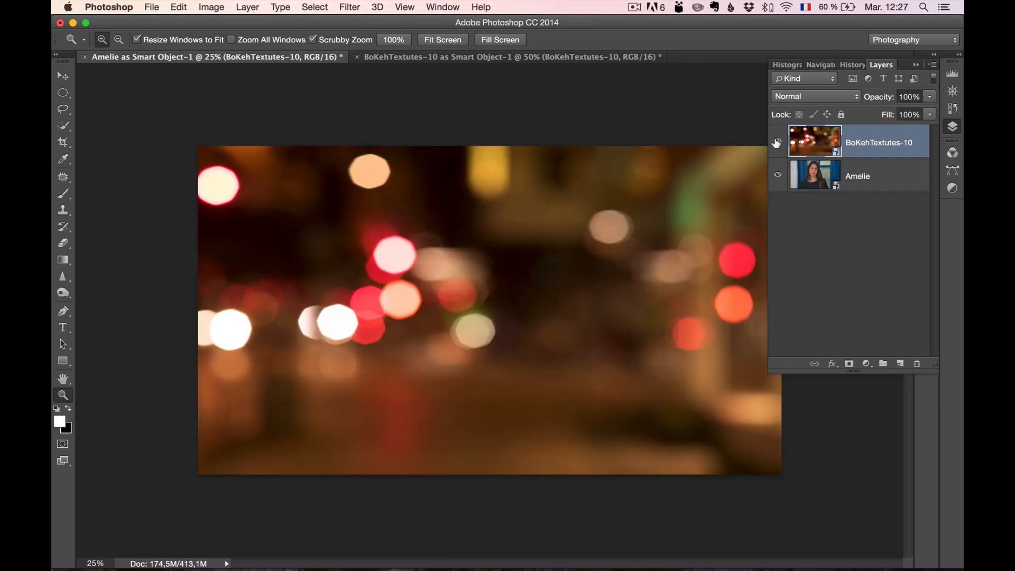
click(776, 143)
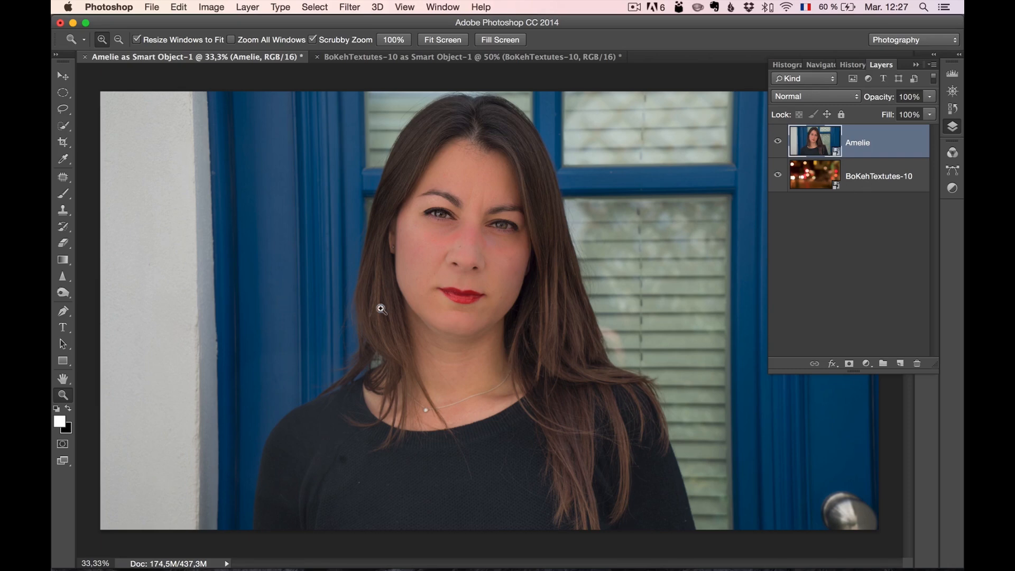
mouse_move(446, 216)
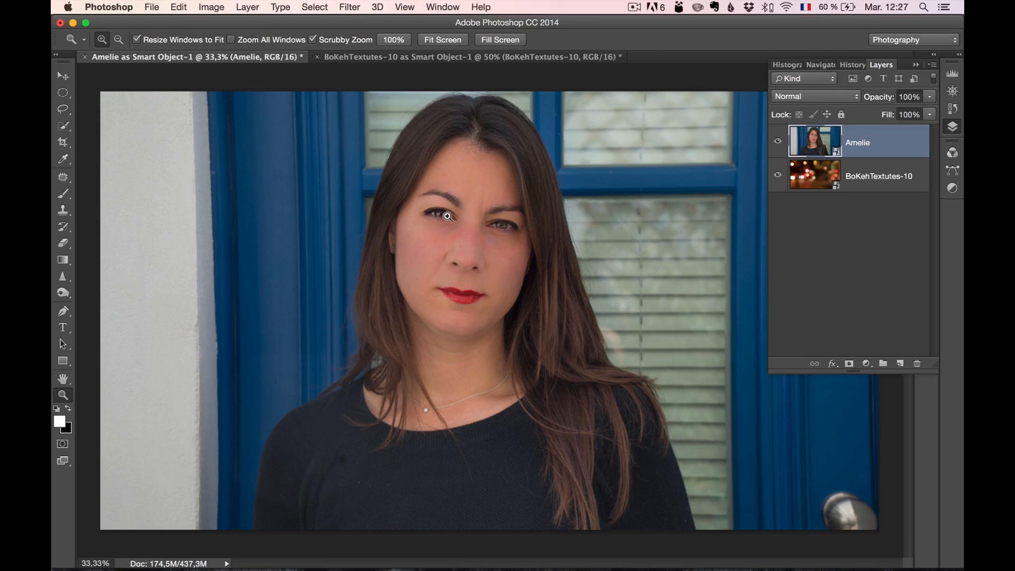
mouse_move(559, 311)
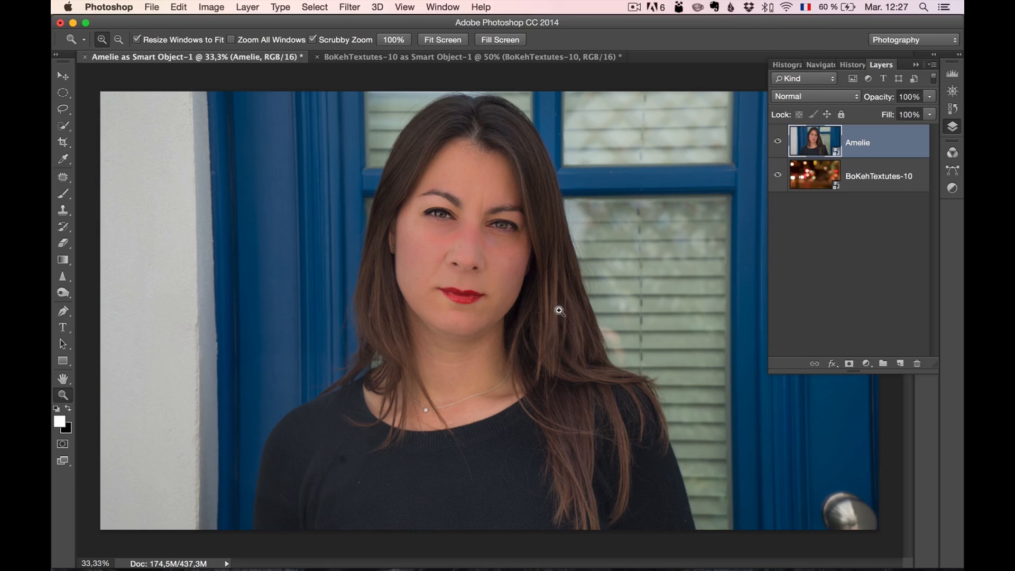
With the Quick Selection Tool, select Amelie's hair and body away from the blue door
click(63, 125)
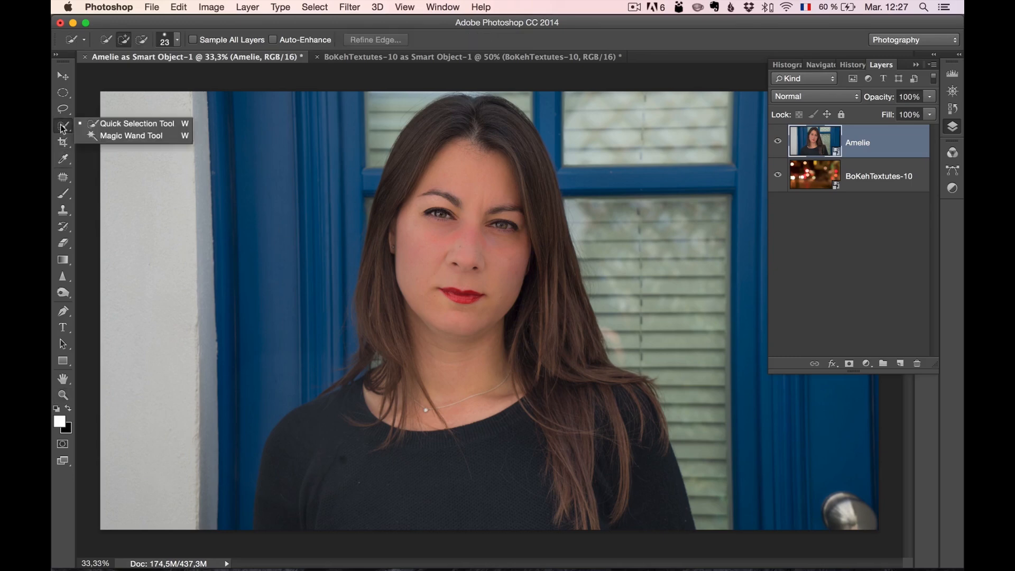
mouse_move(137, 124)
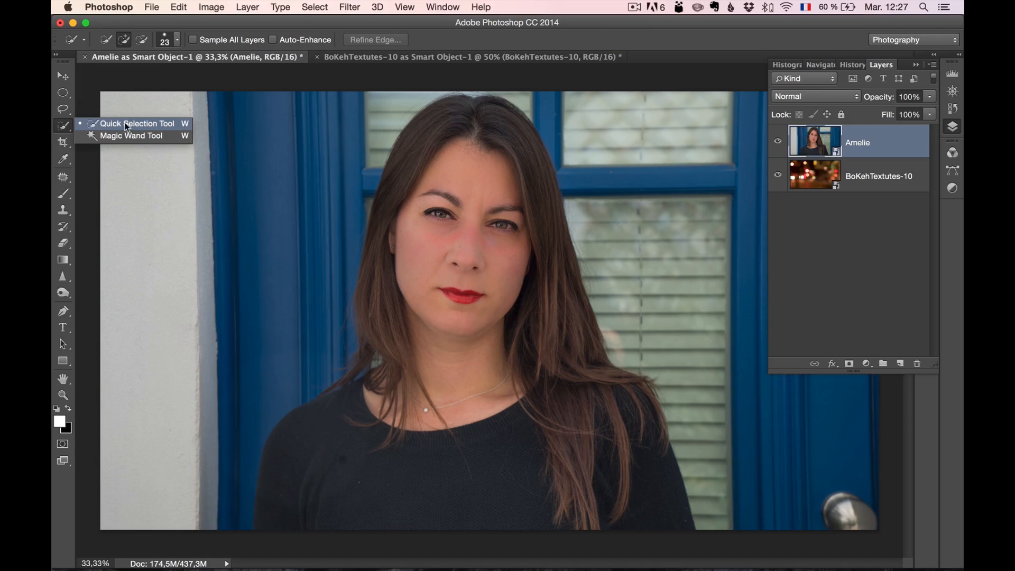
click(137, 123)
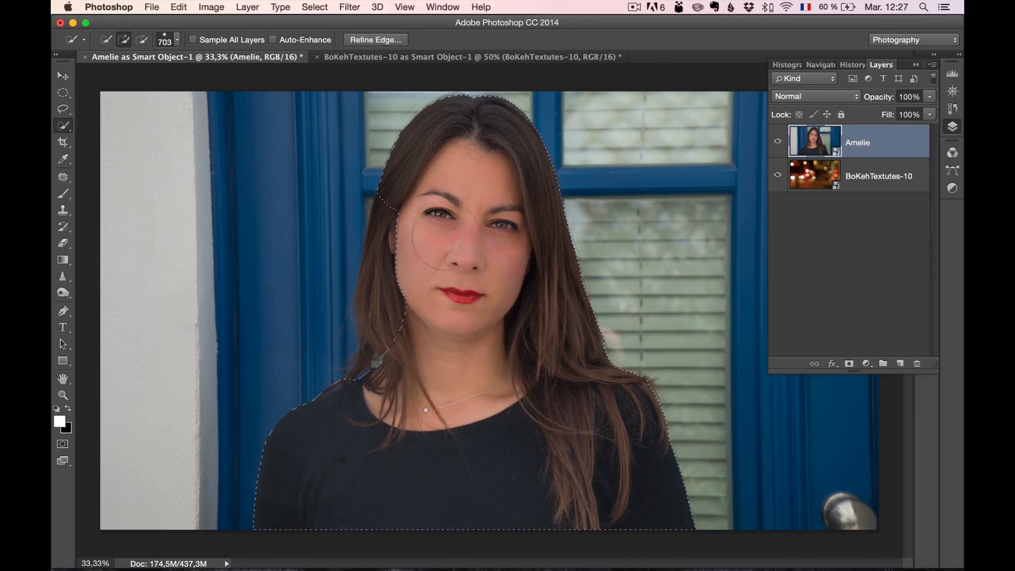
click(63, 394)
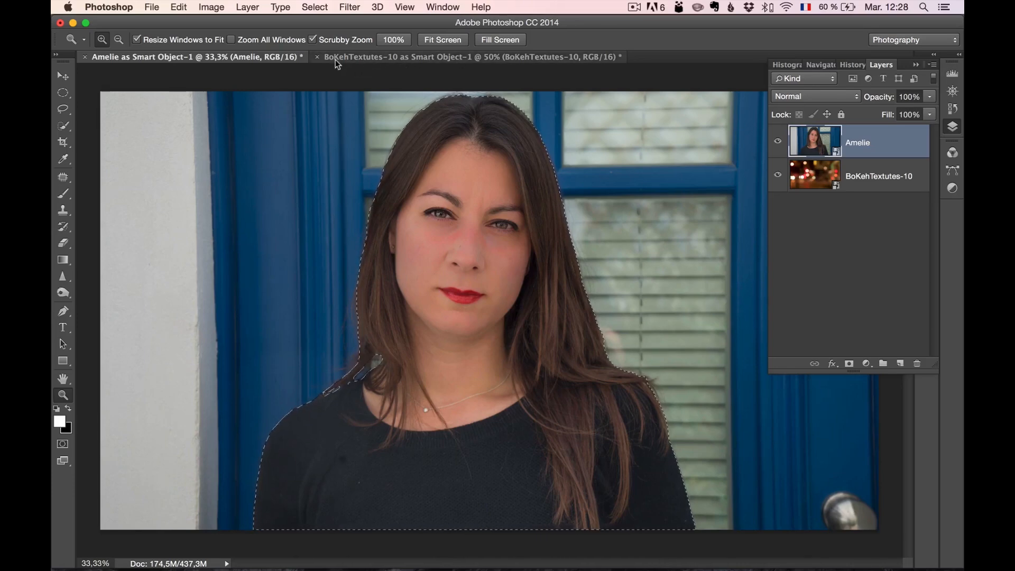
click(62, 126)
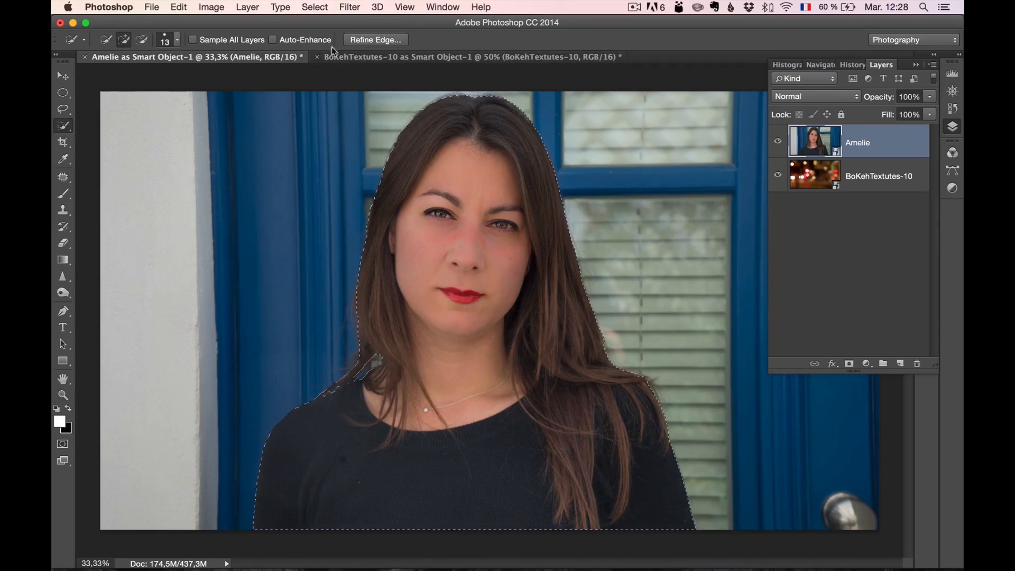
In Refine Edge, enable Smart Radius with Smooth 4, Feather 1.2 px and Shift Edge -9%
click(374, 39)
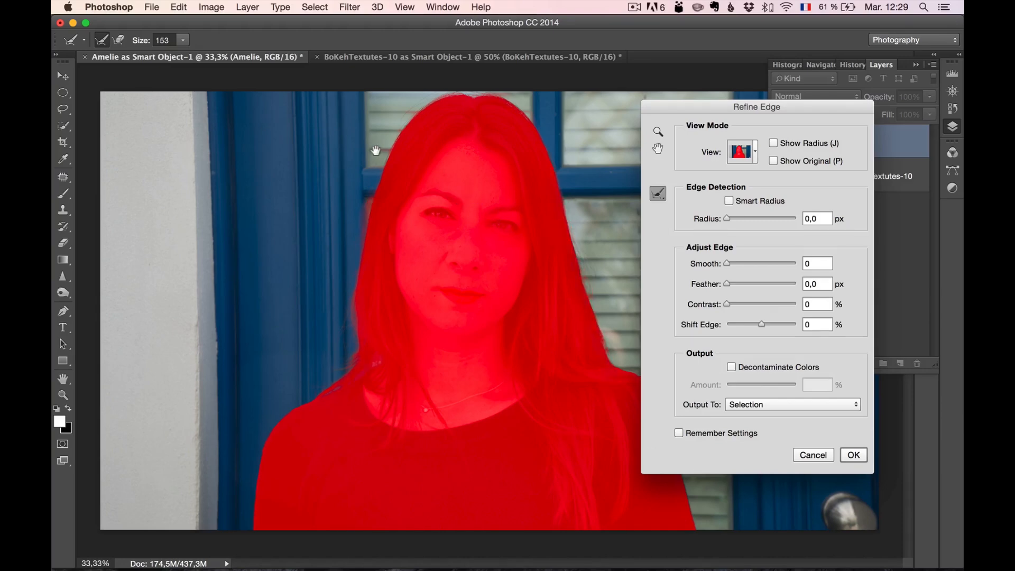
mouse_move(296, 188)
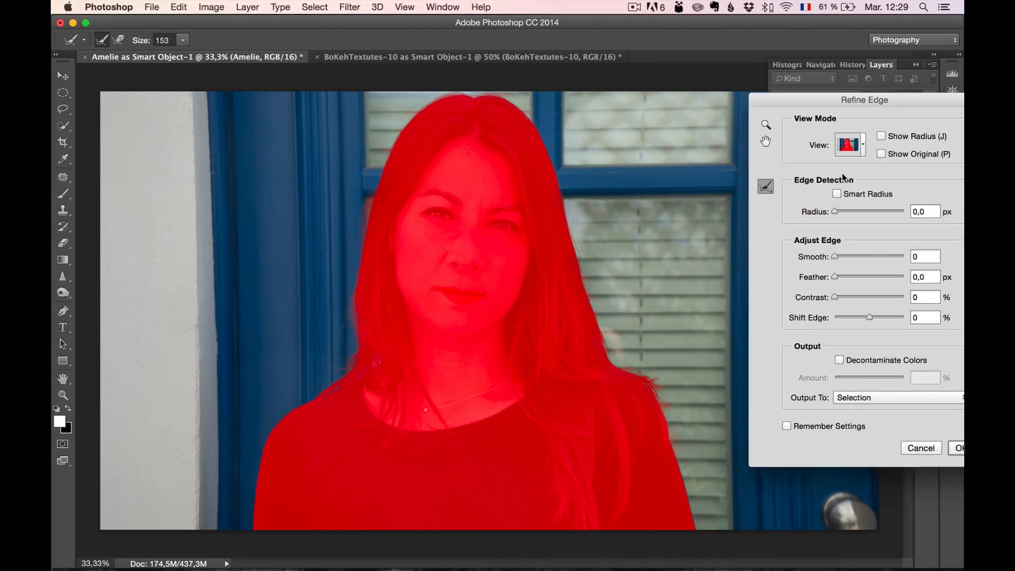
click(837, 193)
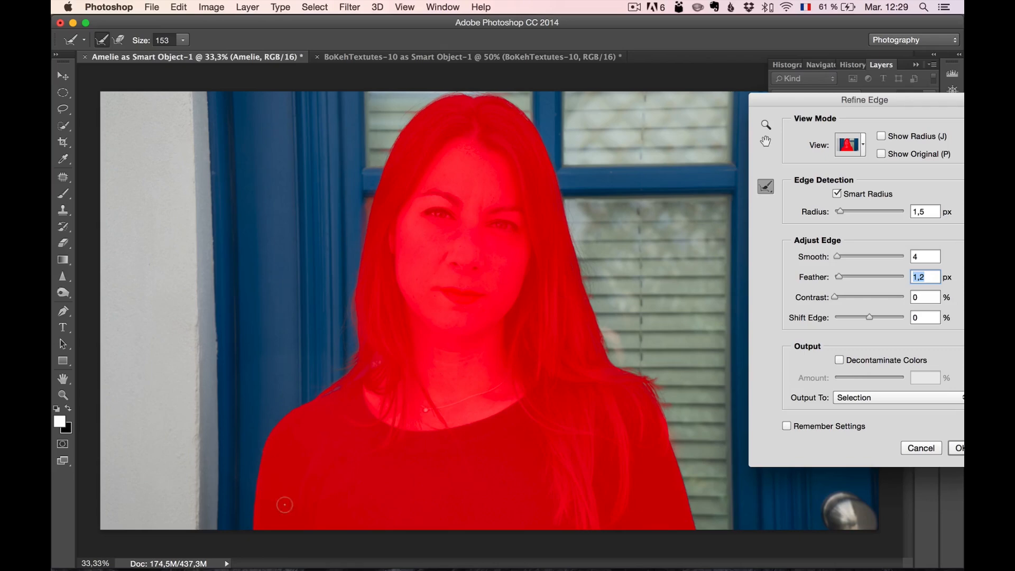
mouse_move(374, 442)
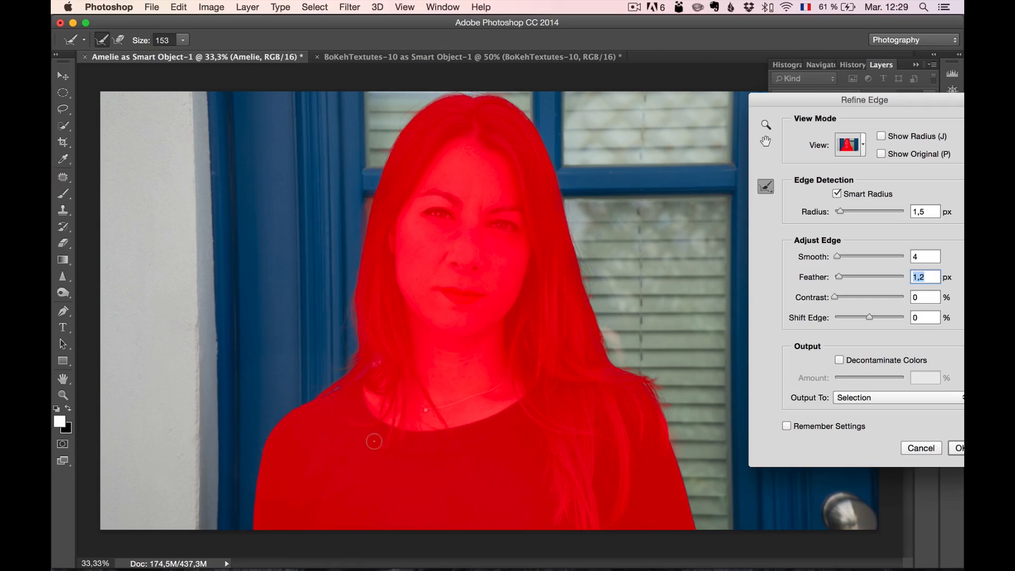
mouse_move(869, 325)
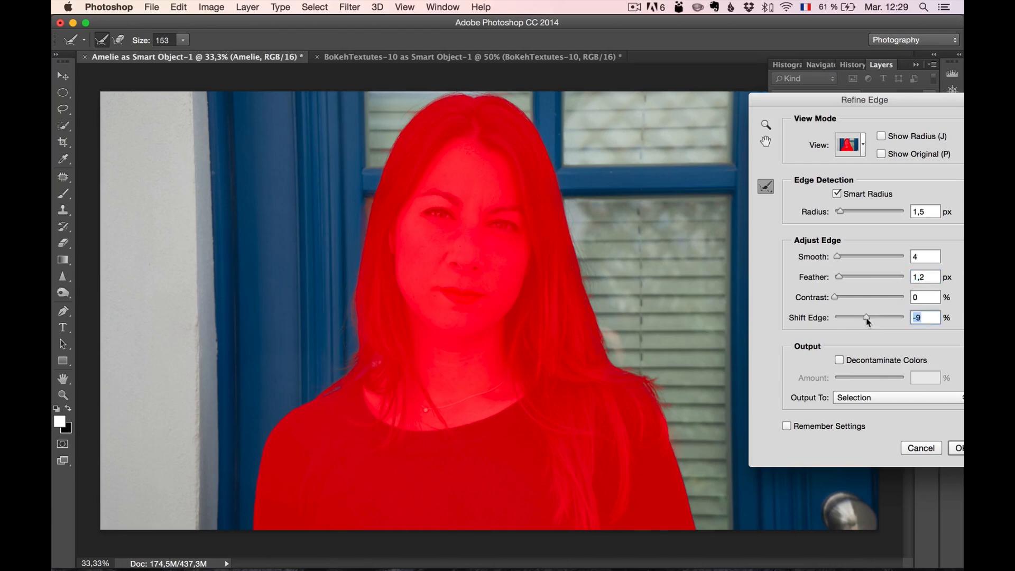
mouse_move(932, 265)
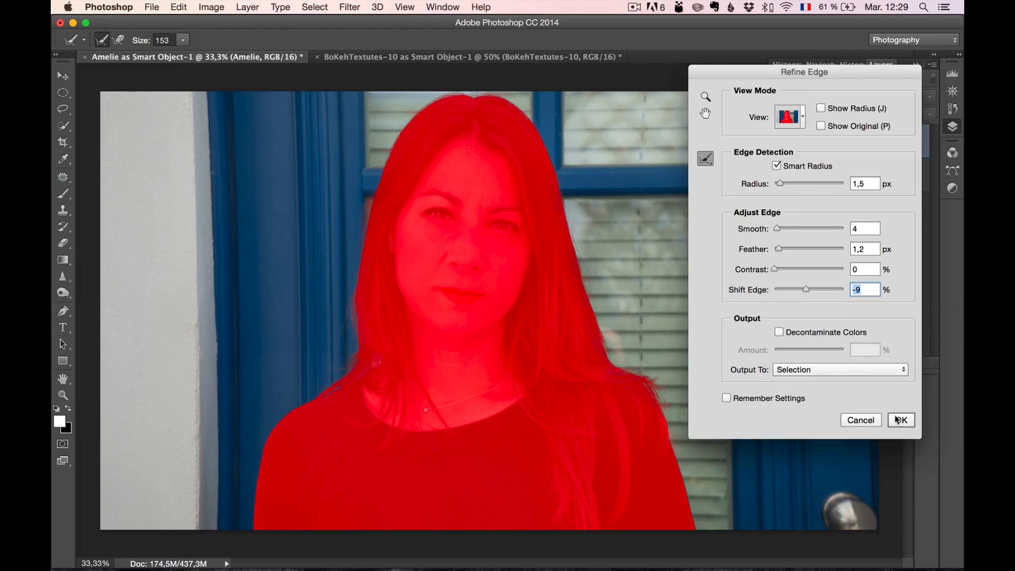
Confirm the refined edge and paint quick-mask corrections along hair and shoulder with a size-43 brush
click(901, 420)
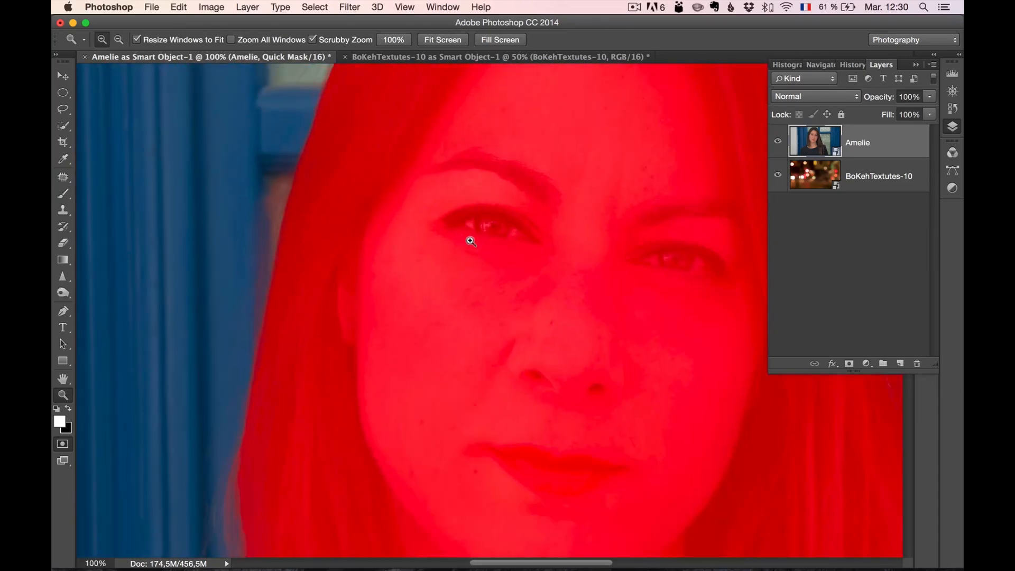
click(62, 195)
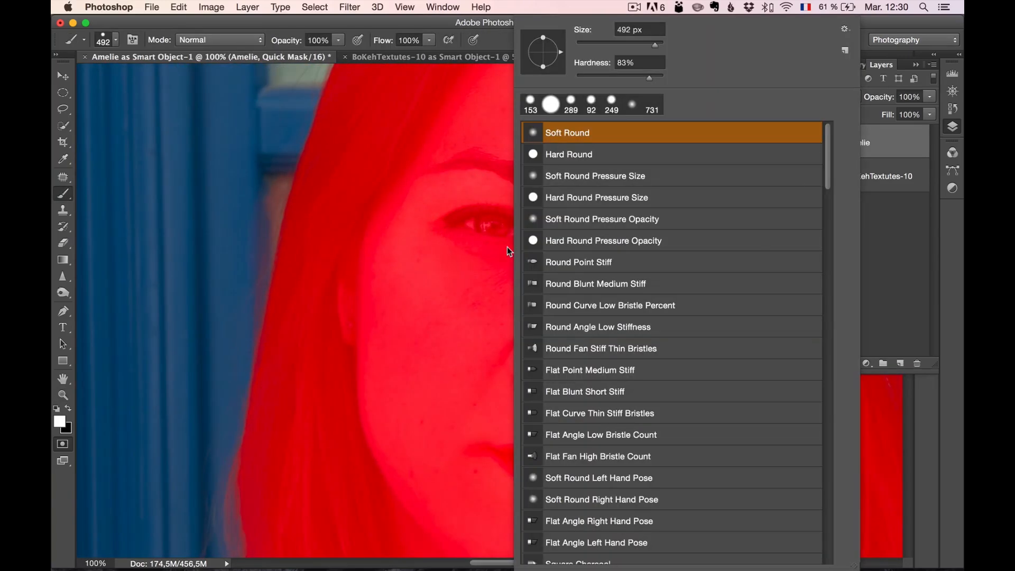
mouse_move(614, 74)
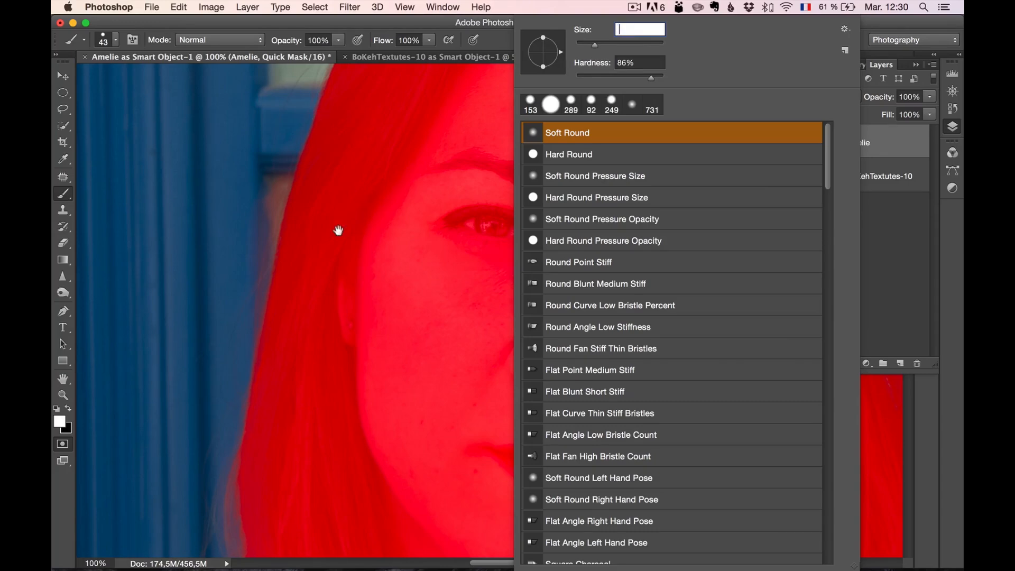
click(338, 230)
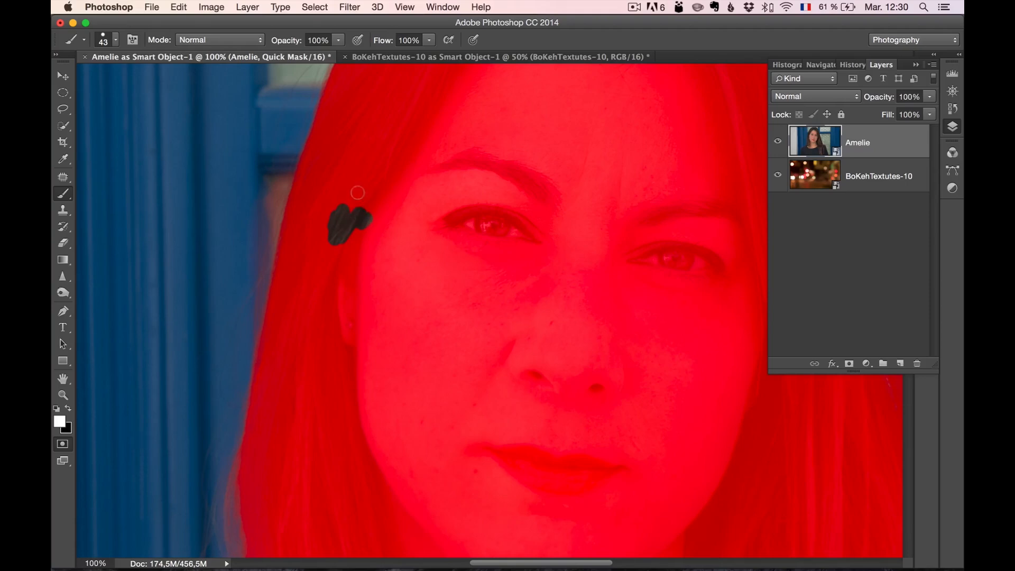
mouse_move(182, 290)
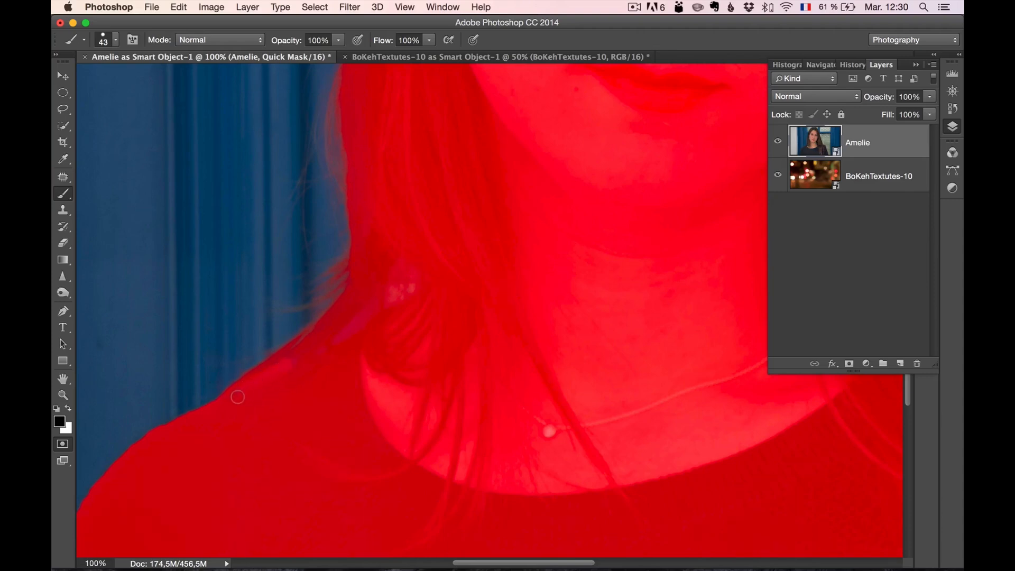
mouse_move(241, 395)
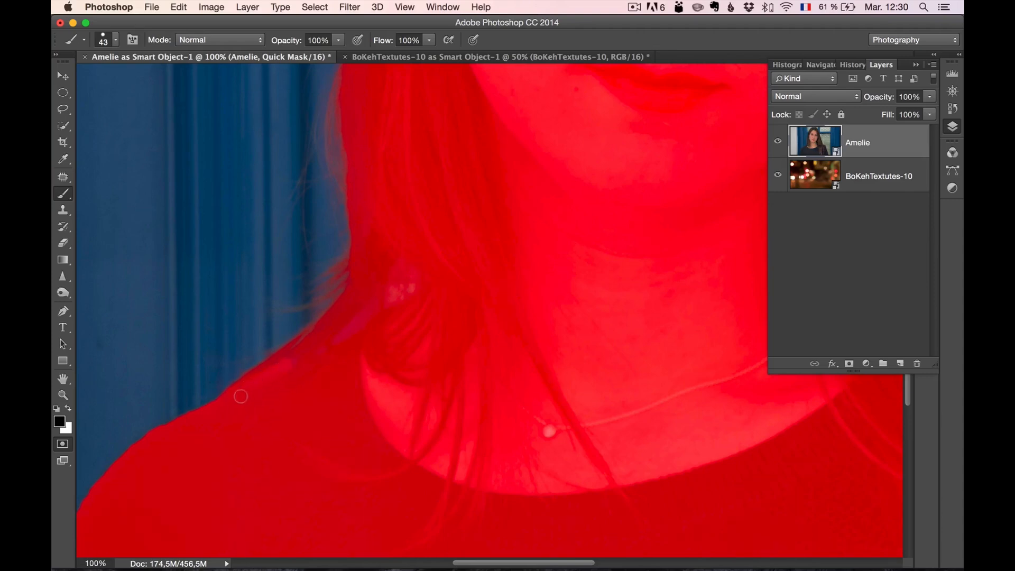
mouse_move(247, 388)
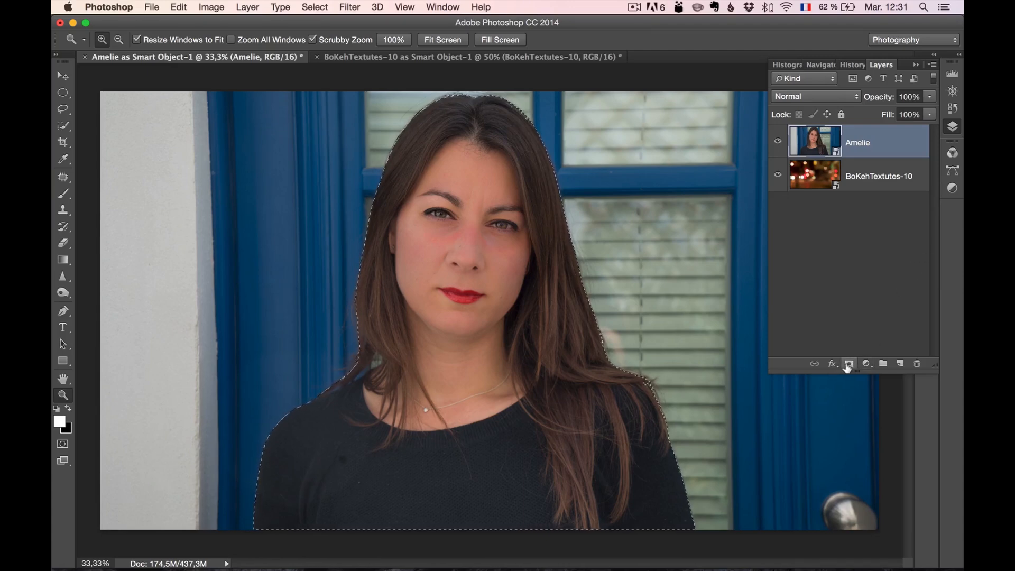
Turn the selection into a layer mask on Amelie so she sits over the bokeh lights
click(848, 362)
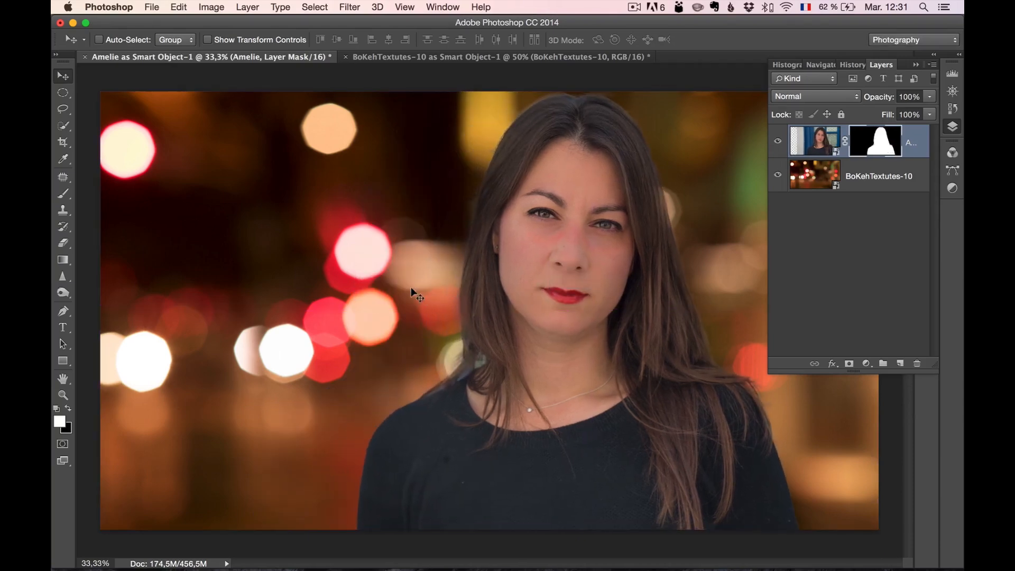
click(63, 394)
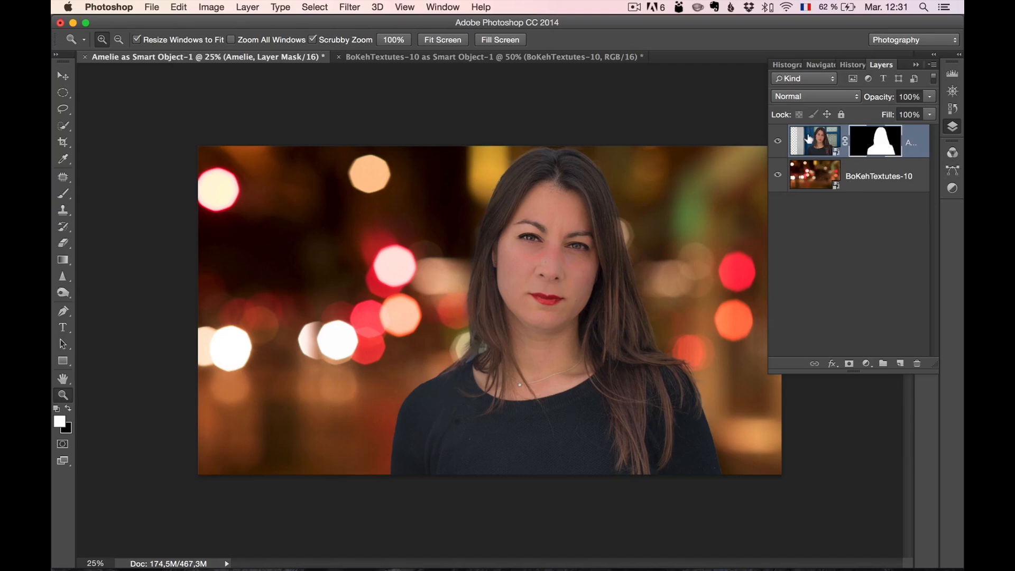
Re-develop Amelie in Camera Raw: exposure -0.75, temperature 4850, tint +23, contrast +19, shadows +72
double_click(814, 141)
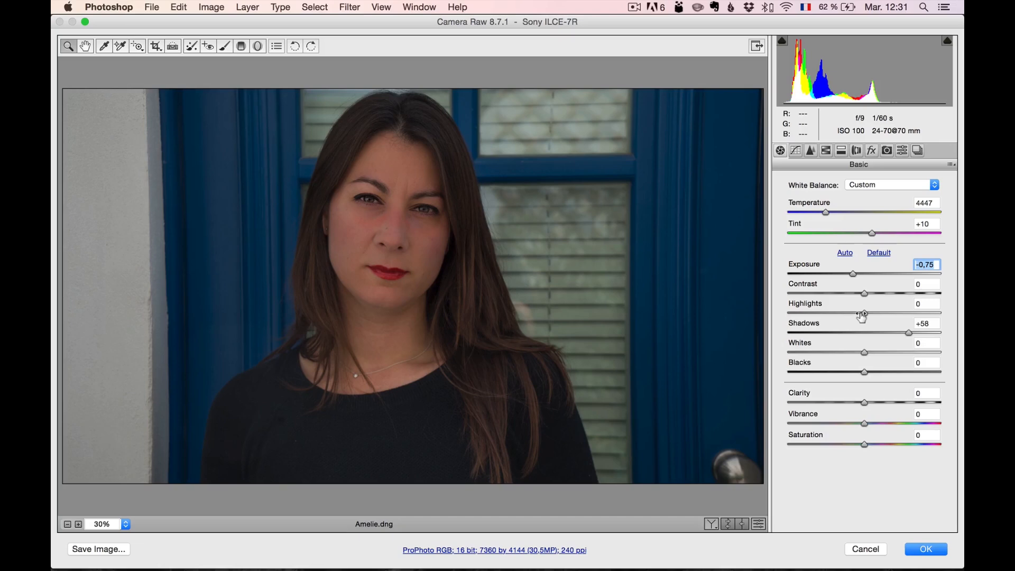
mouse_move(917, 339)
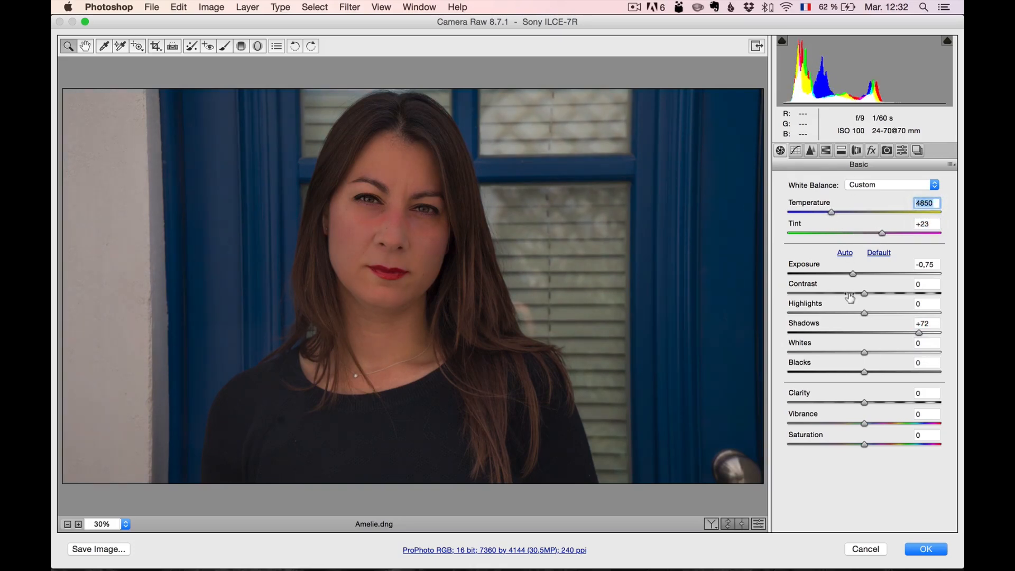
mouse_move(564, 314)
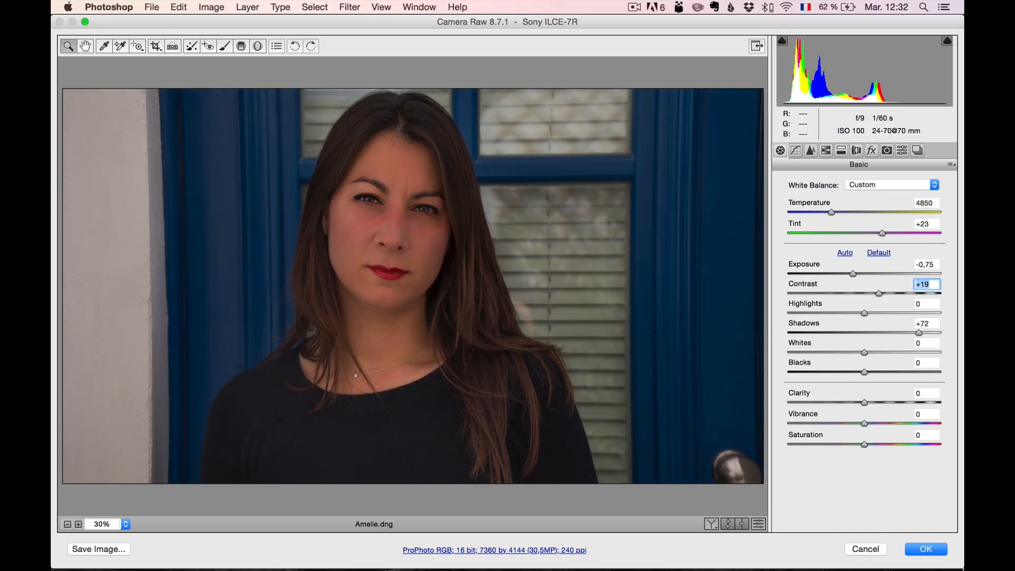
click(926, 548)
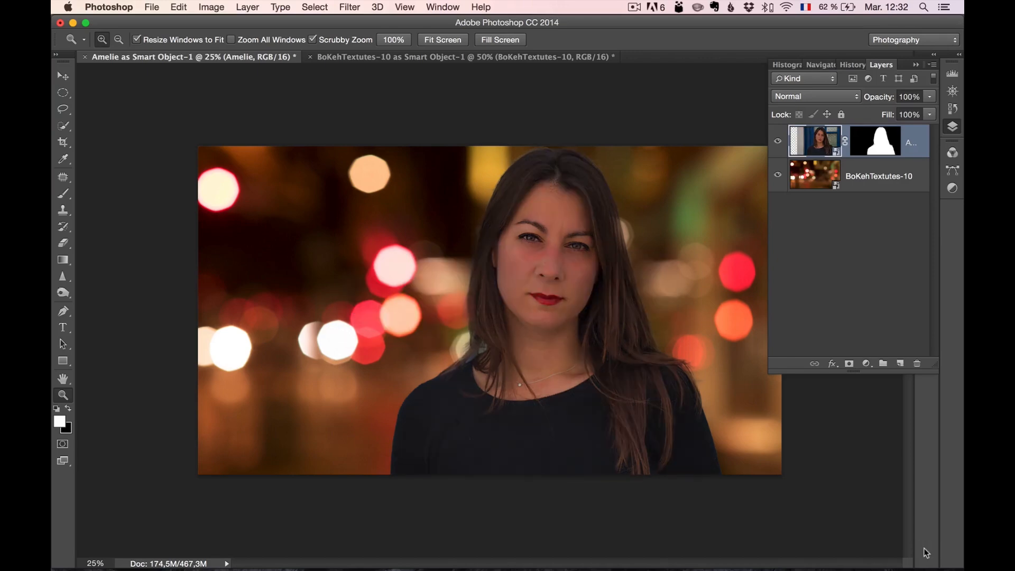
mouse_move(536, 260)
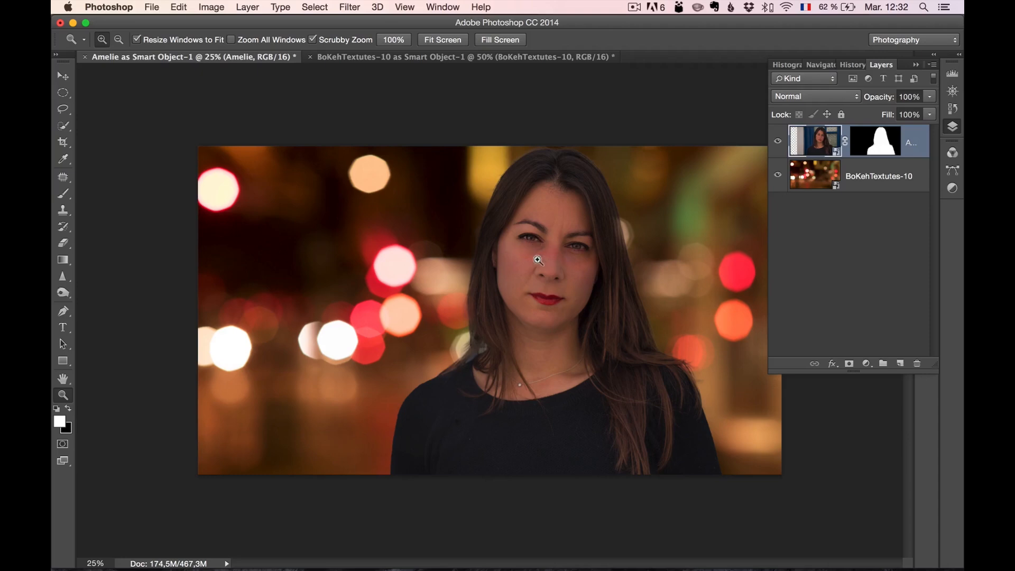
mouse_move(568, 296)
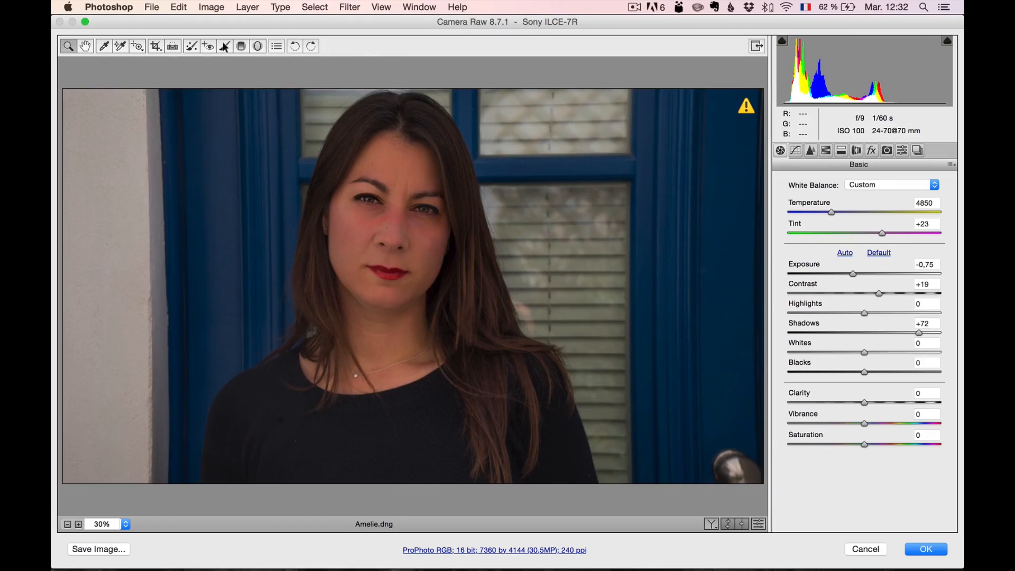
Brush local exposure boosts of +0.50 and +0.25 onto her eyes and brows in Camera Raw and apply them
click(224, 45)
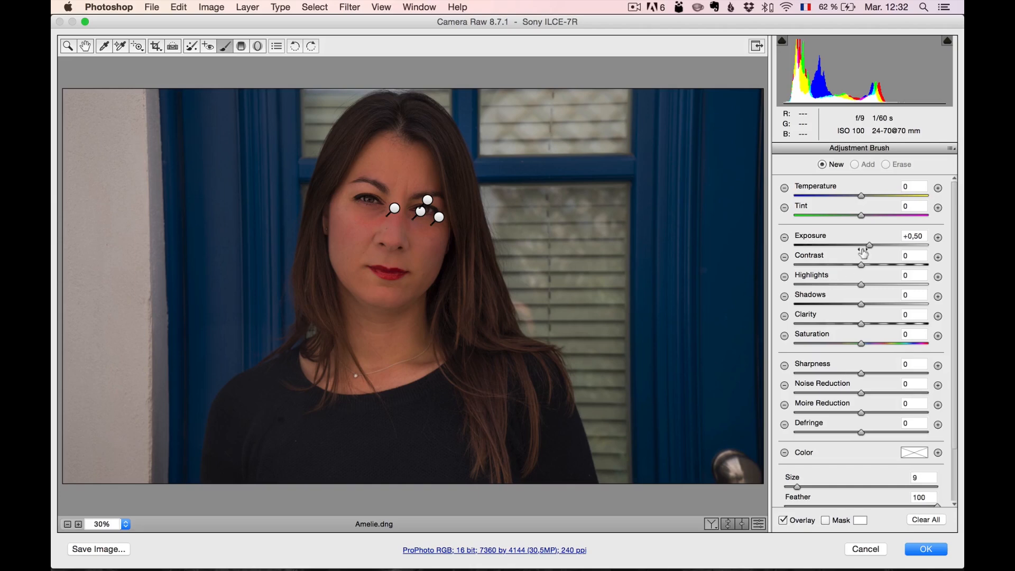
mouse_move(950, 335)
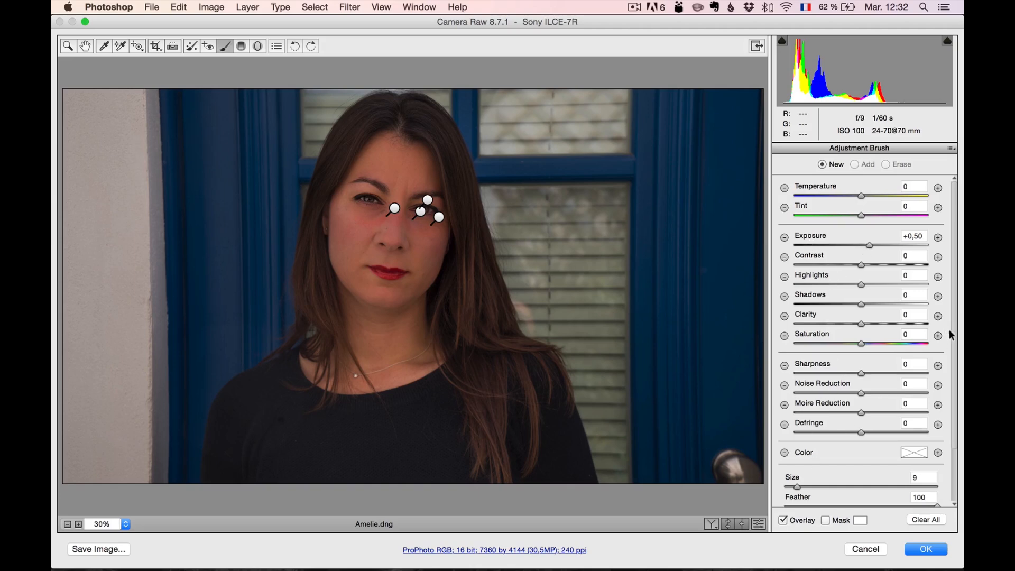
scroll(down, 3)
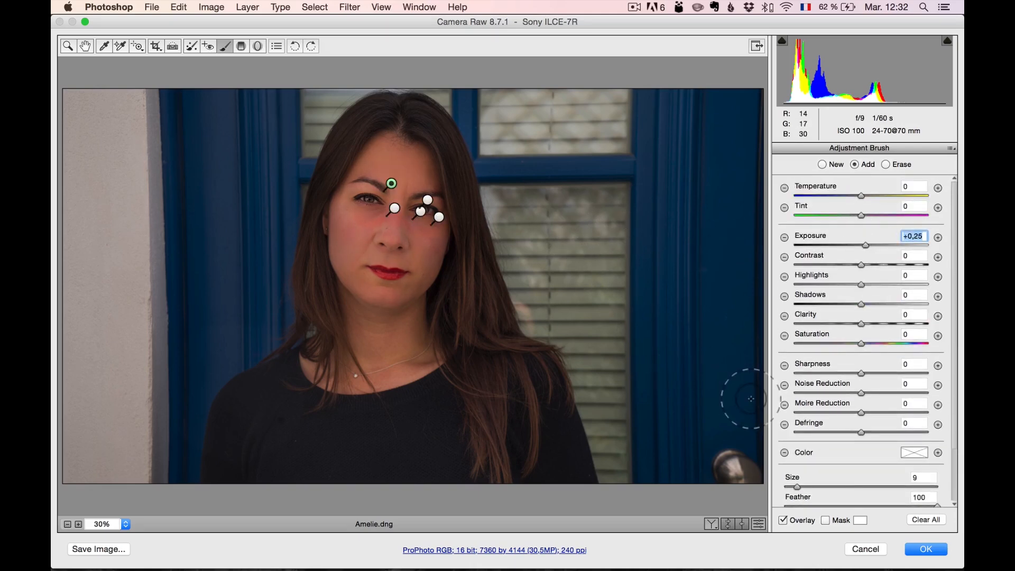
click(925, 549)
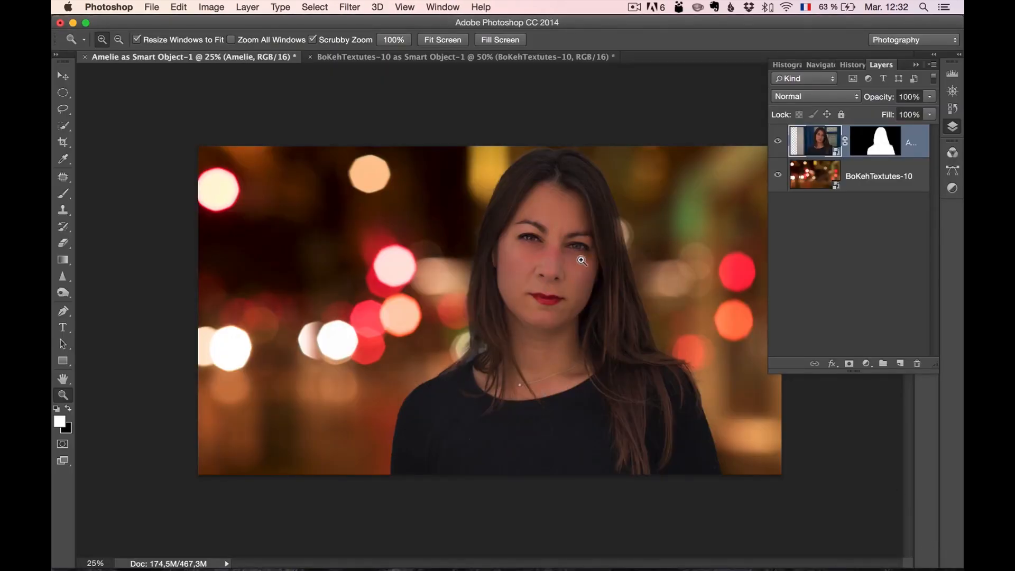
mouse_move(542, 235)
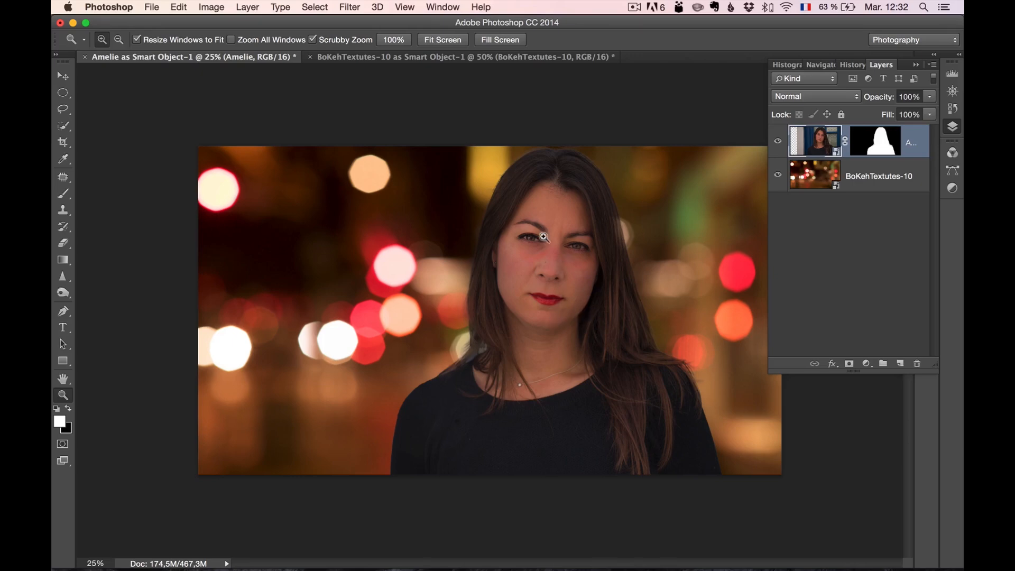
mouse_move(567, 277)
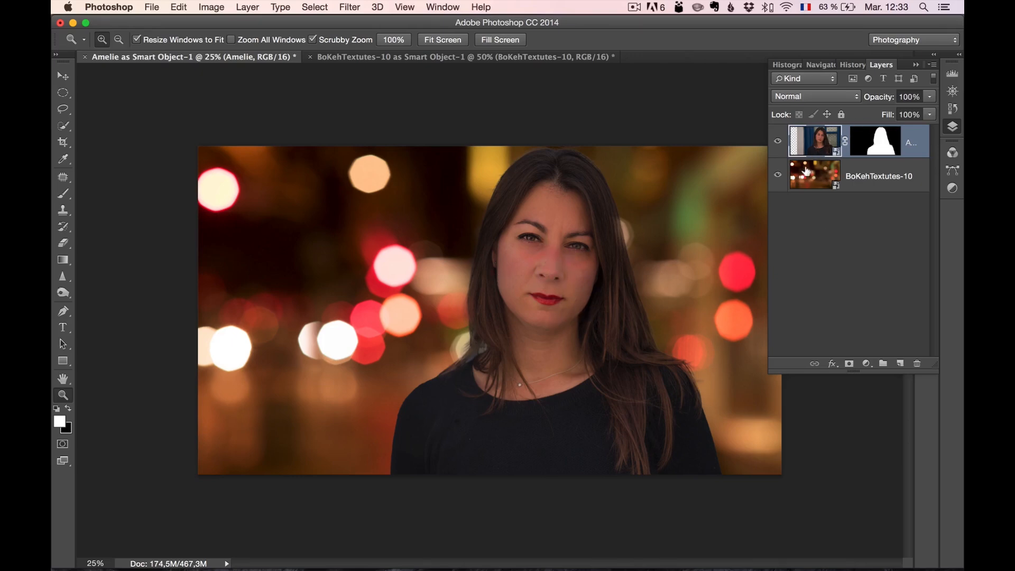
Raise the BoKehTextutes-10 background's Camera Raw exposure to +0.65 and apply it
double_click(814, 176)
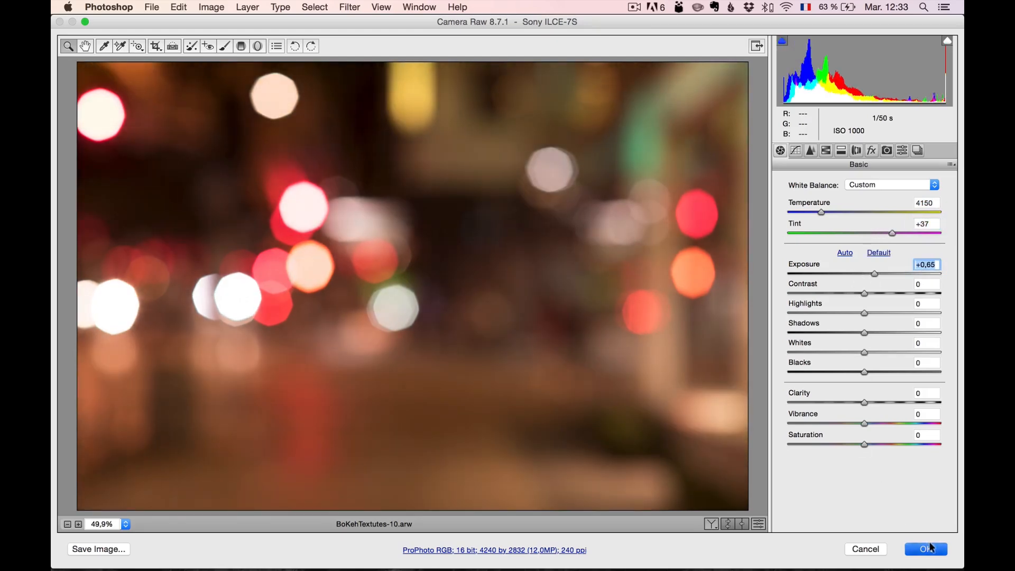
click(925, 549)
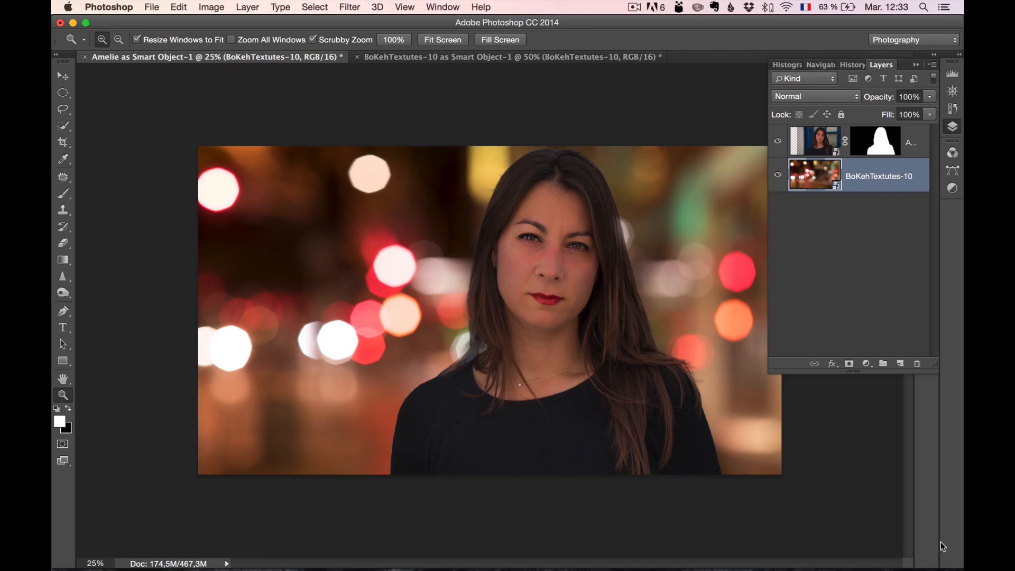
mouse_move(477, 376)
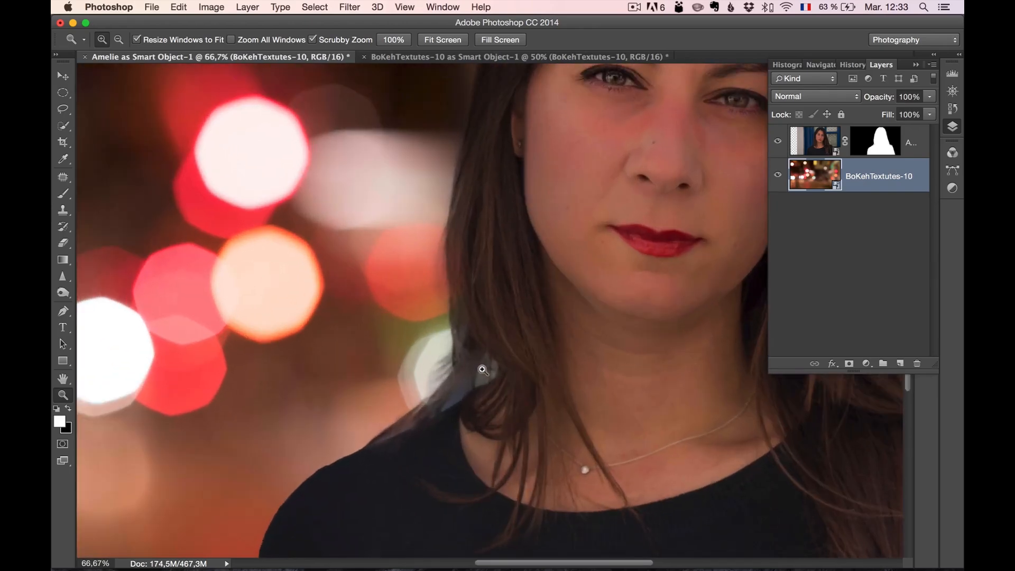
Paint black at 18% opacity on the Amelie layer mask over the pale hair fringe above the left shoulder
click(482, 369)
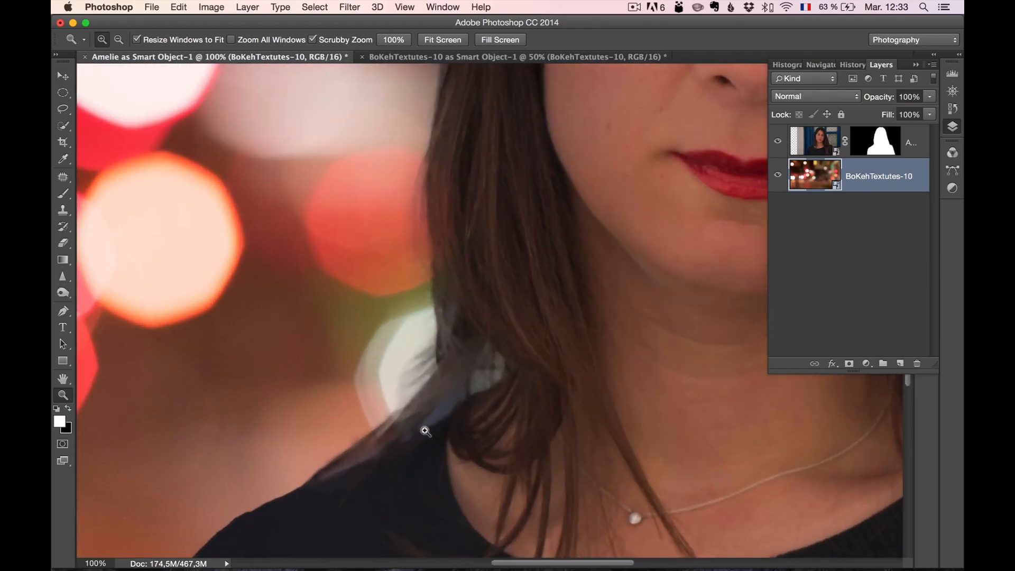
mouse_move(400, 532)
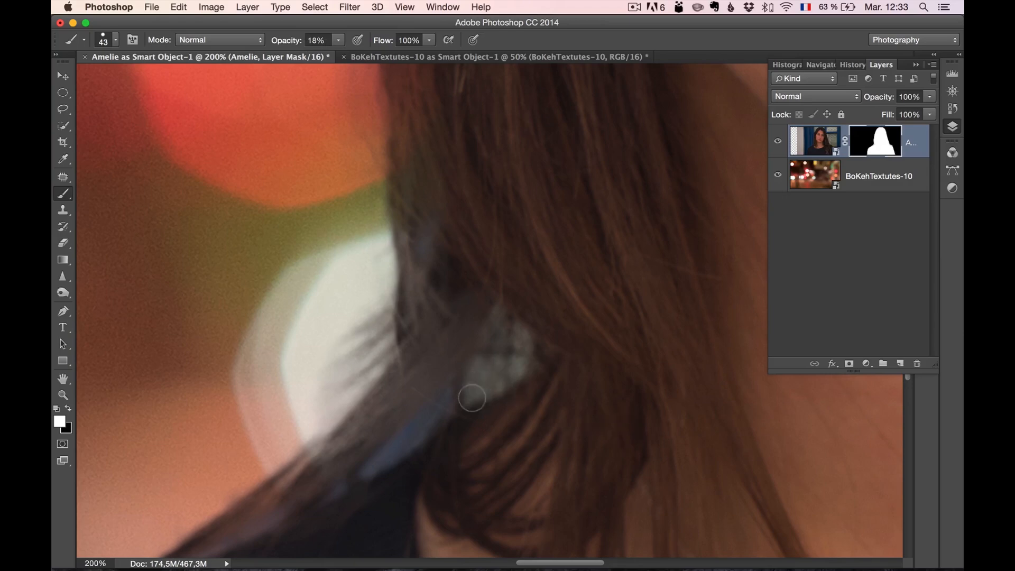
mouse_move(511, 373)
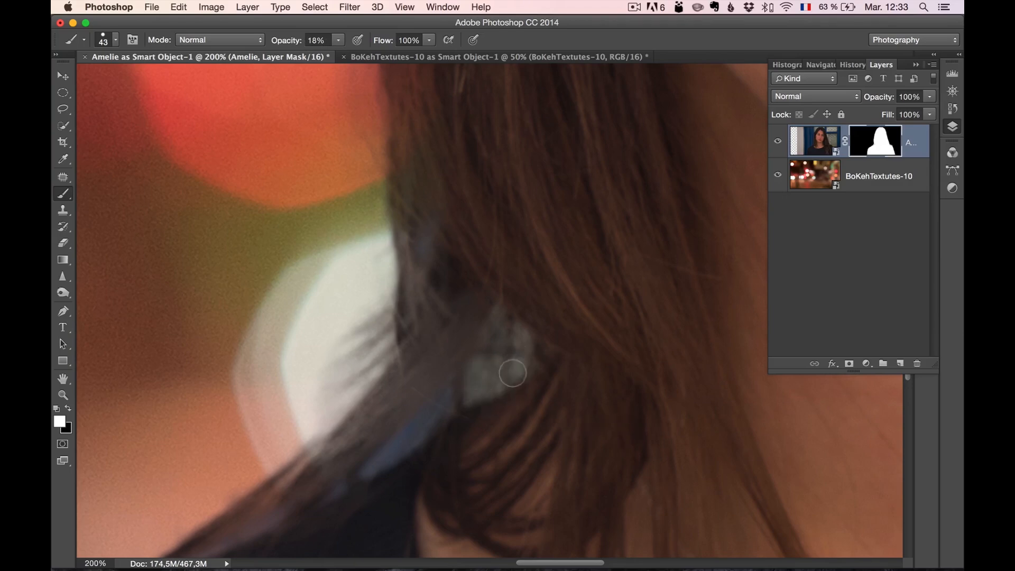
mouse_move(480, 370)
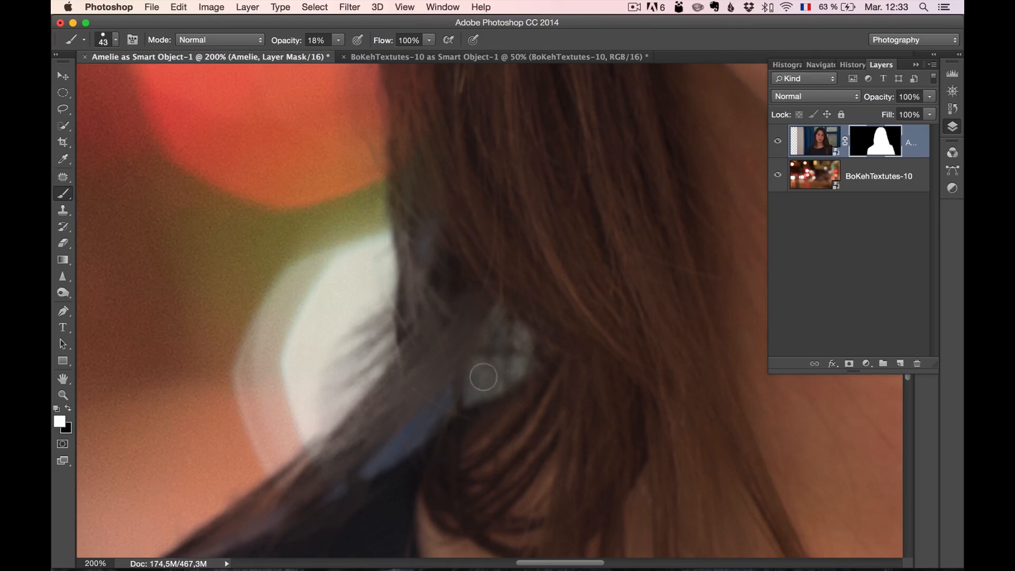
mouse_move(607, 229)
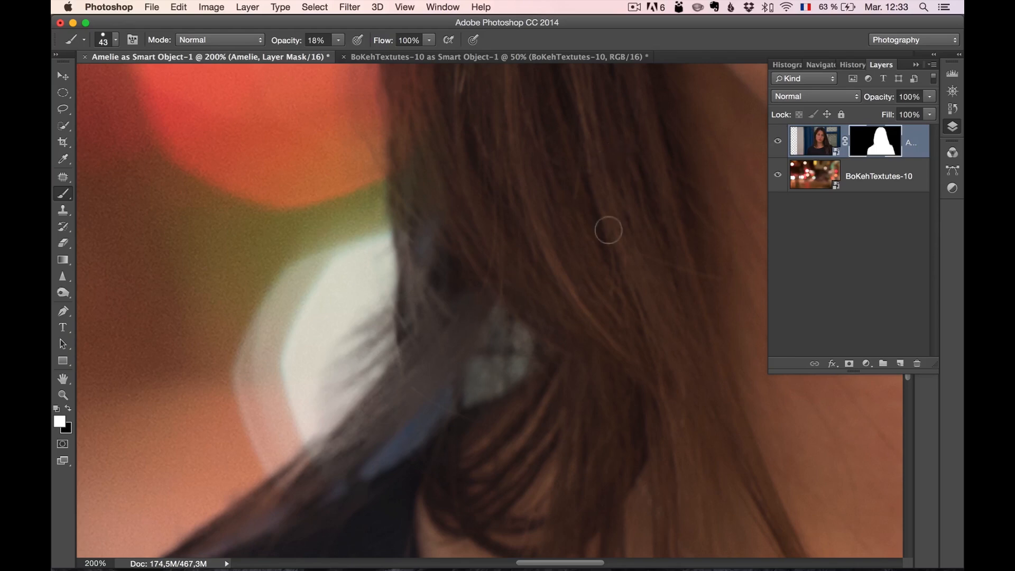
mouse_move(402, 440)
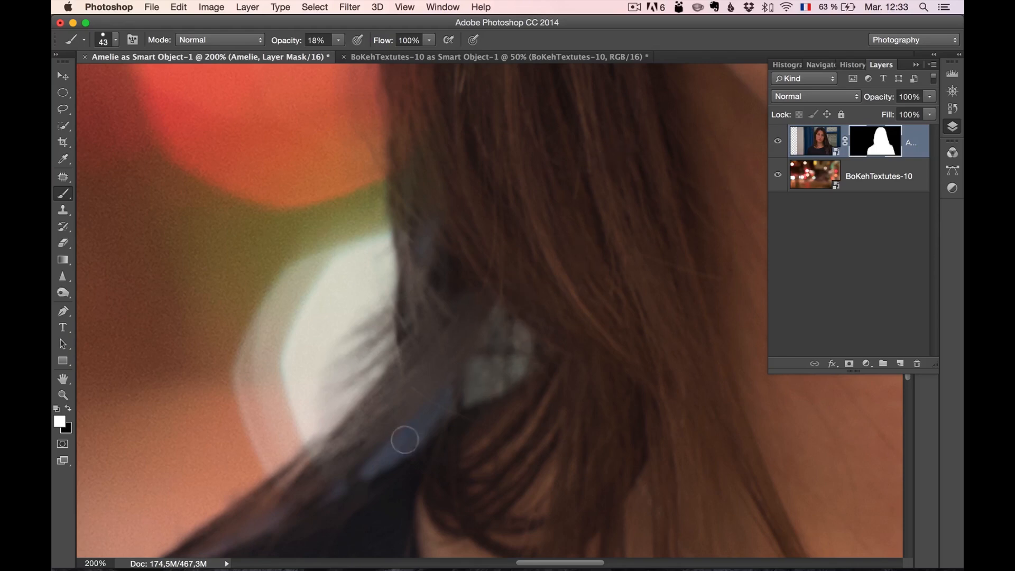
mouse_move(431, 413)
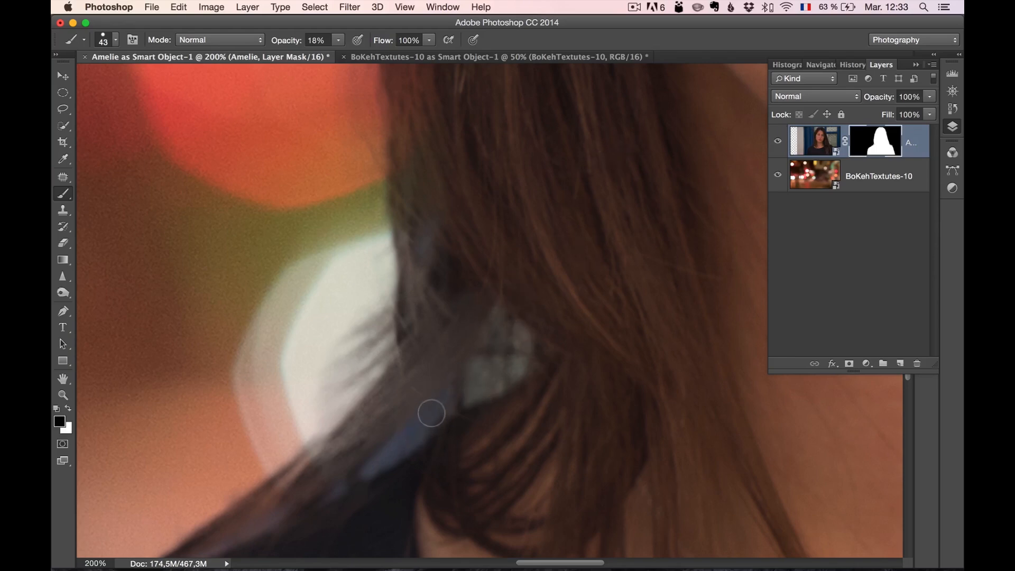
mouse_move(476, 375)
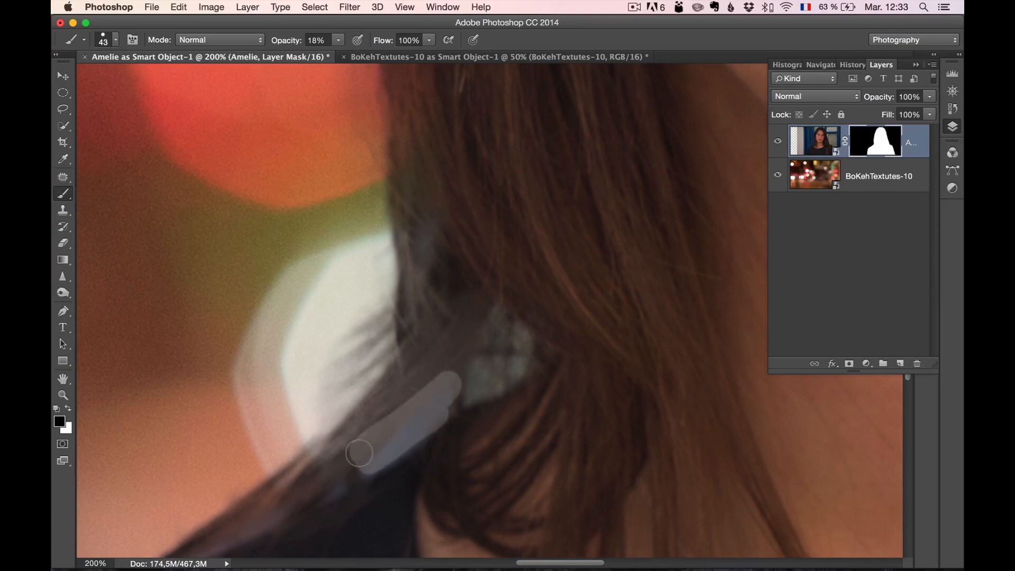
click(115, 39)
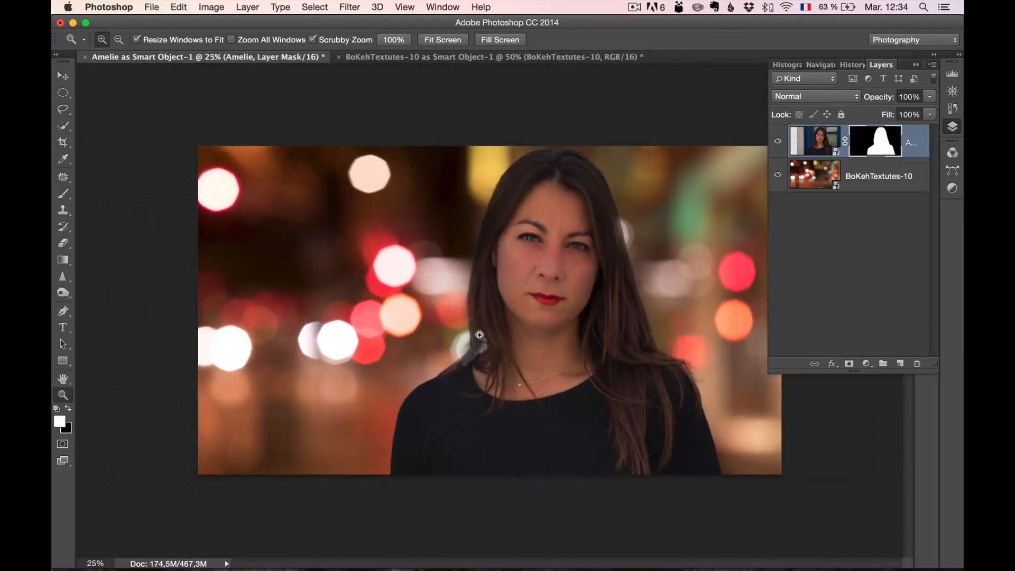
click(878, 176)
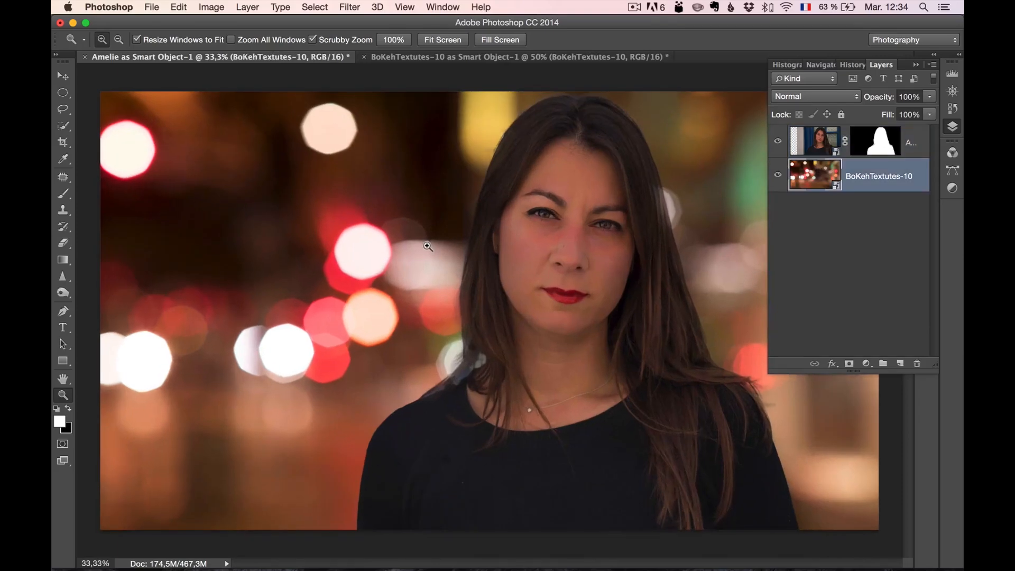
click(62, 76)
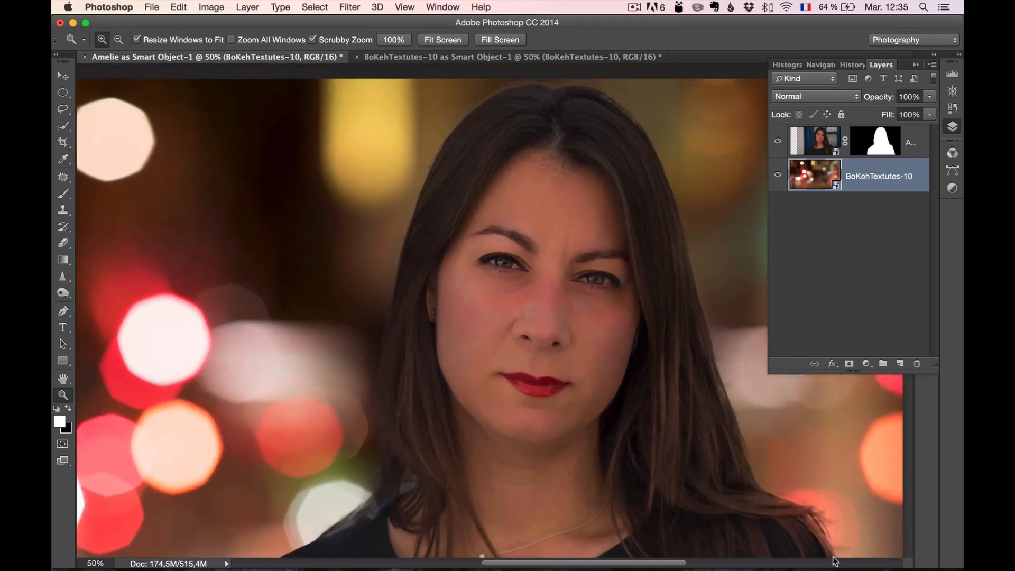
mouse_move(570, 87)
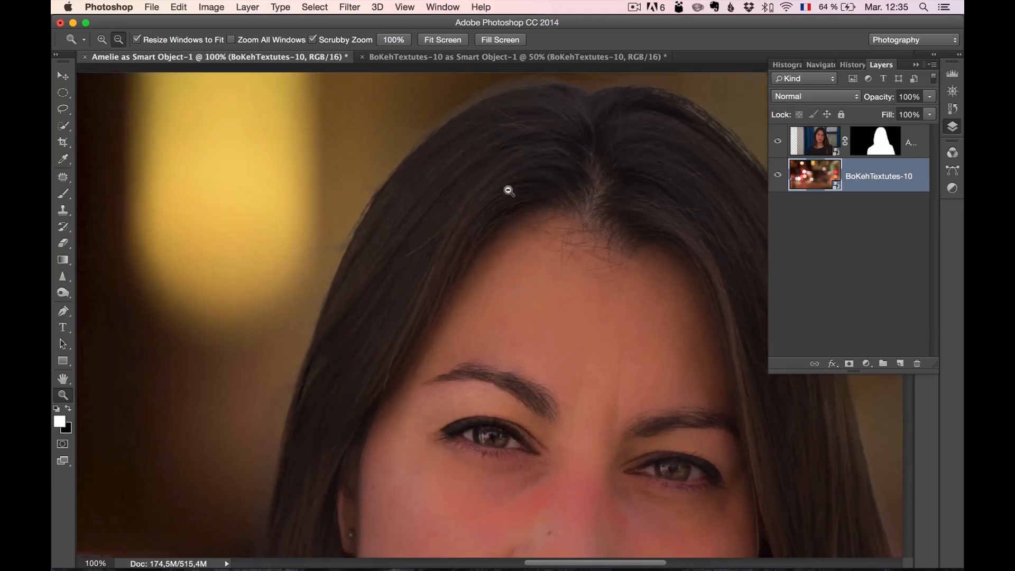
click(442, 39)
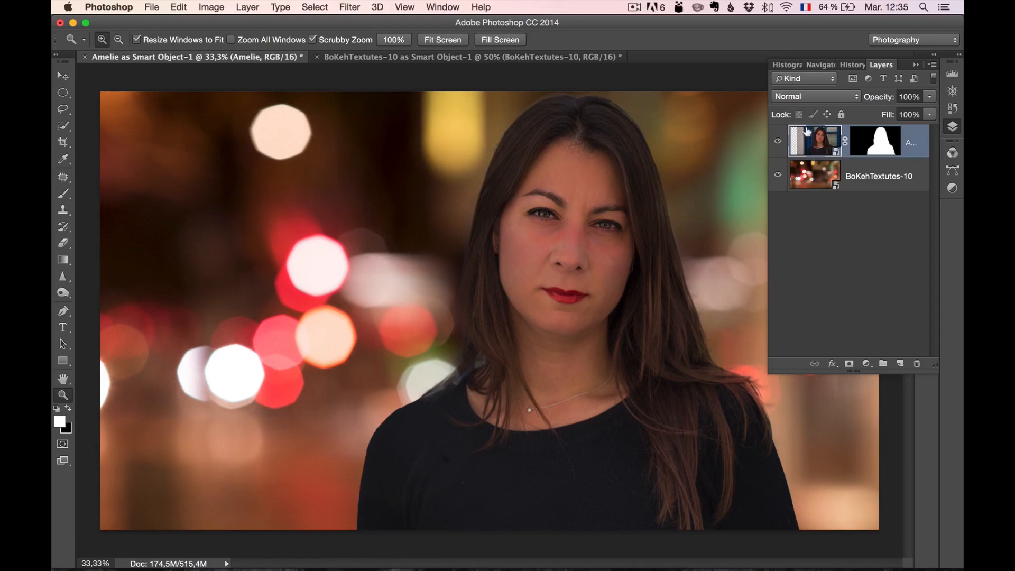
Add an Inner Shadow to the Amelie layer with a sampled dark brown, angle 86, distance 77, size 155
click(831, 363)
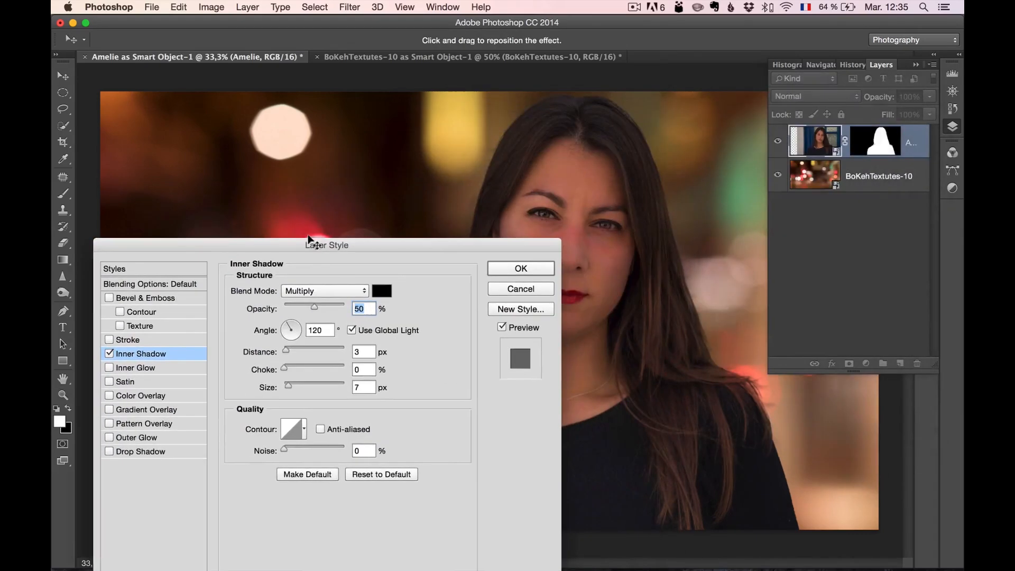
mouse_move(380, 291)
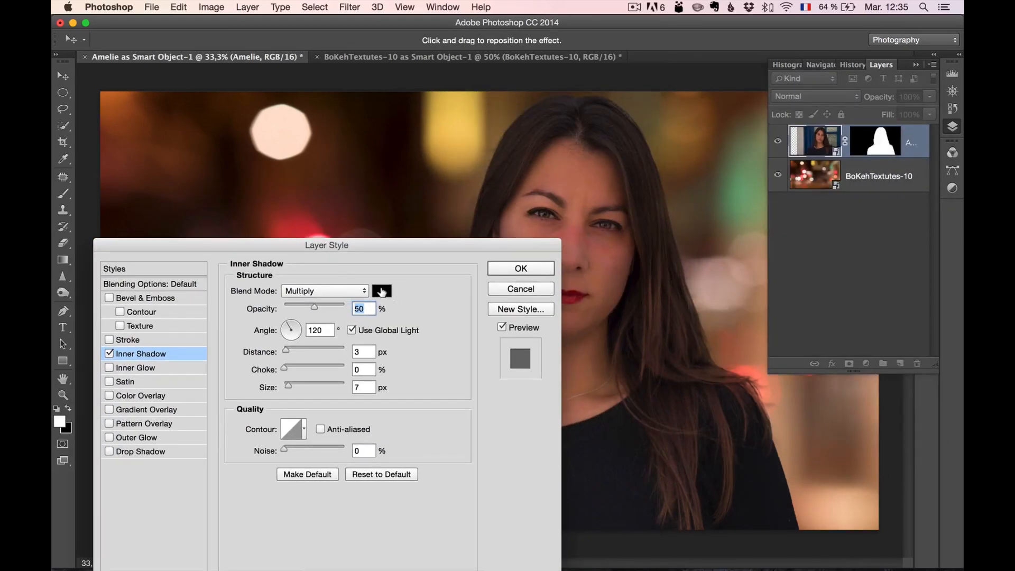
click(381, 291)
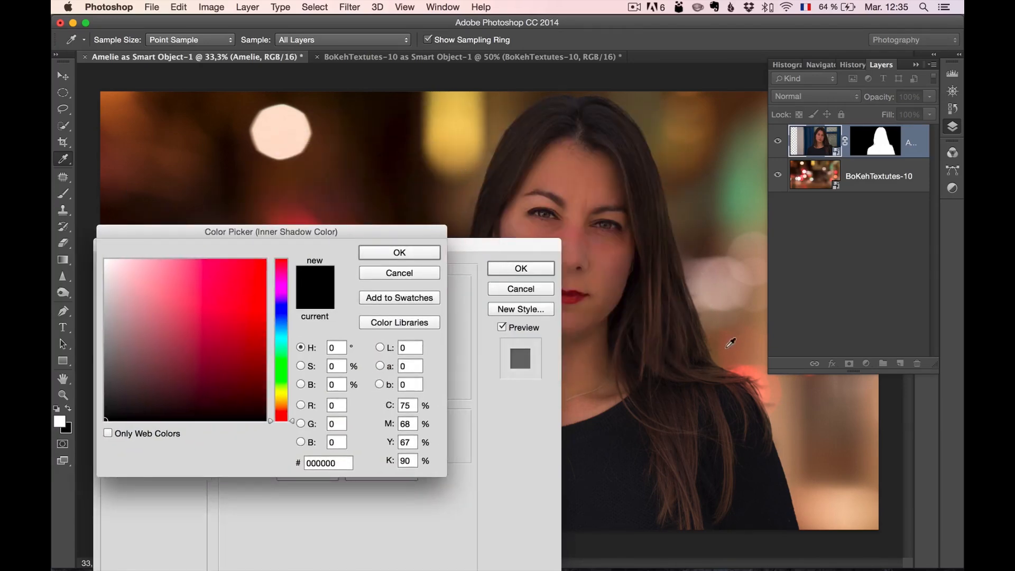
click(174, 390)
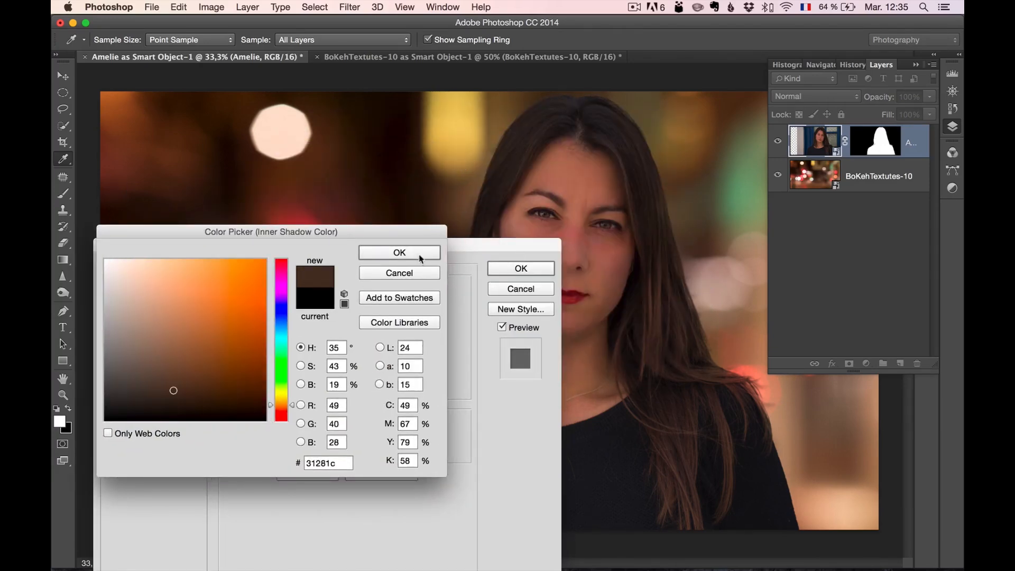
click(399, 253)
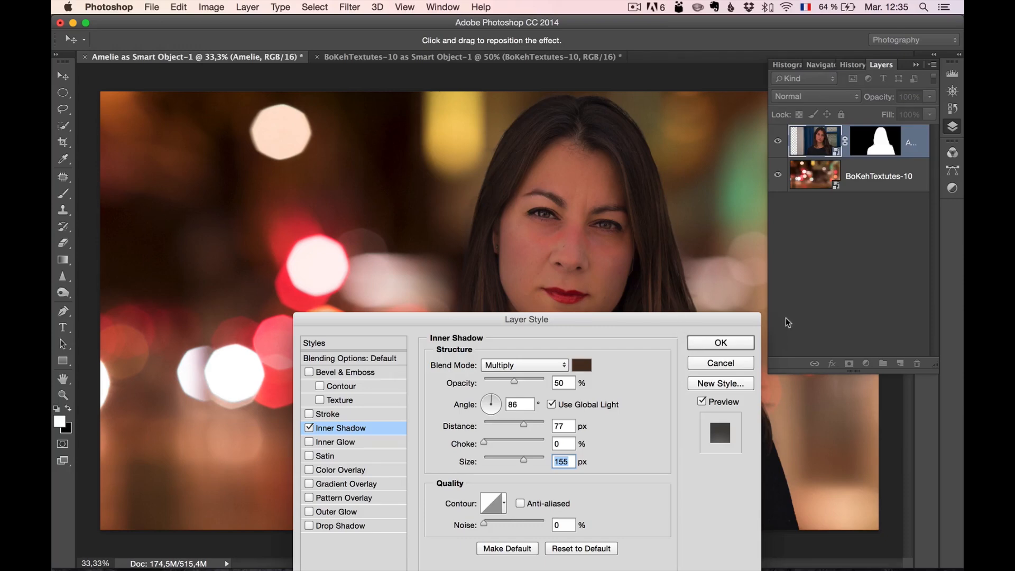
click(719, 342)
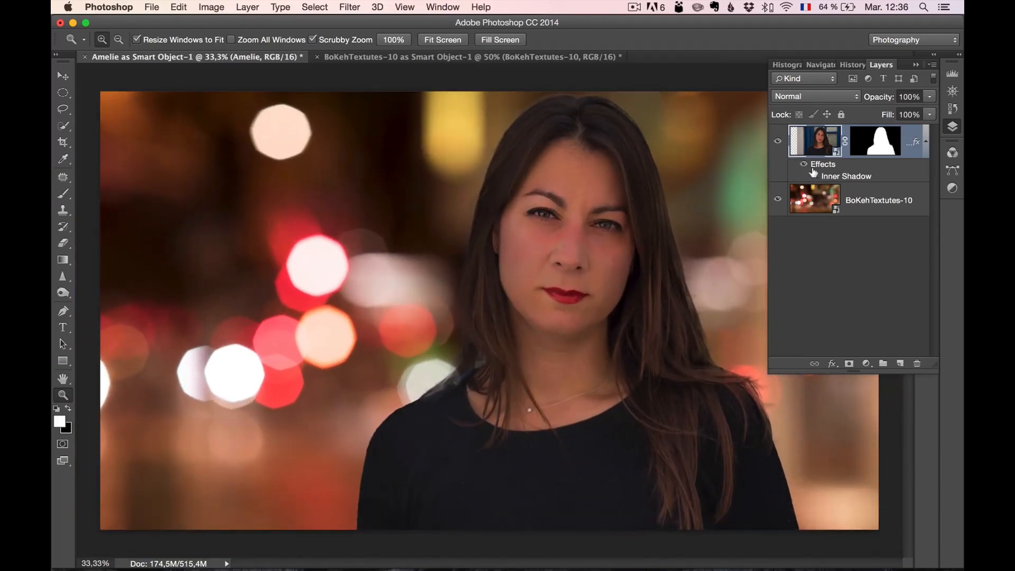
mouse_move(205, 362)
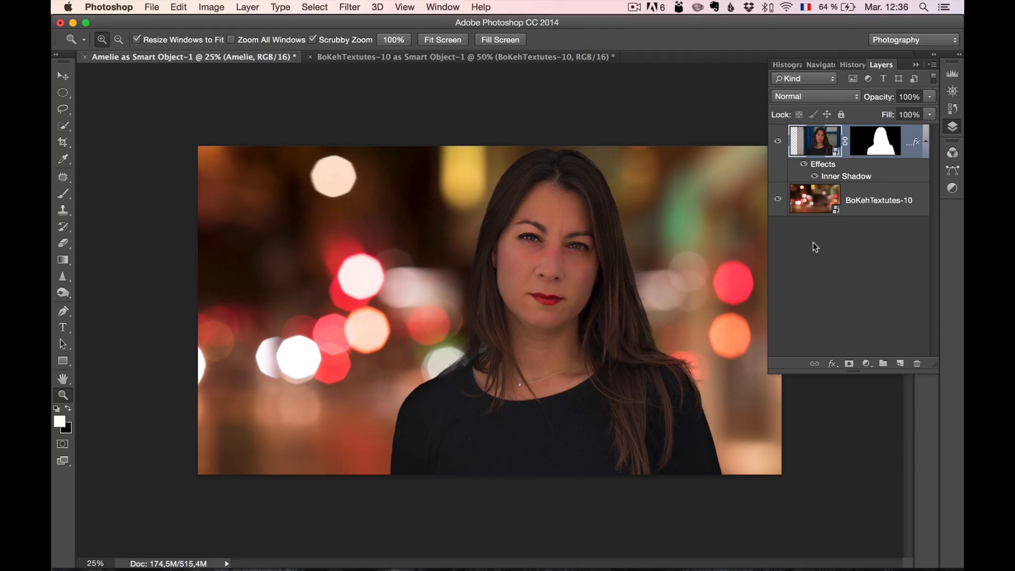
mouse_move(635, 177)
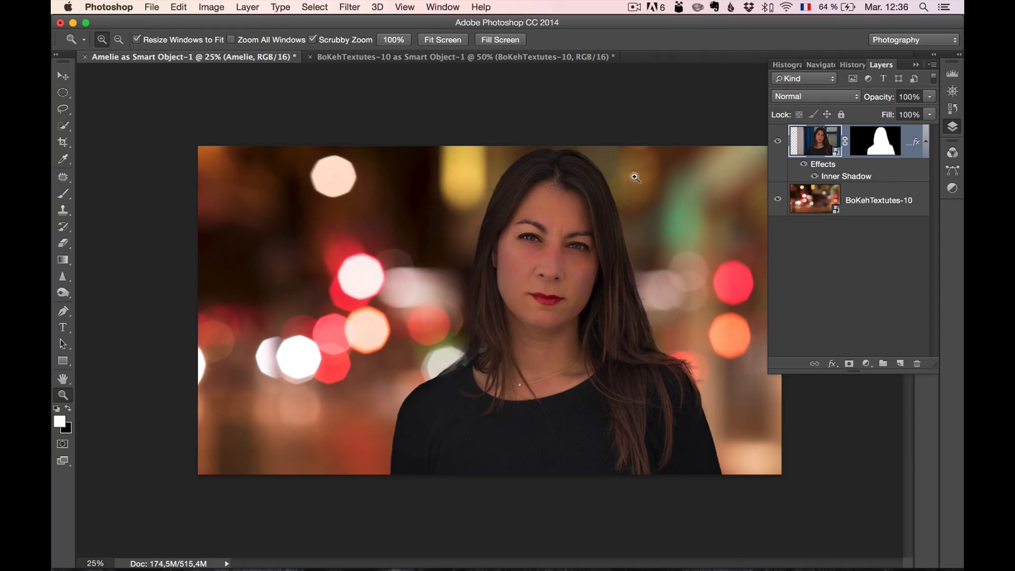
mouse_move(812, 142)
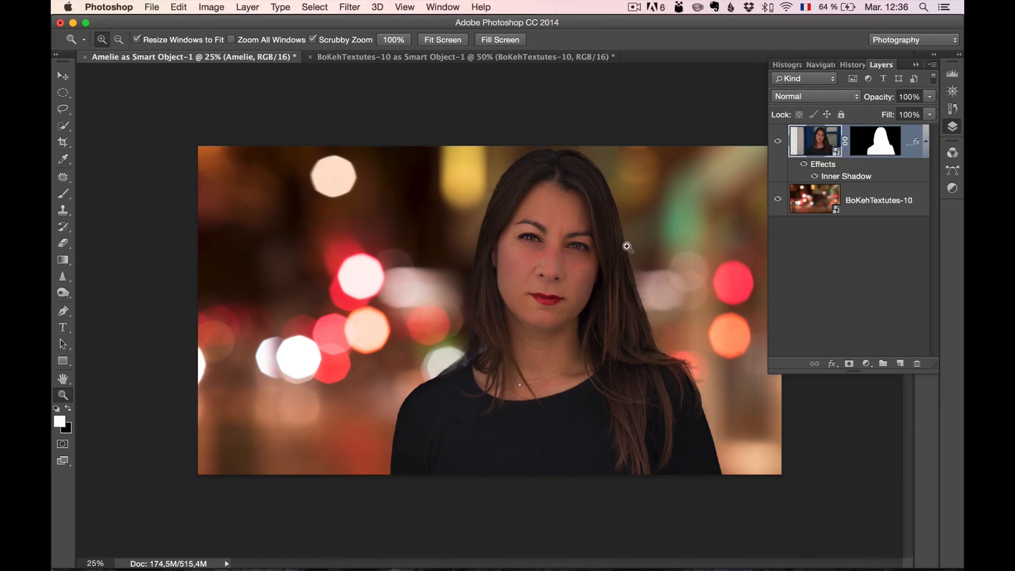
mouse_move(557, 223)
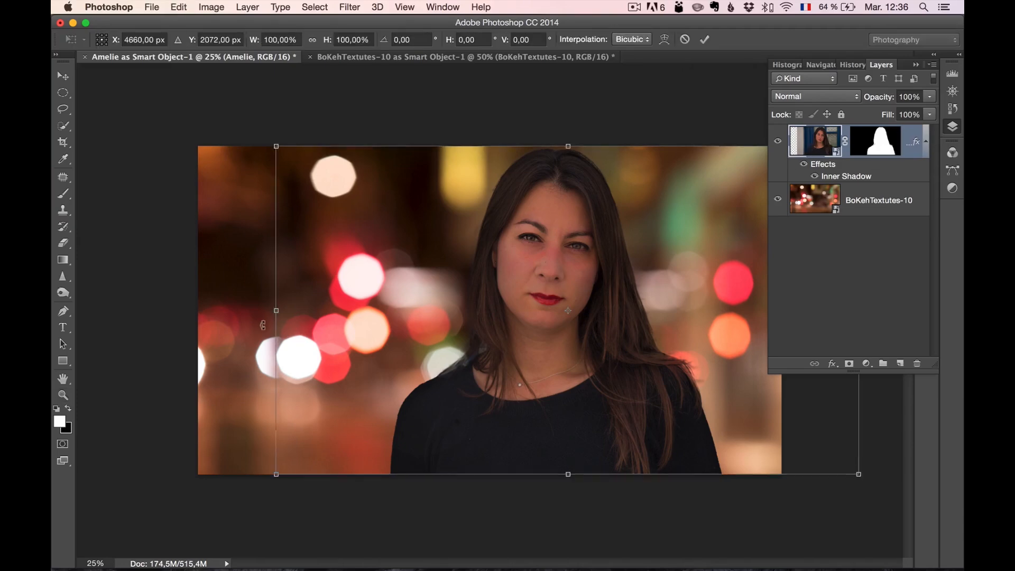
mouse_move(275, 309)
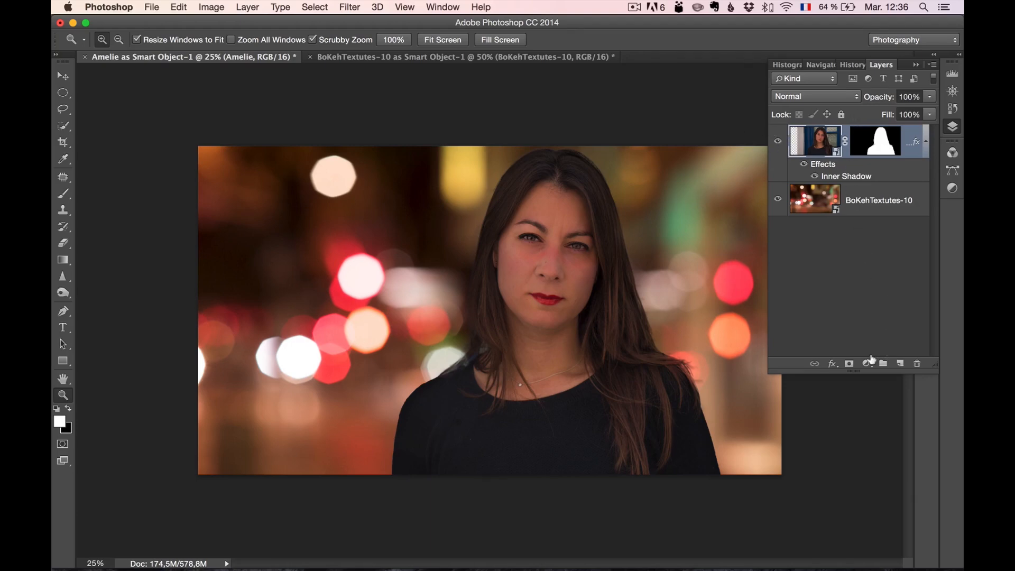
Add a Photo Filter adjustment layer on top and compare the composite with and without it
click(866, 363)
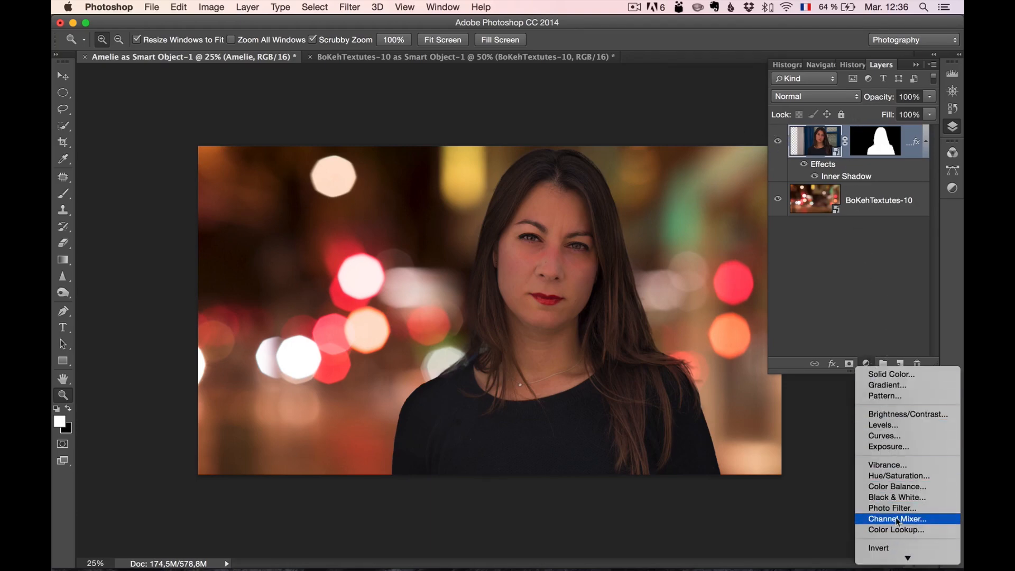
click(892, 507)
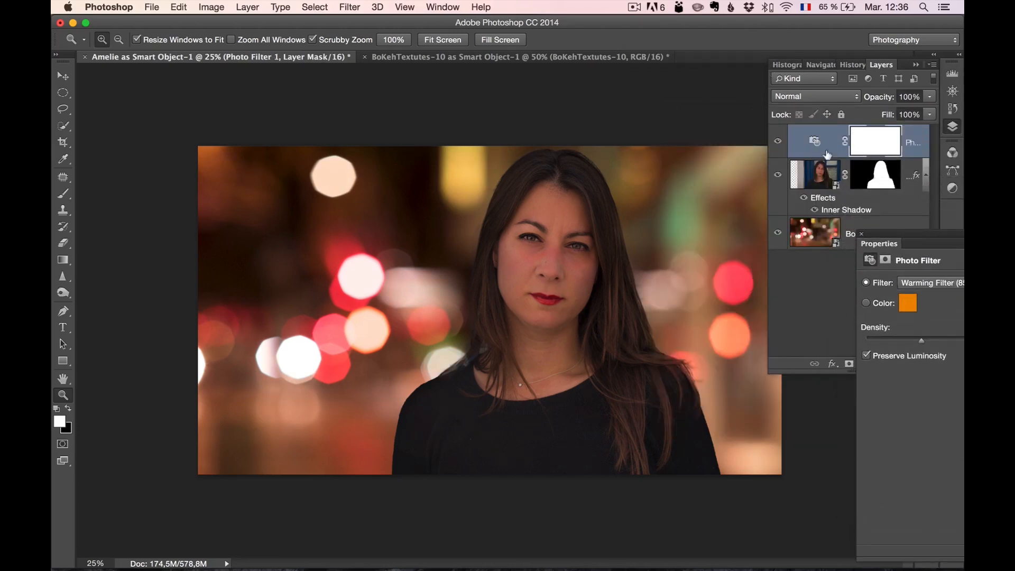
mouse_move(812, 259)
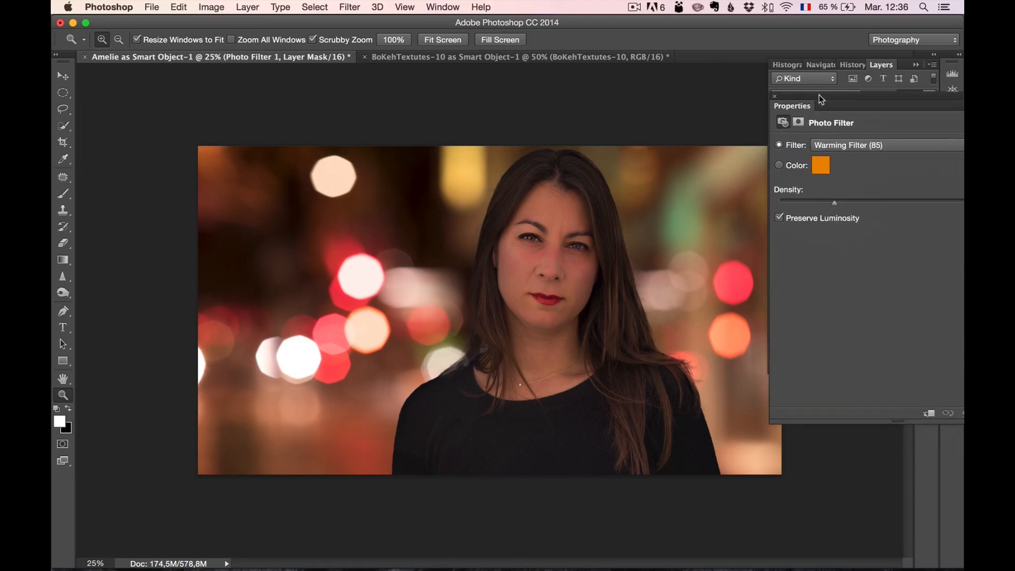
mouse_move(872, 102)
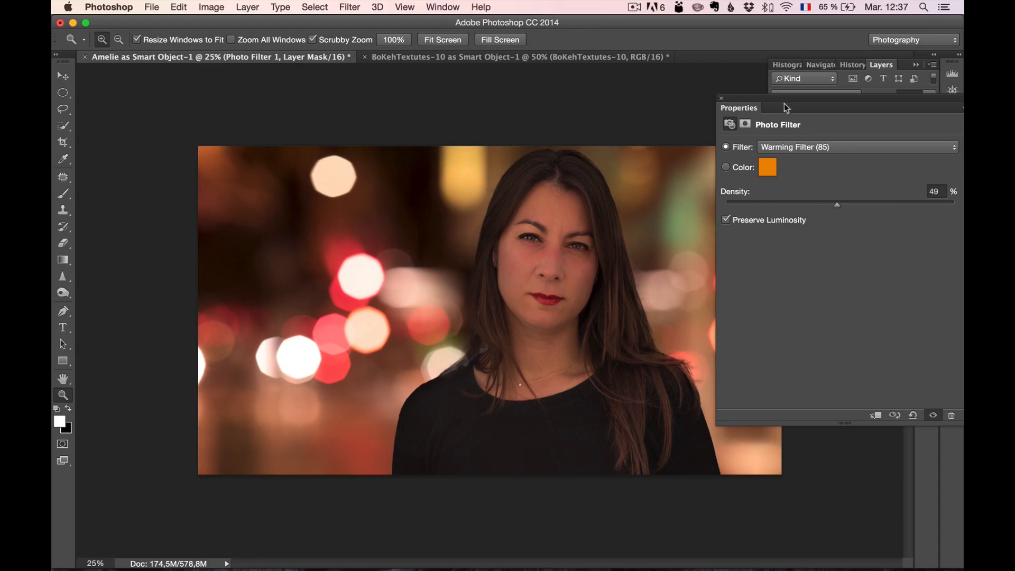
click(881, 64)
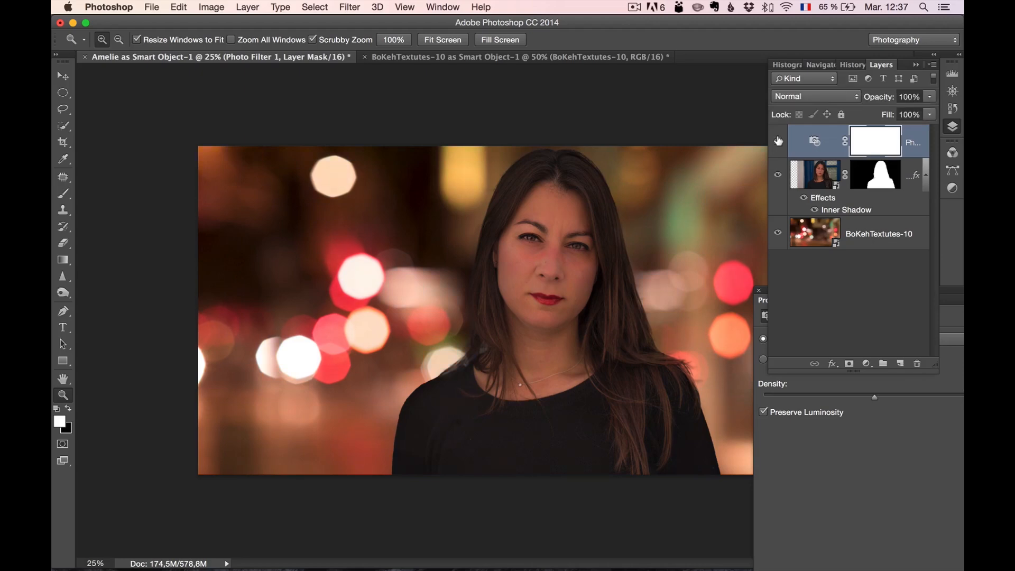
click(777, 140)
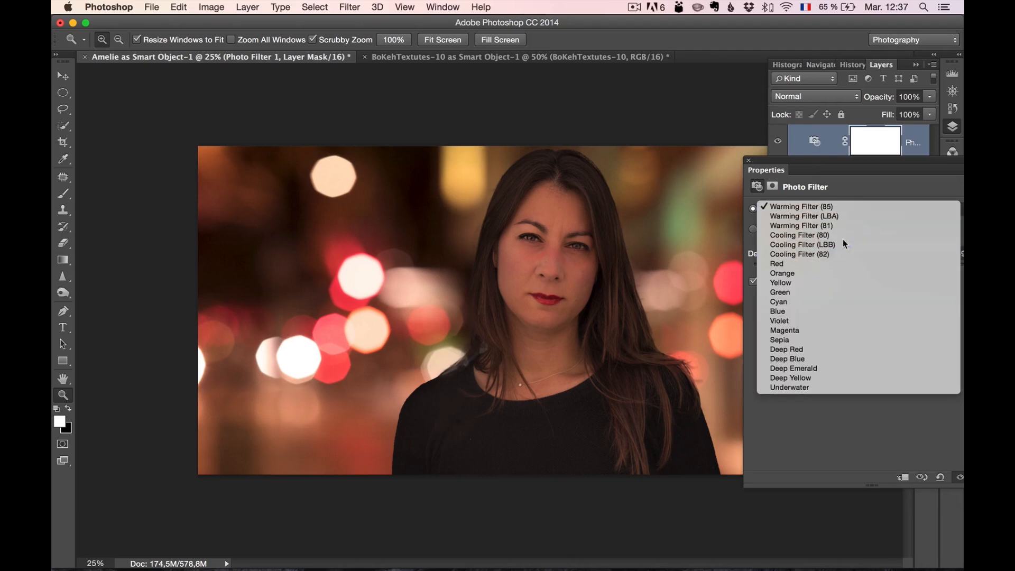
Try Cooling (LBB) and Warming (LBA) presets, then settle on Warming Filter (85) at 30% density
click(802, 244)
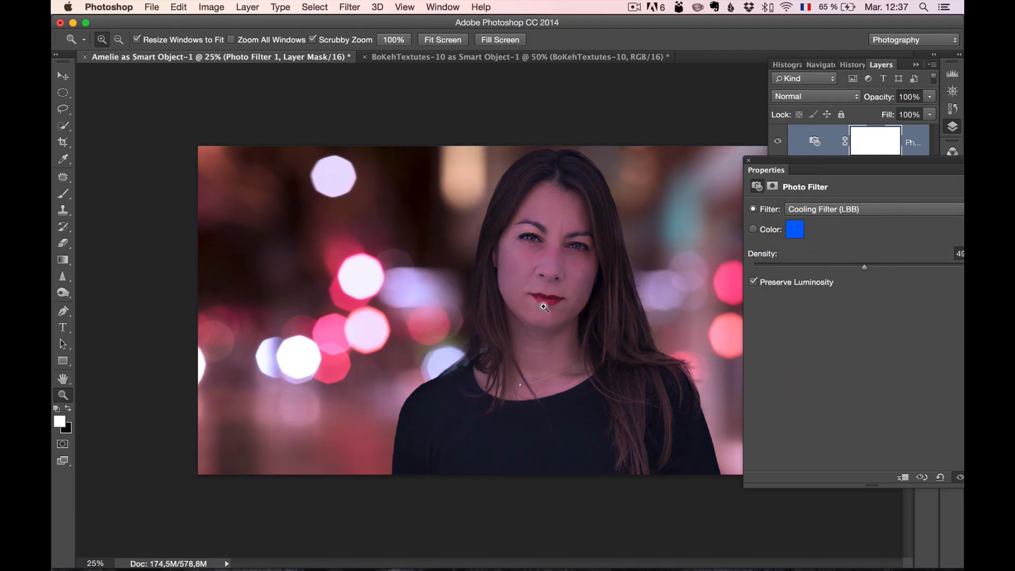
click(873, 208)
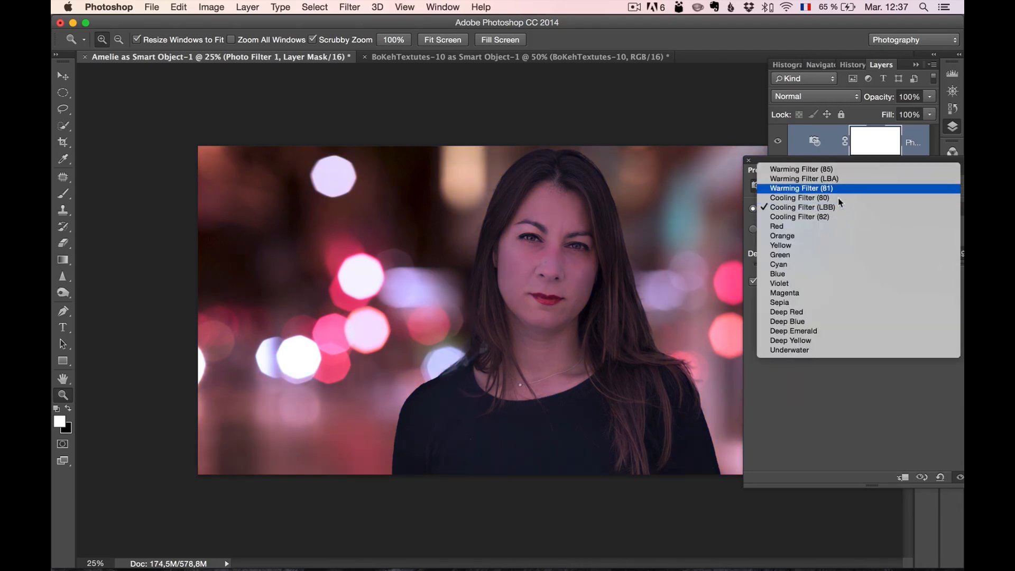
mouse_move(822, 179)
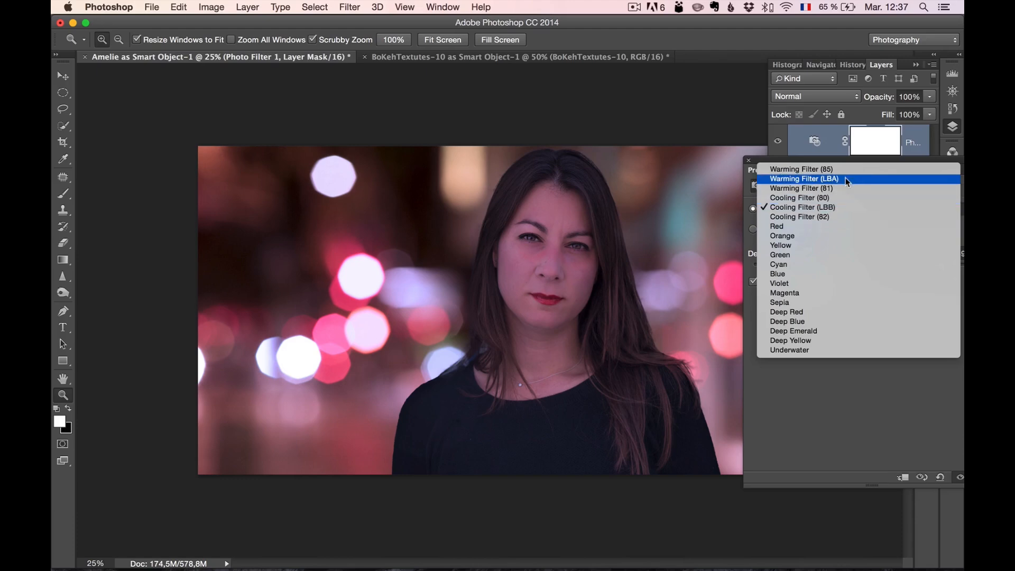
click(803, 178)
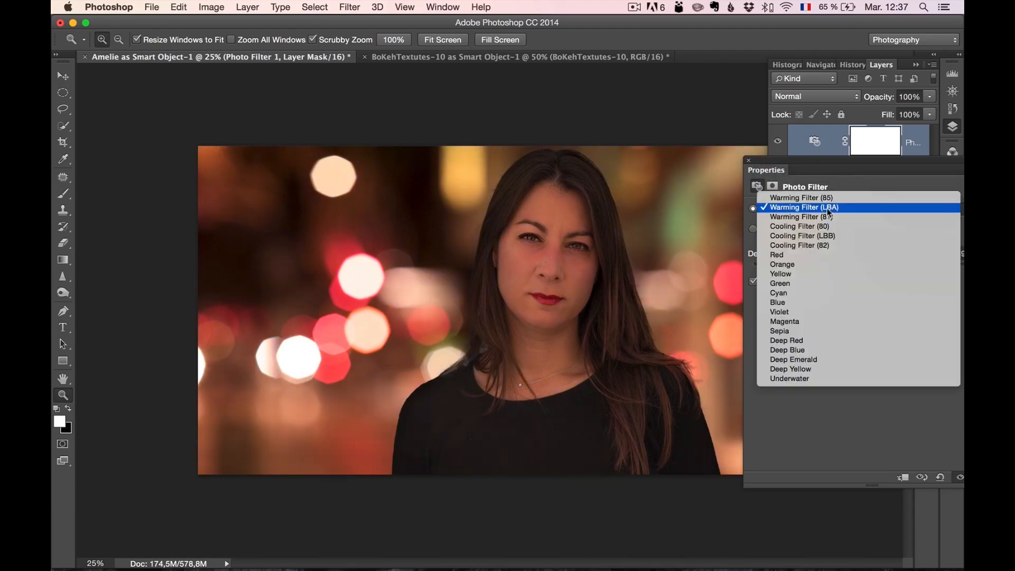
click(800, 198)
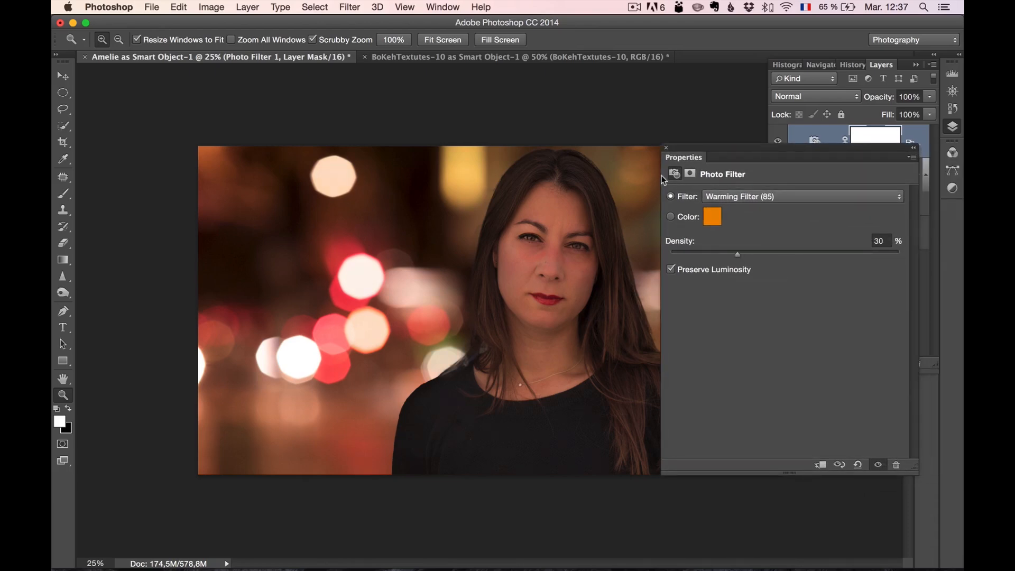
click(664, 148)
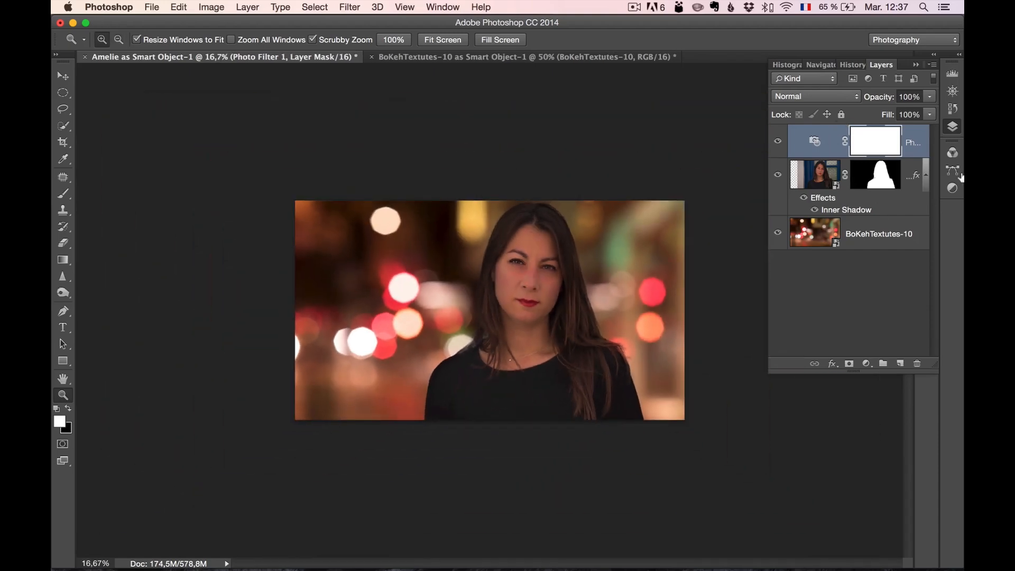
mouse_move(860, 220)
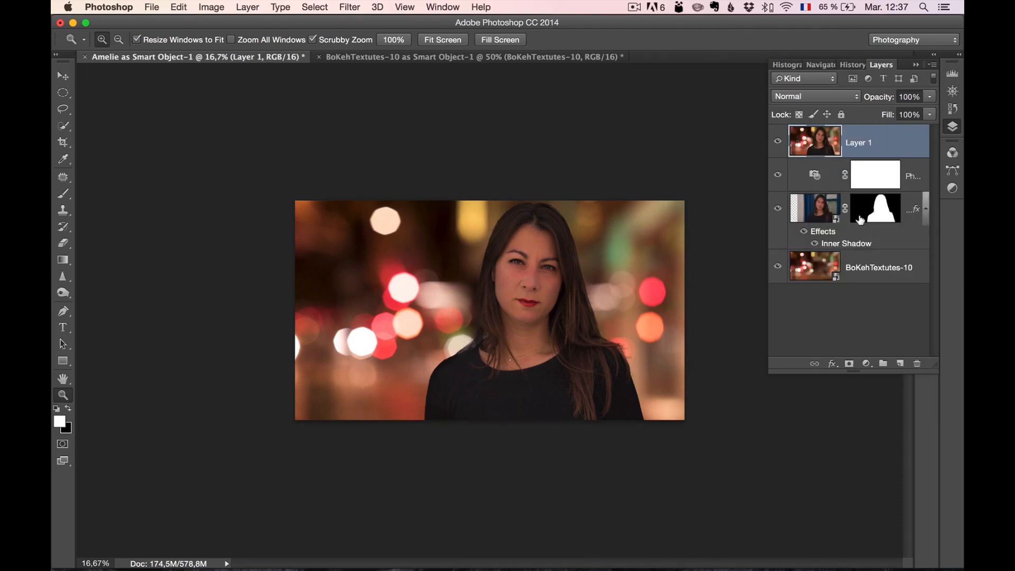
mouse_move(875, 208)
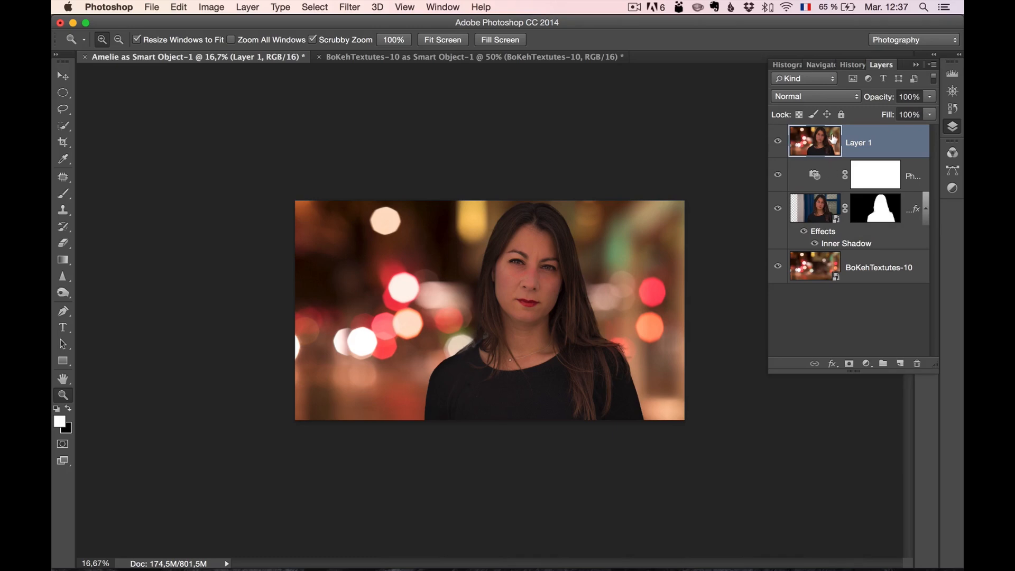
mouse_move(525, 298)
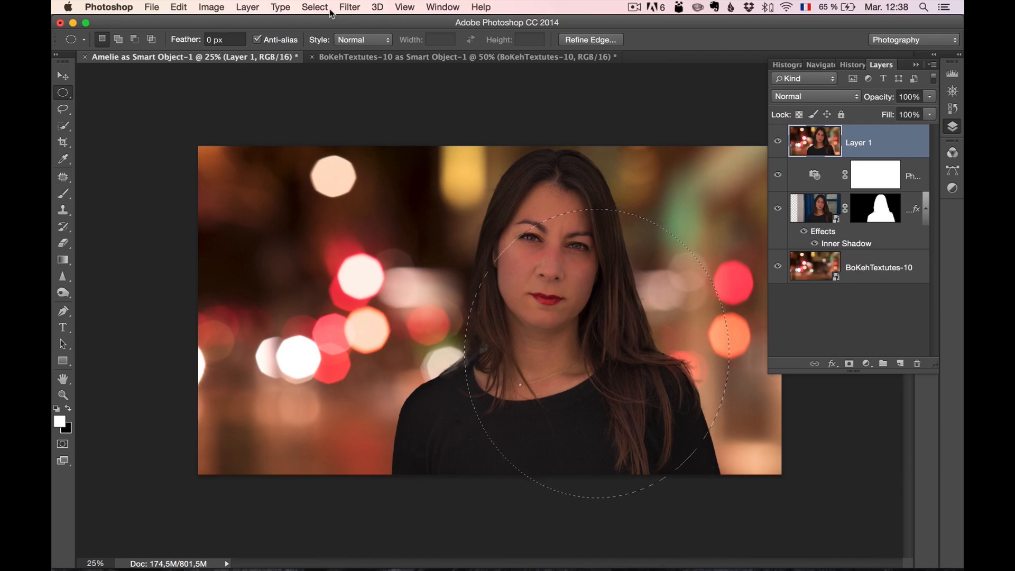
Move the oval selection up over her face and feather its edge by 500 pixels
click(314, 8)
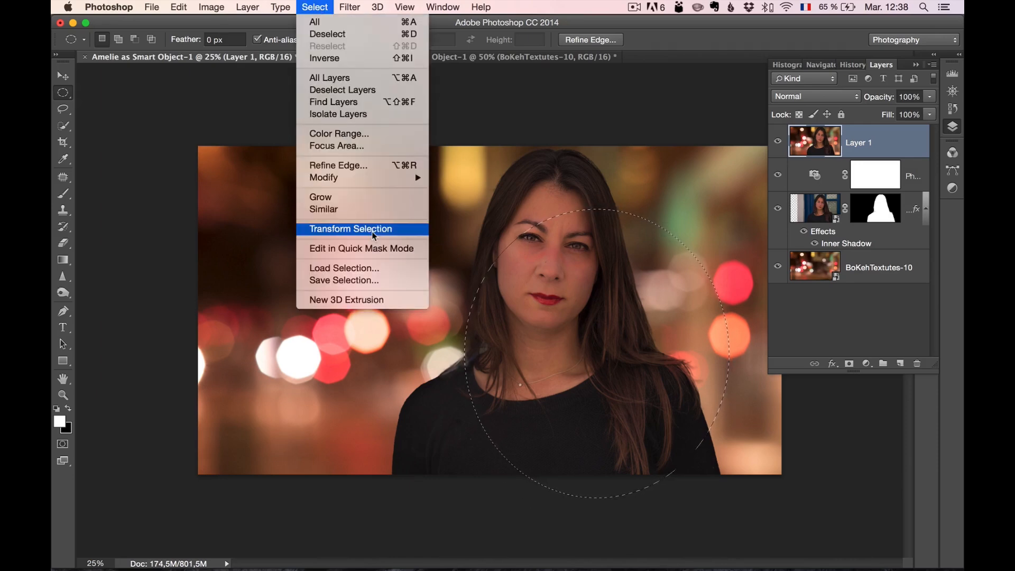
click(350, 229)
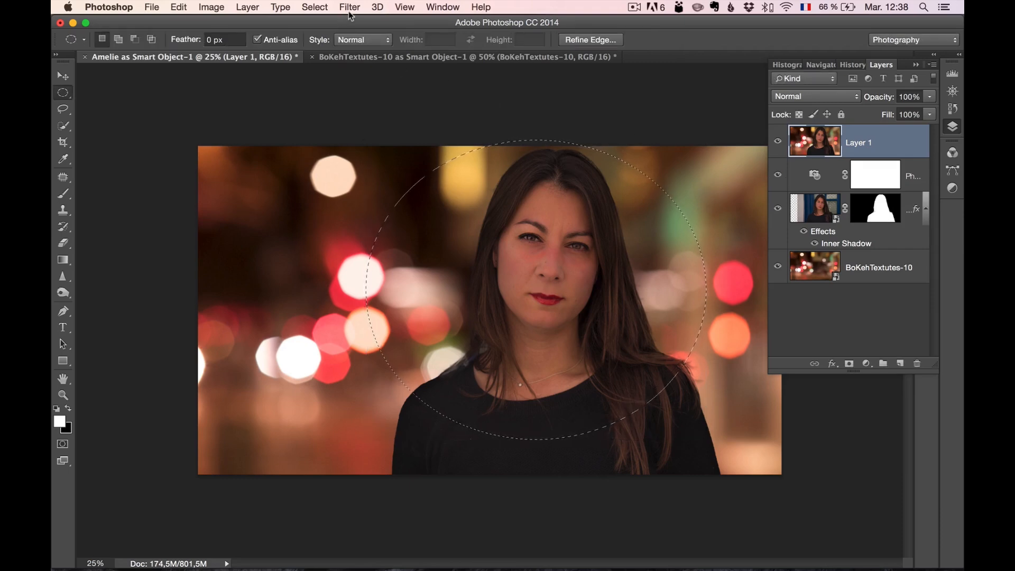
click(315, 8)
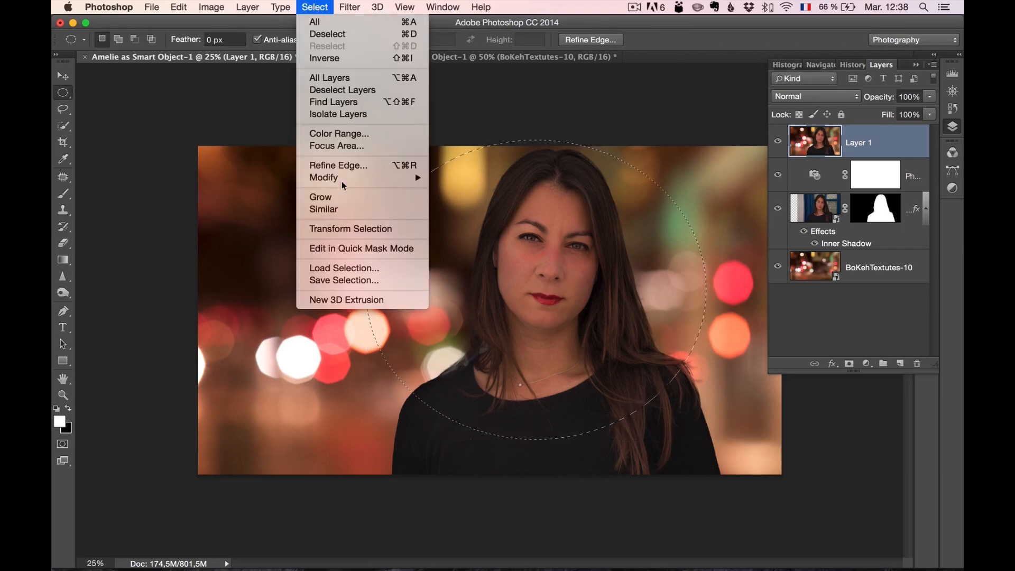
click(324, 178)
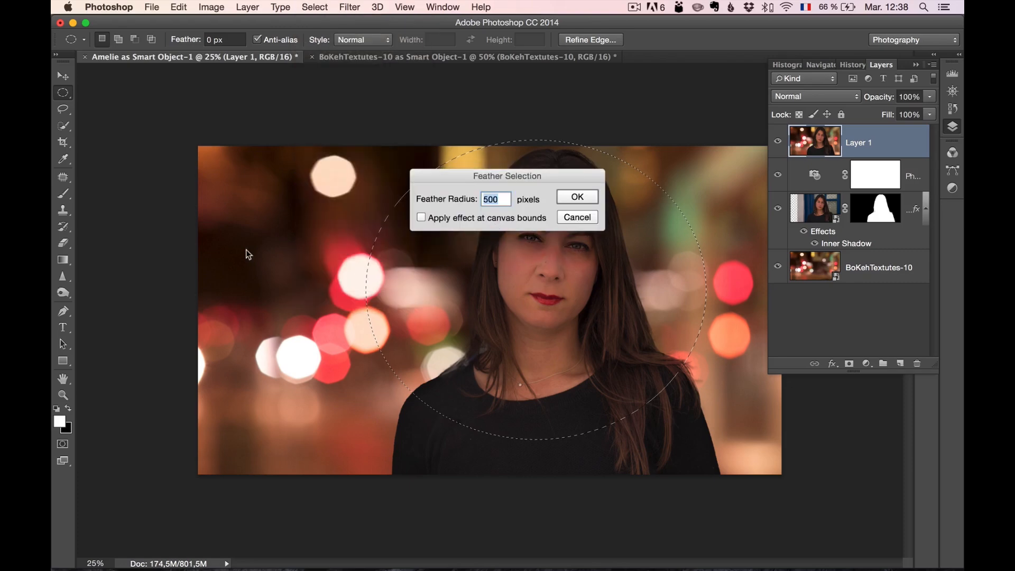
mouse_move(543, 206)
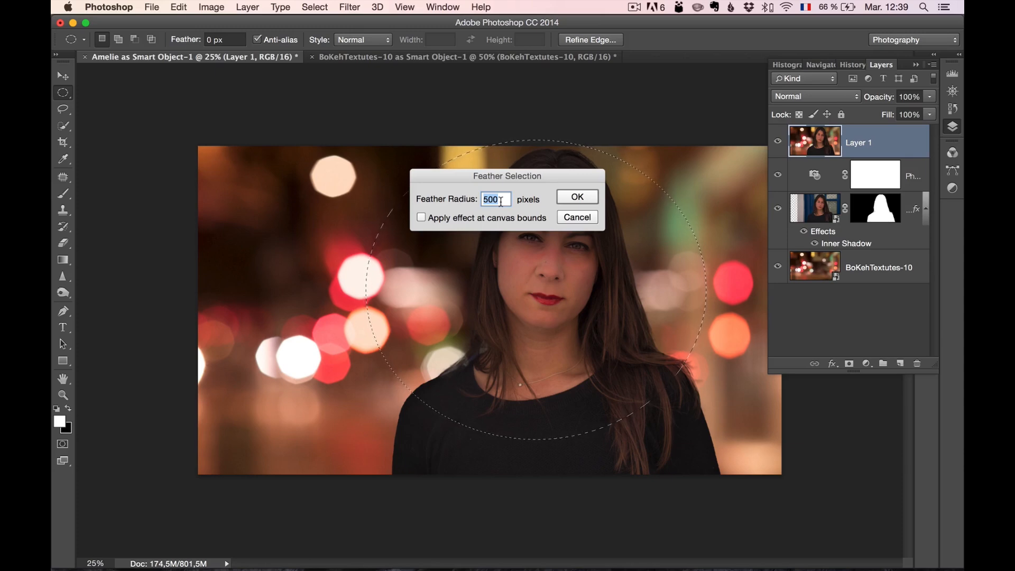
click(574, 197)
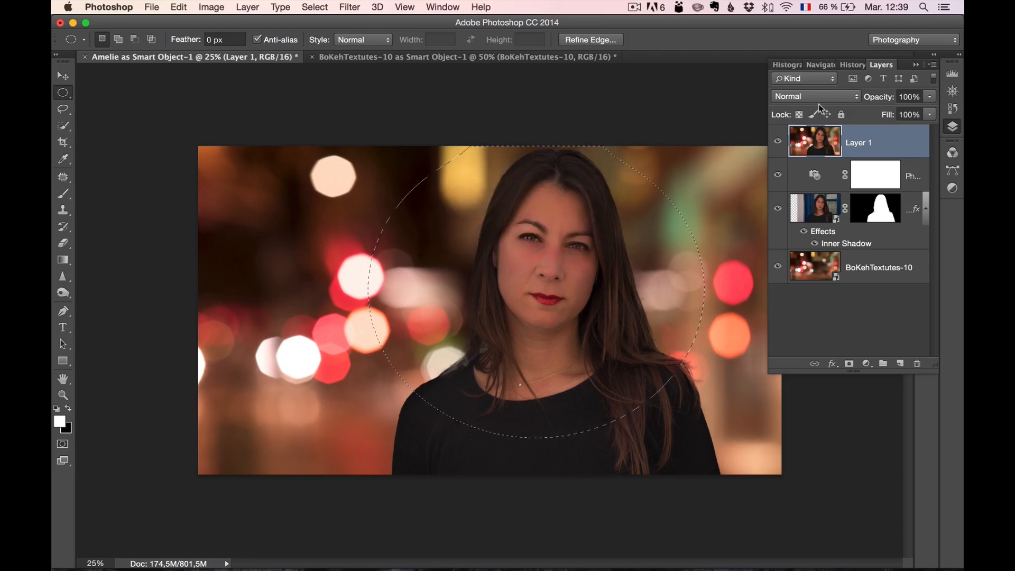
Blend Layer 1's vignette in Multiply at 58% opacity and toggle its visibility to compare
click(814, 96)
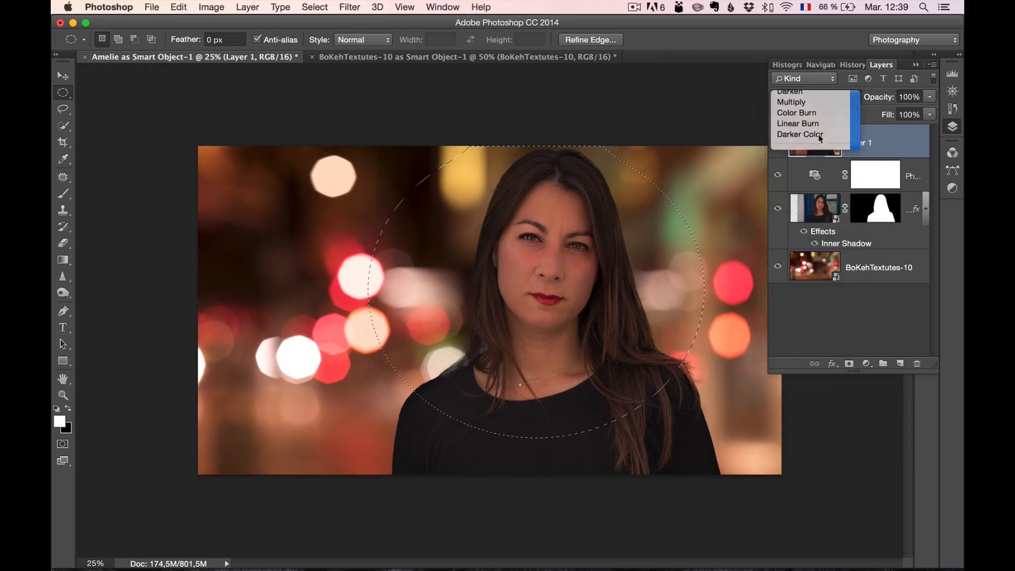
click(791, 101)
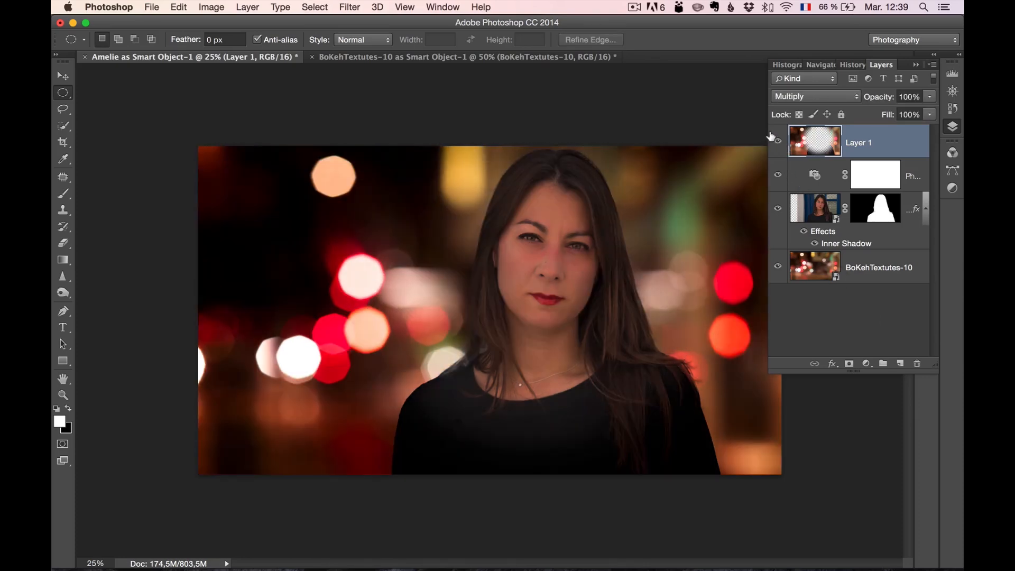
click(776, 140)
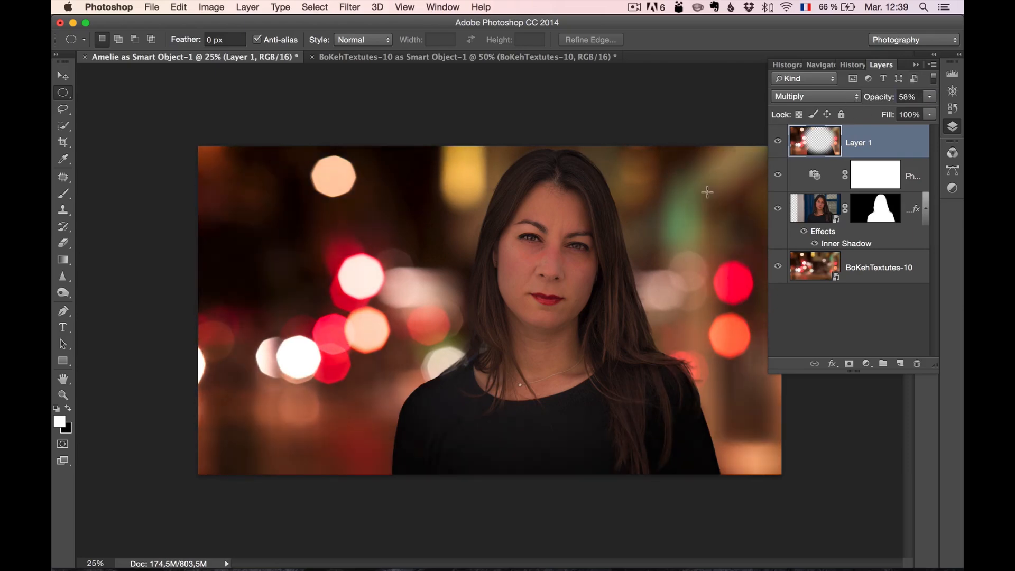
click(776, 142)
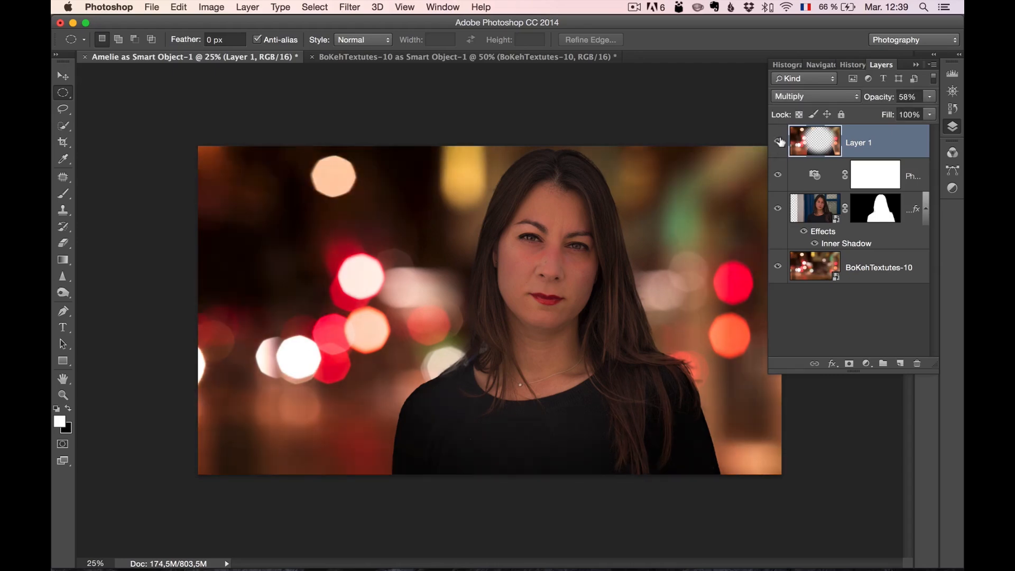
click(776, 143)
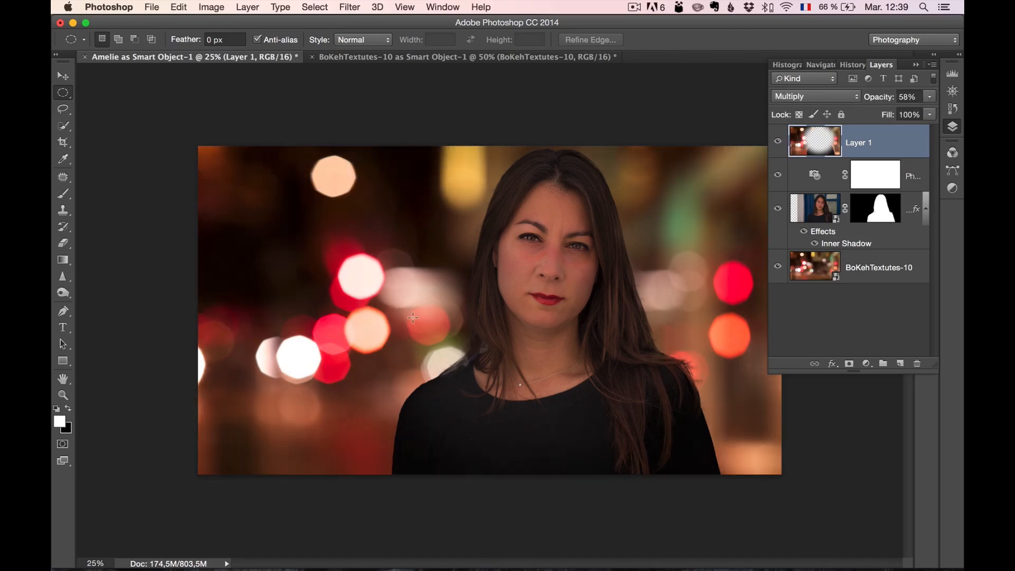
click(62, 397)
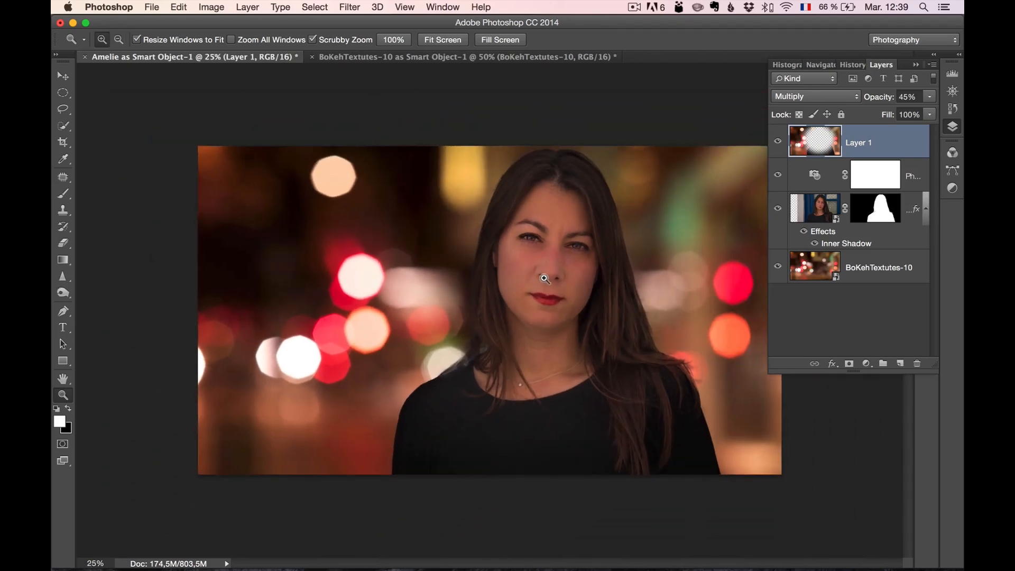
mouse_move(820, 284)
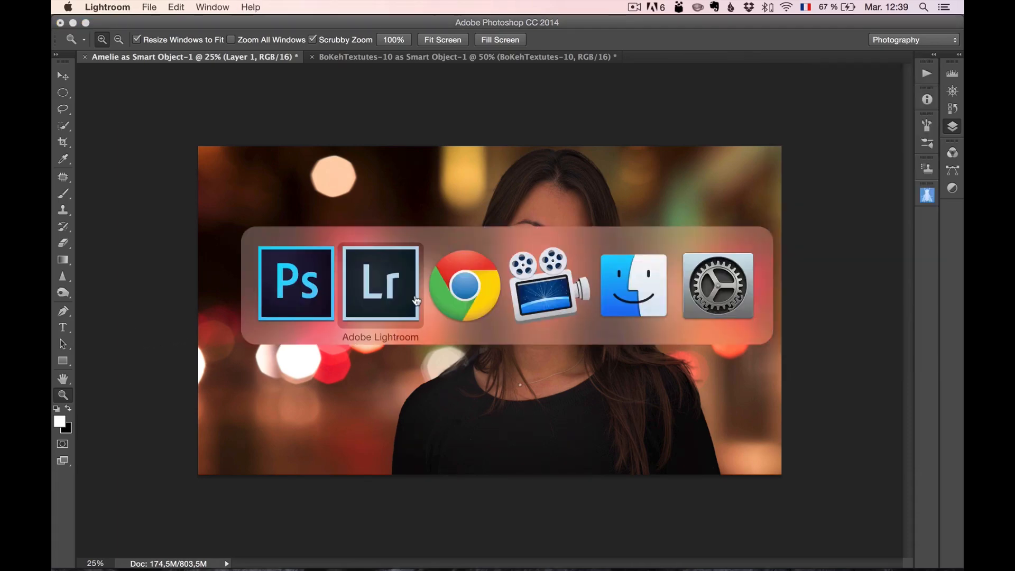
Switch briefly toward Lightroom with the vignette left at 45% opacity
click(380, 283)
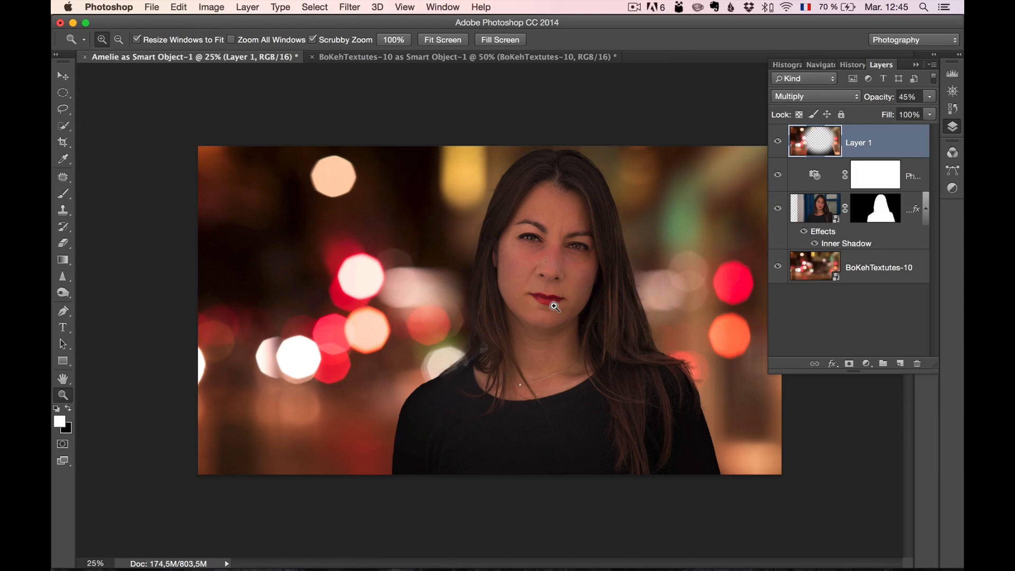
Save the composite as Amelie-Edit.tif via Save As
click(152, 7)
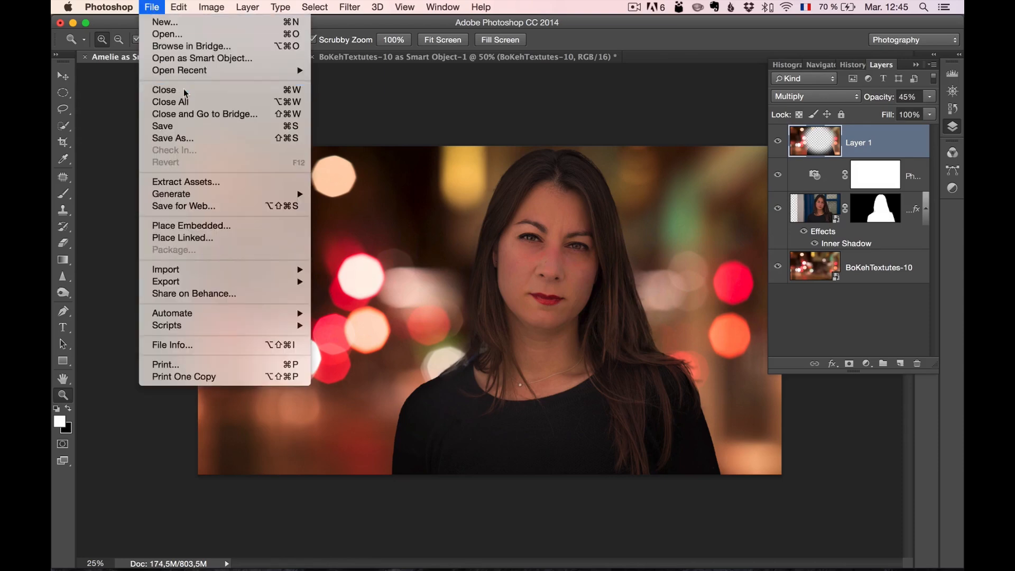
click(163, 126)
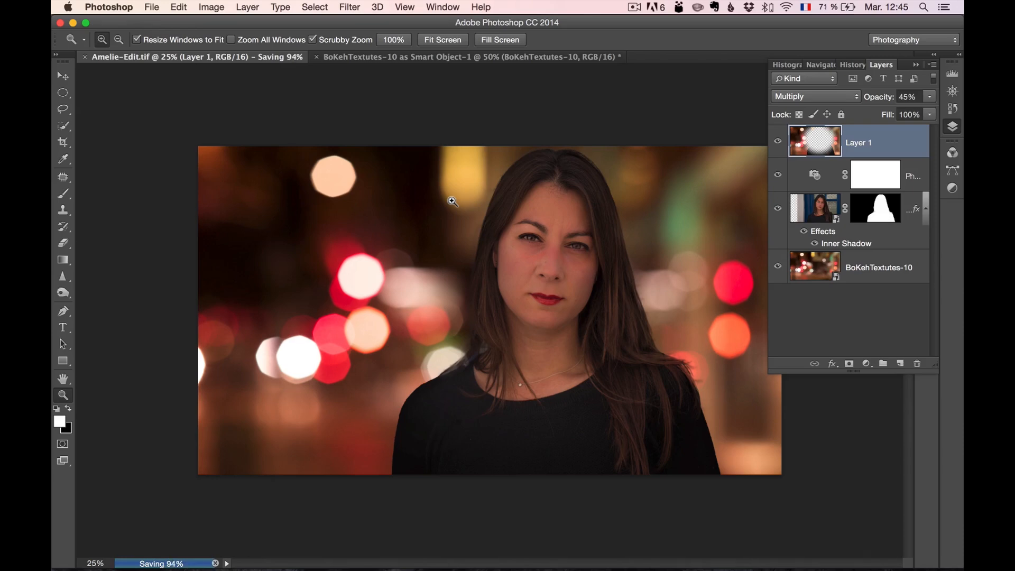
mouse_move(455, 206)
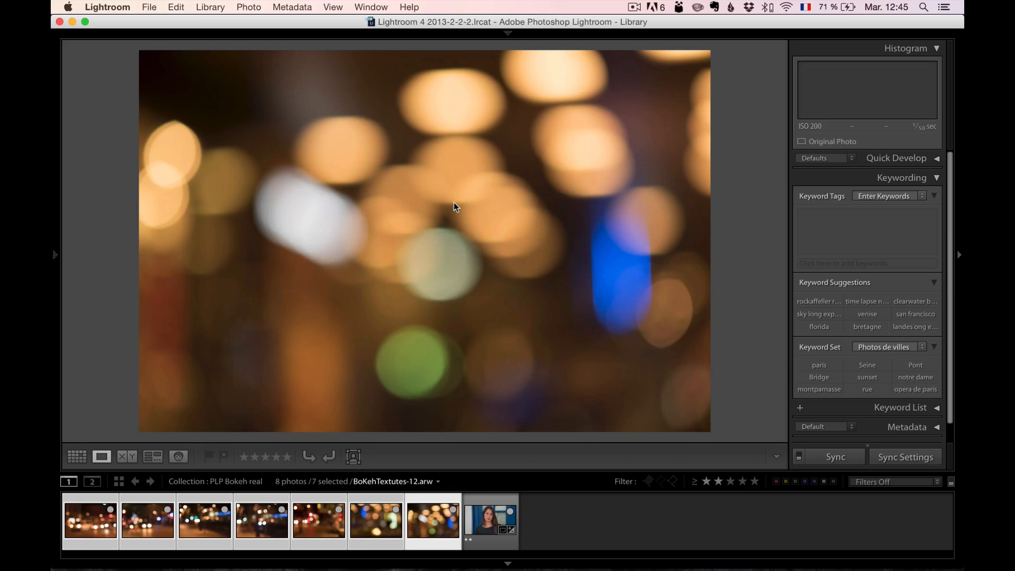
Tone Amelie-Edit.tif in Lightroom Develop with contrast +21, highlights +9, shadows +53, whites +57
click(659, 52)
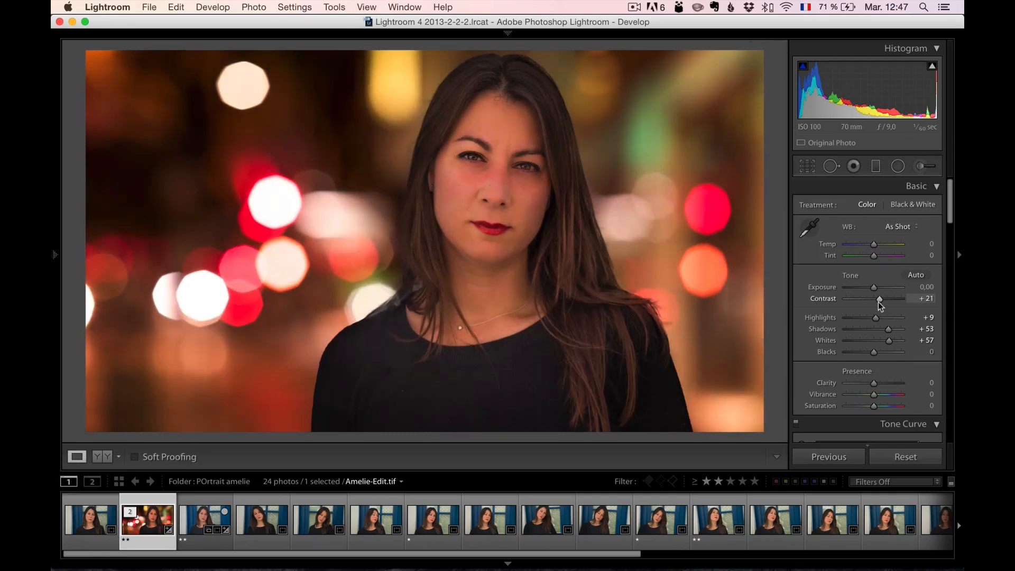
mouse_move(446, 306)
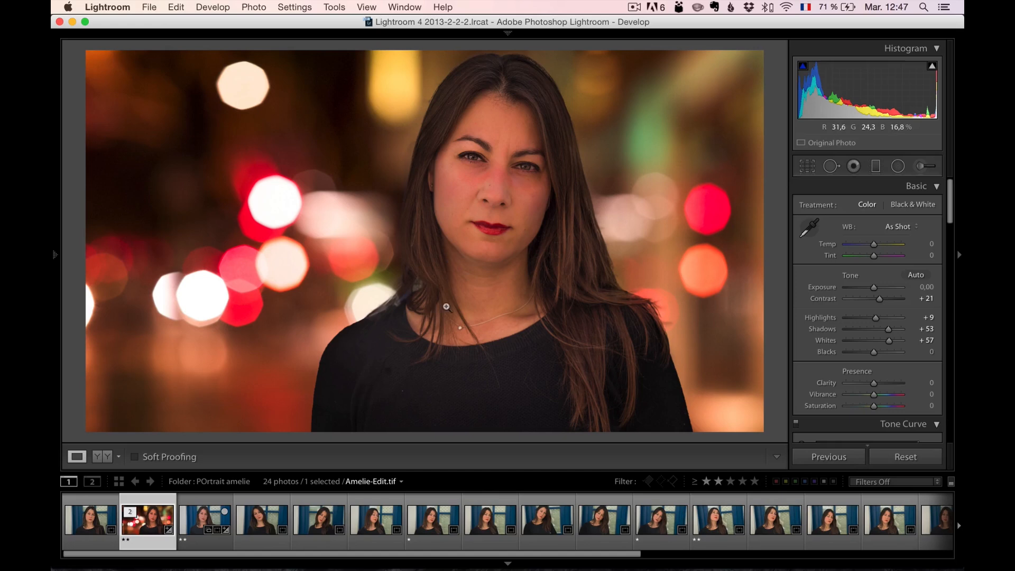
mouse_move(489, 172)
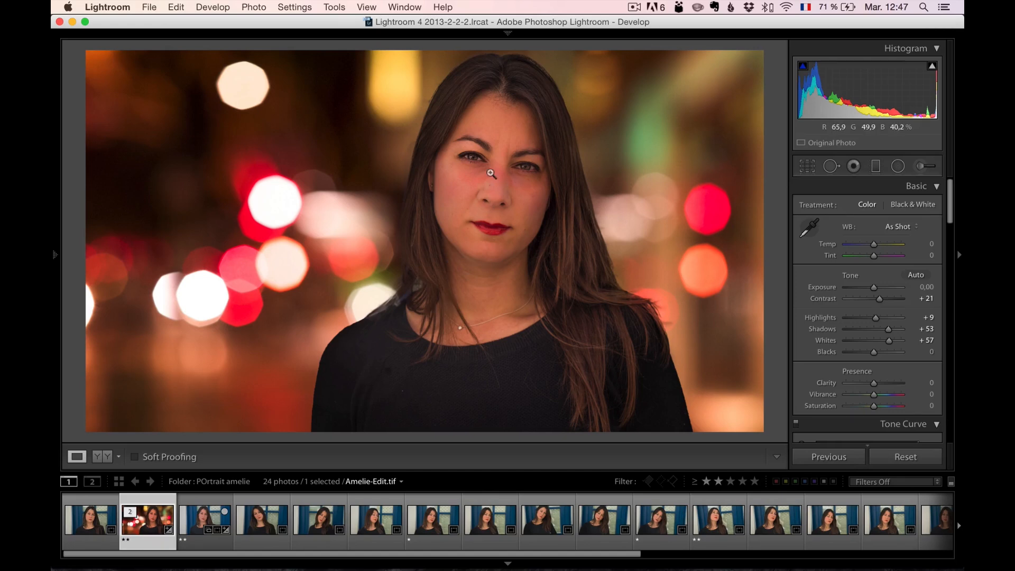
mouse_move(483, 186)
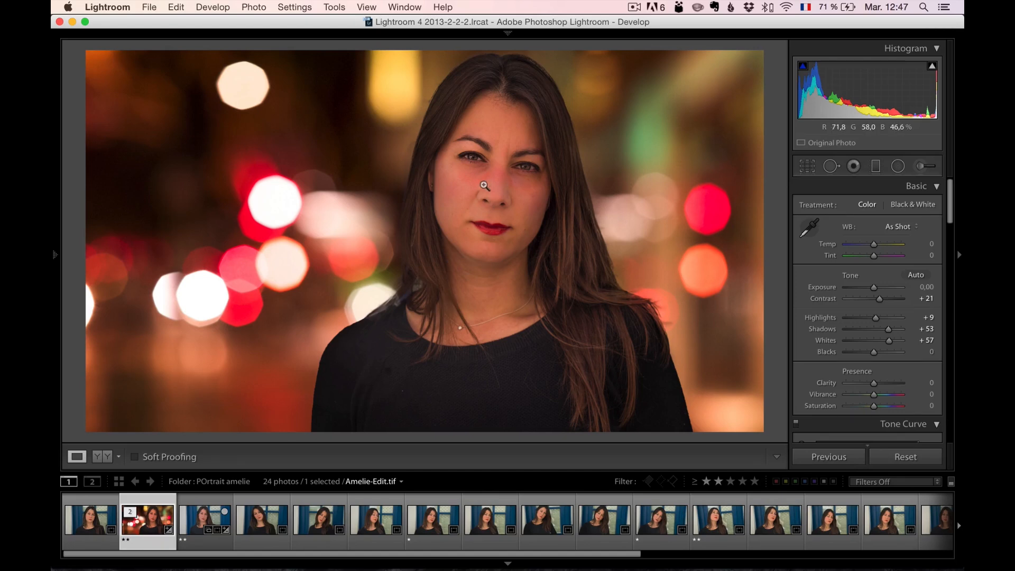
mouse_move(526, 163)
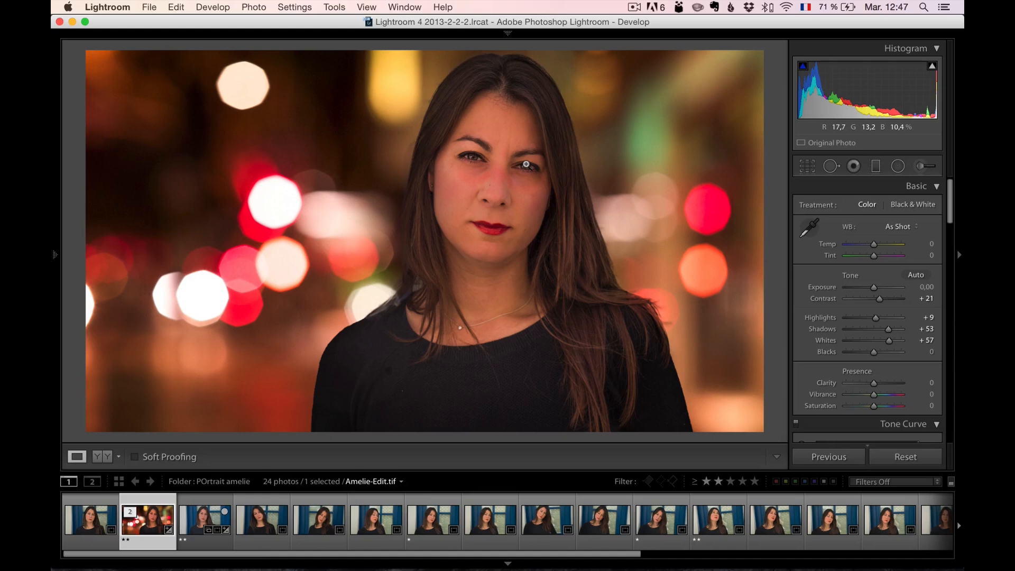
mouse_move(515, 208)
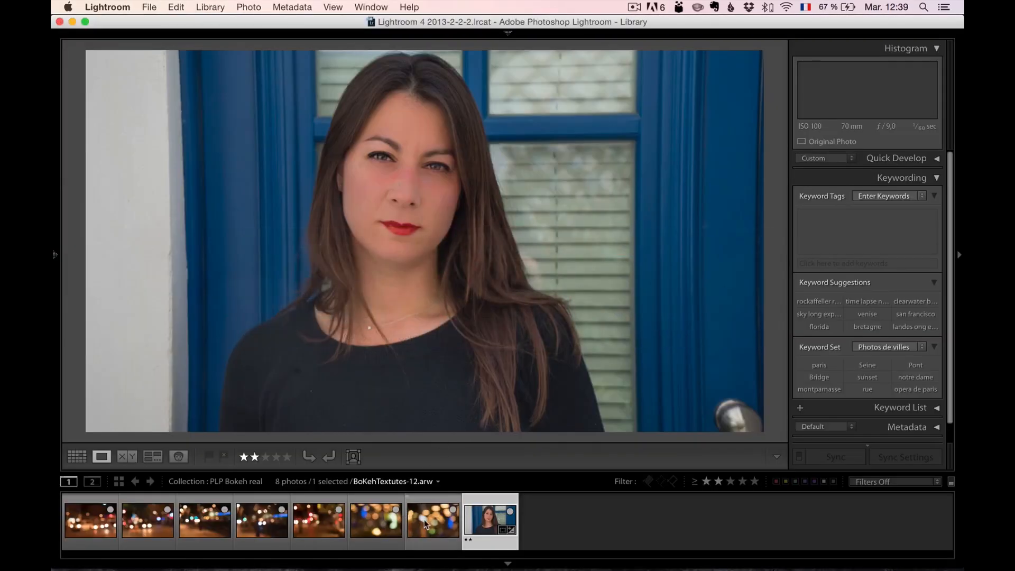
click(433, 521)
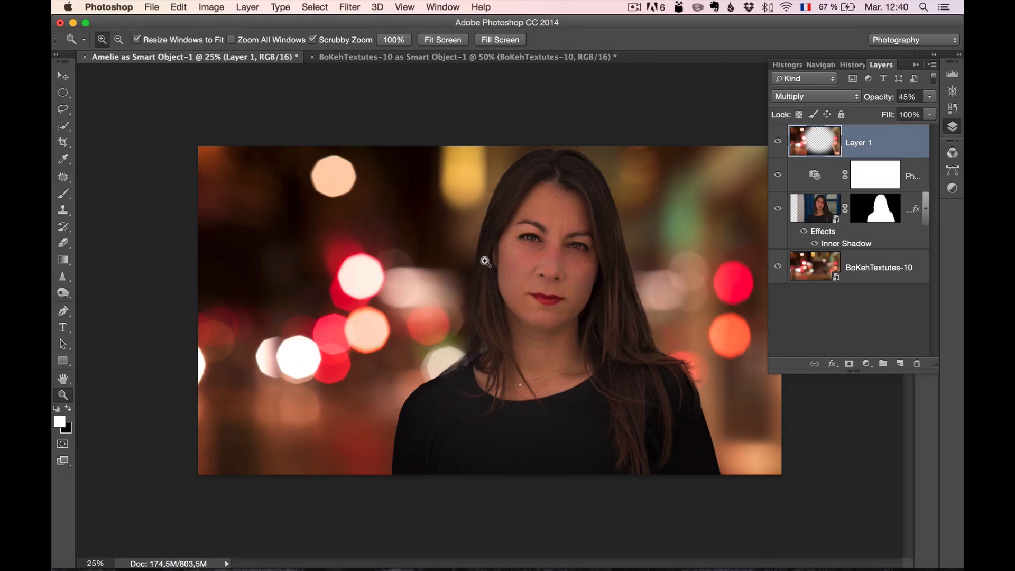
mouse_move(575, 281)
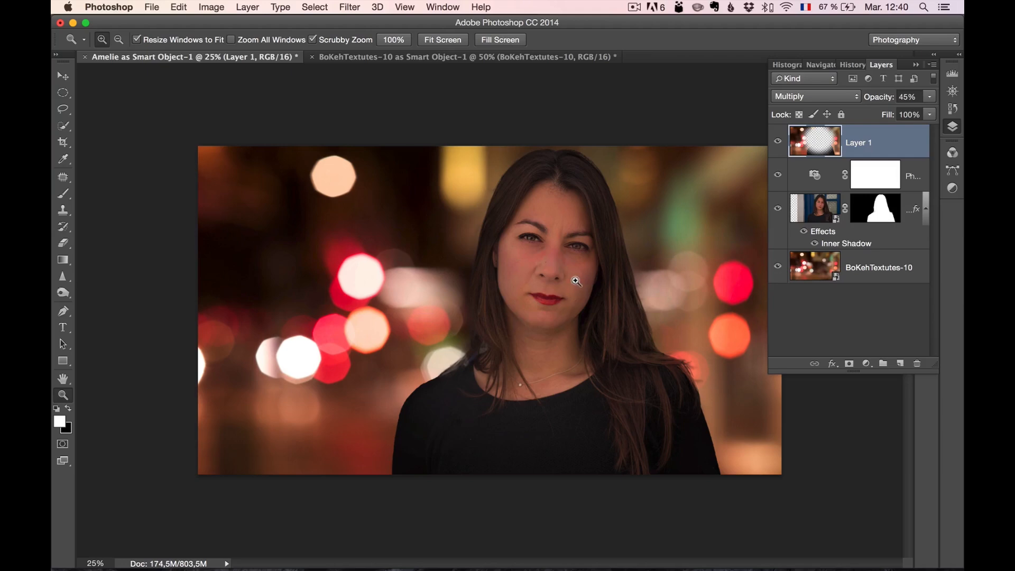